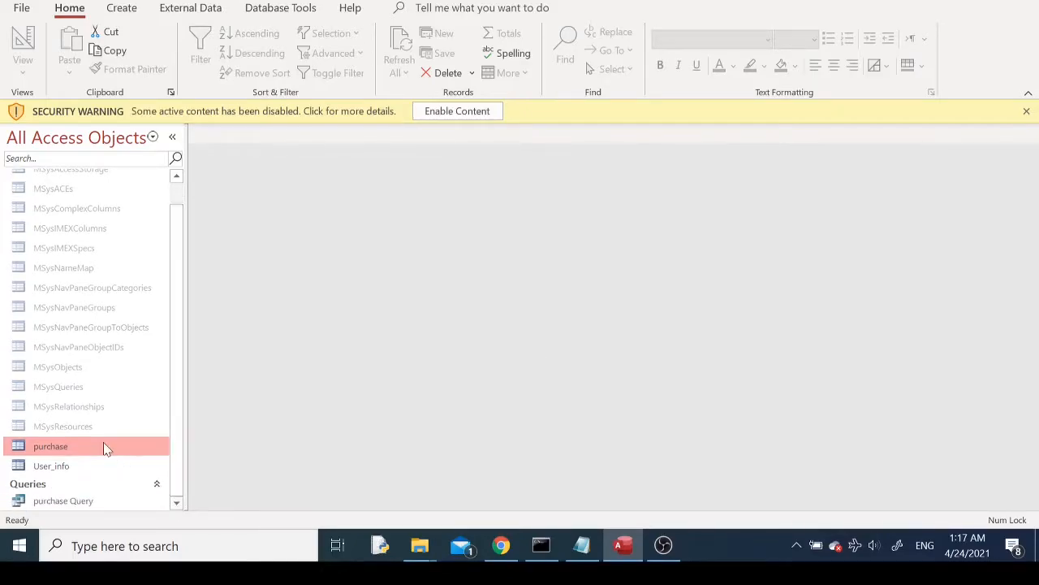
Open the purchase and User_info tables in Datasheet View to see their records
double_click(51, 445)
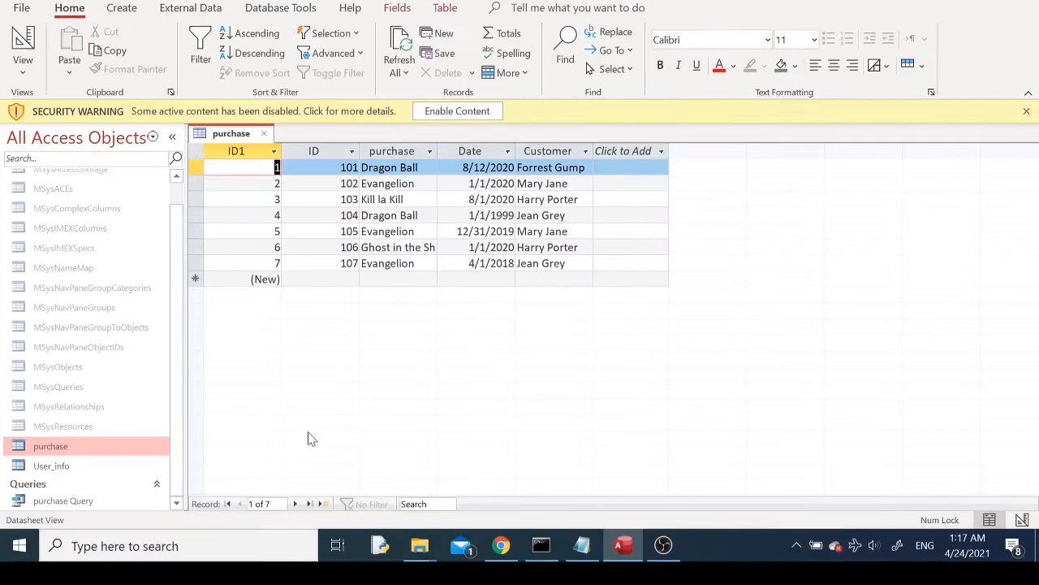
mouse_move(89, 479)
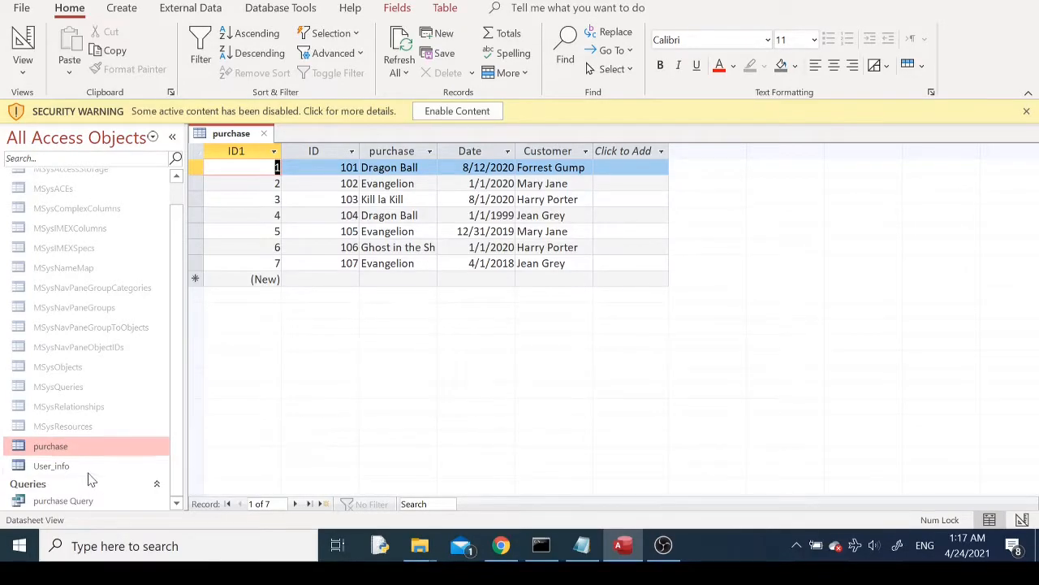
double_click(50, 465)
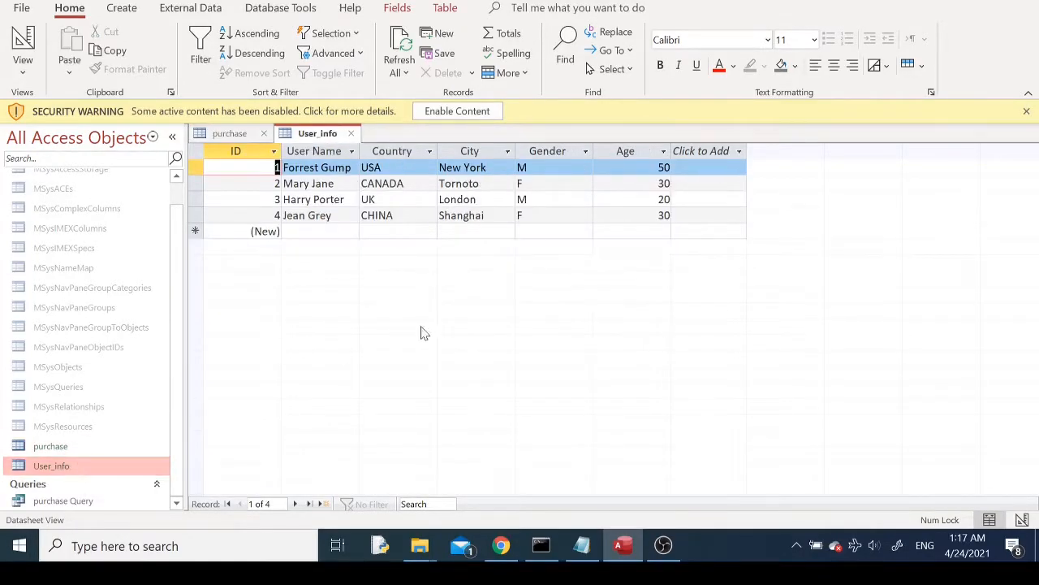
mouse_move(438, 330)
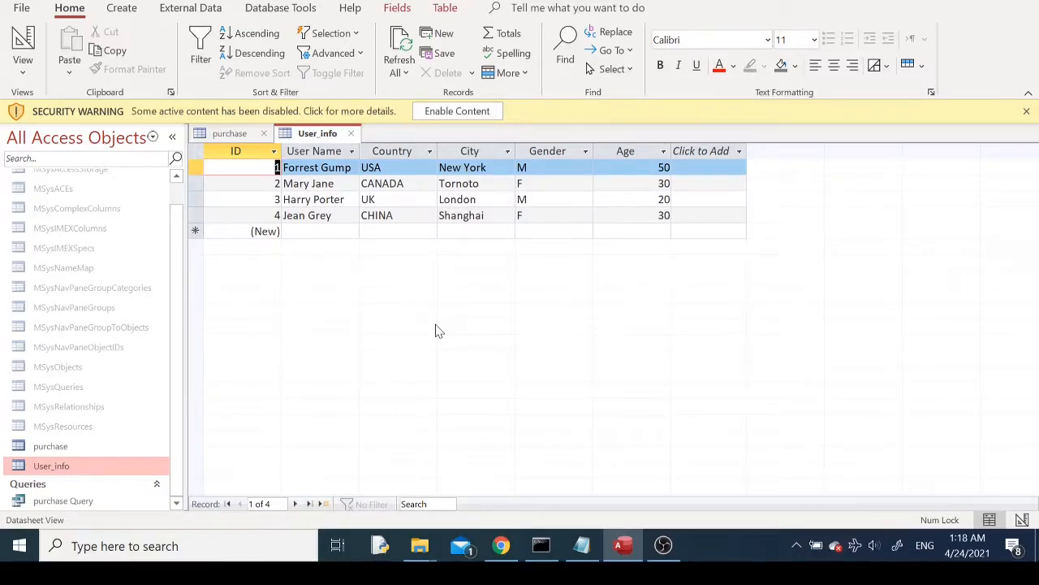
mouse_move(816, 473)
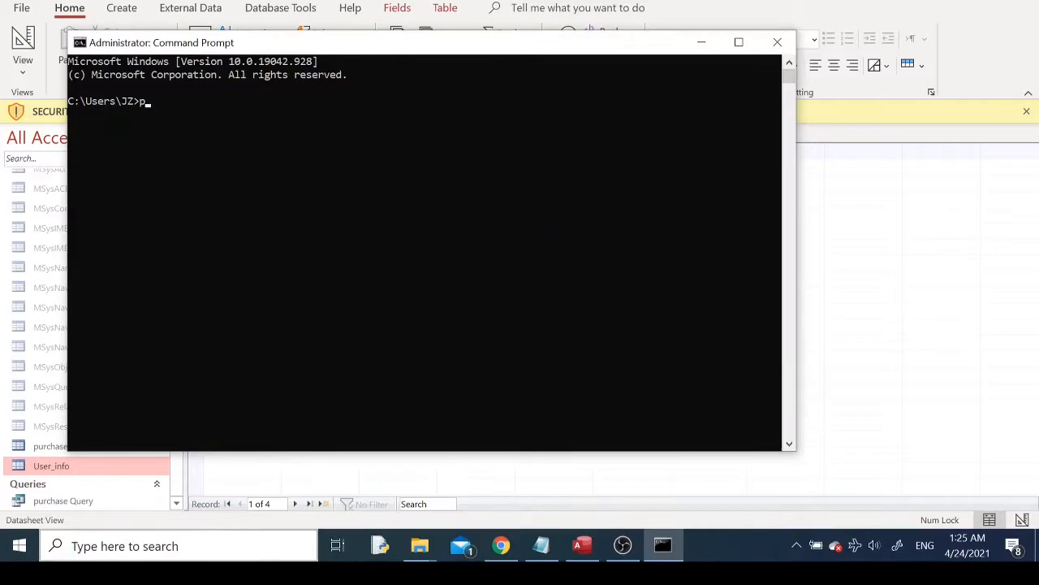
Run pip install pyodbc, which reports pyodbc 4.0.30 is already installed
type("ip install pyodbc")
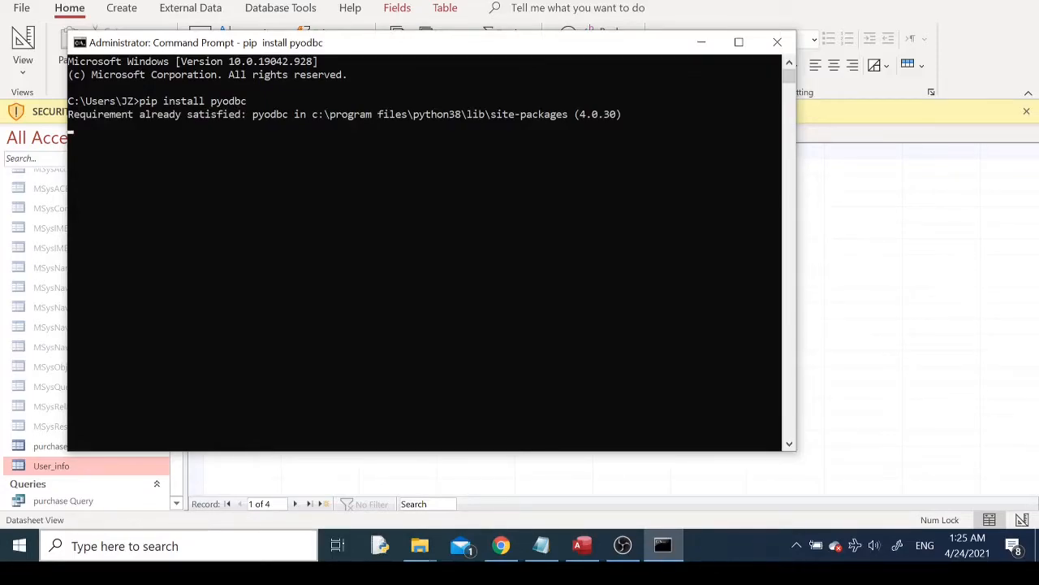
mouse_move(451, 122)
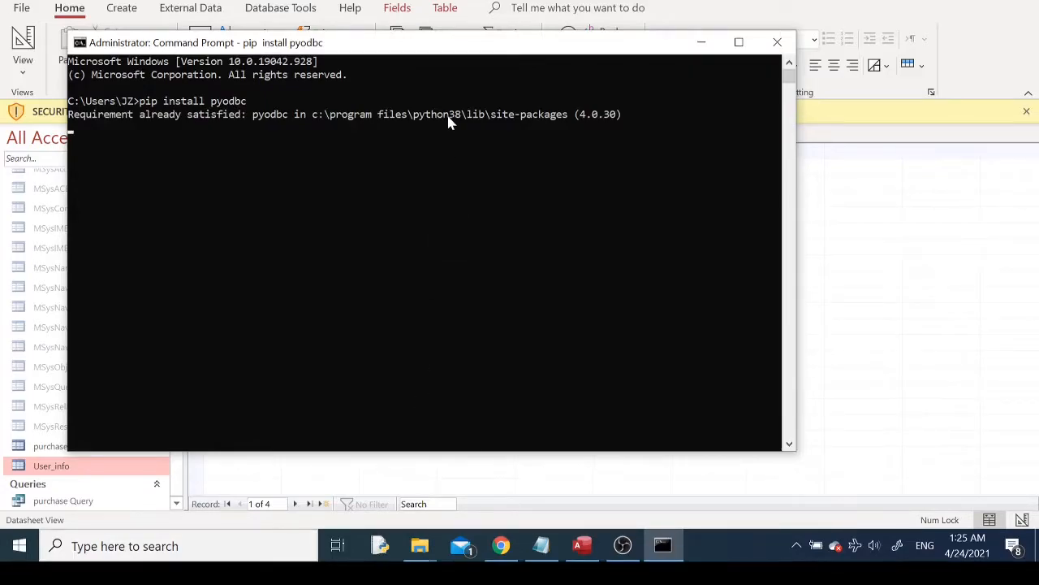
mouse_move(462, 241)
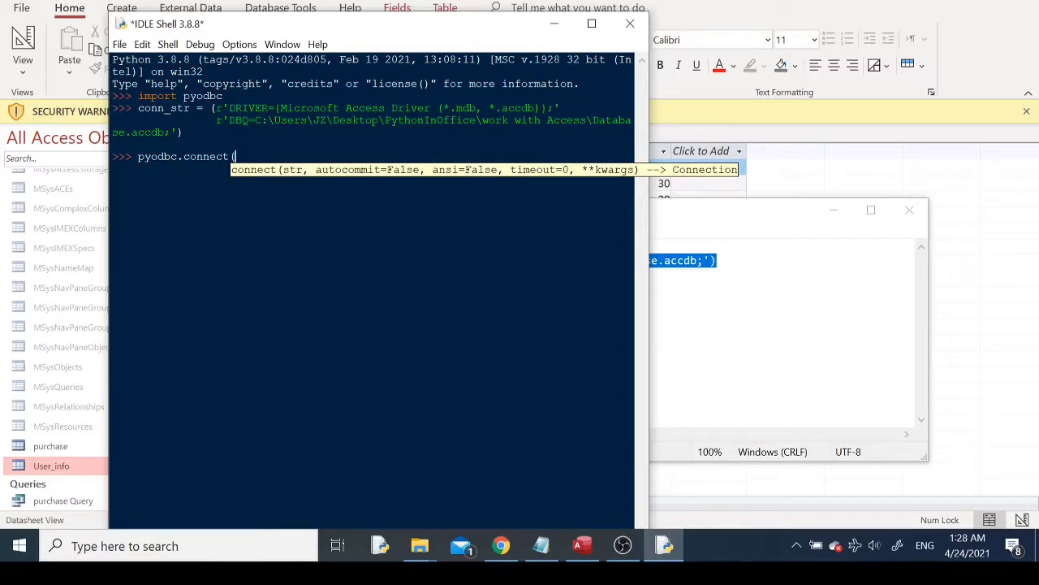
Run pyodbc.connect(conn_str) and get the 'data source name not found' InterfaceError
type("conn_")
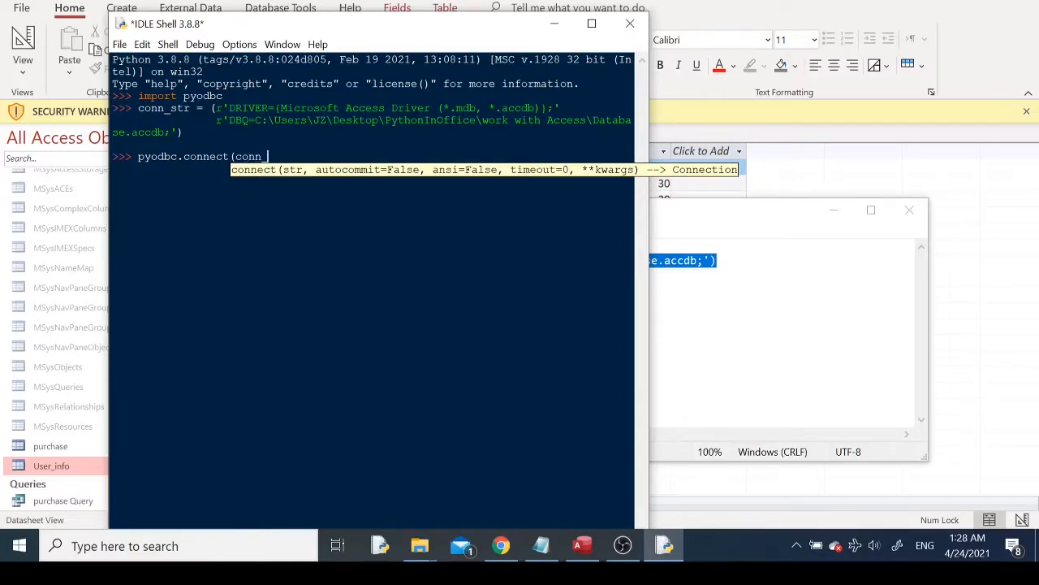
key("Return")
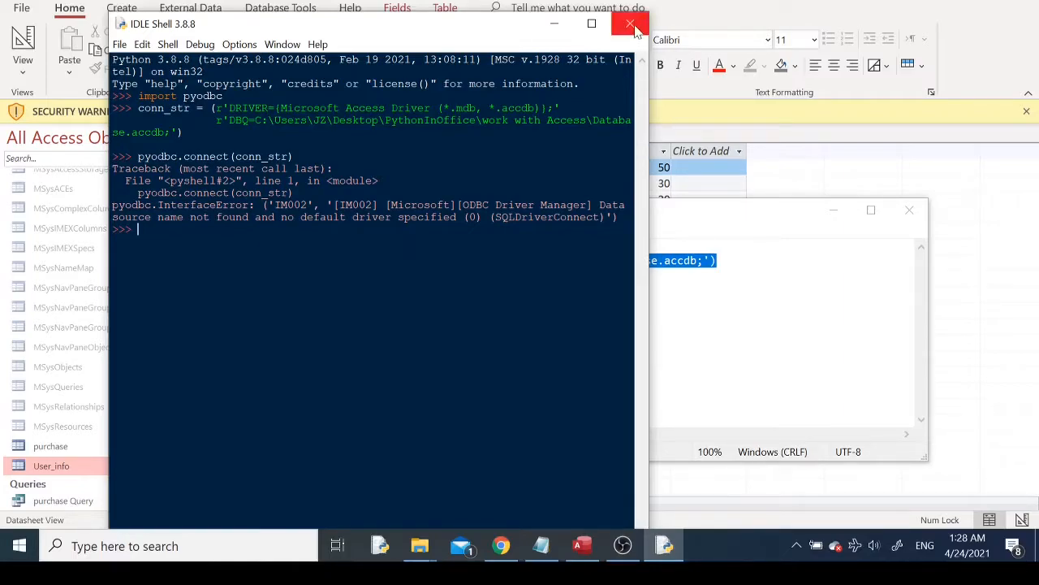
mouse_move(630, 23)
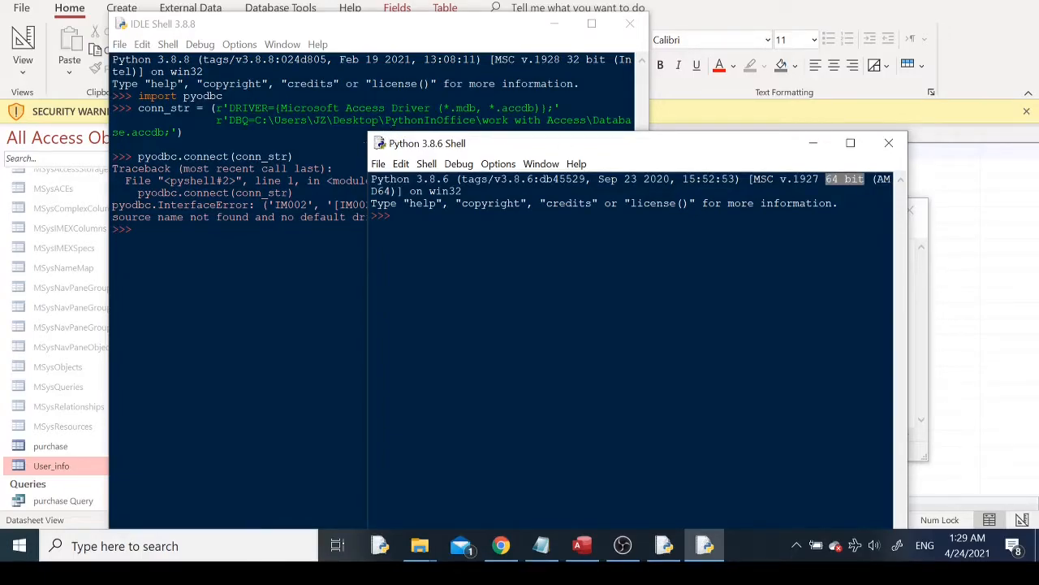
Import pyodbc and connect to the Access database with conn_str in 64-bit IDLE
type("import pyodbc")
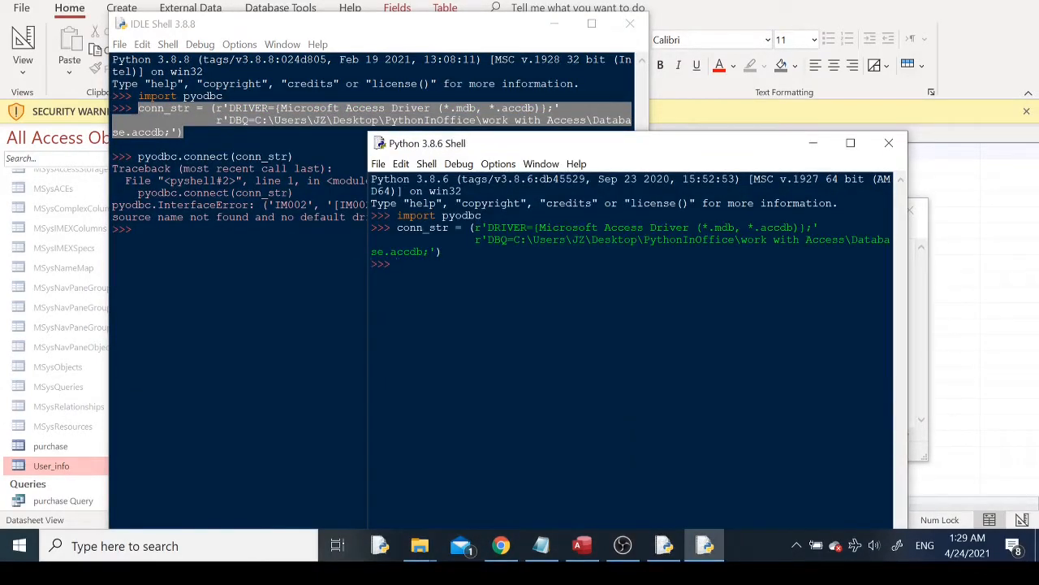
type("pyodbc.connect(conn_str)")
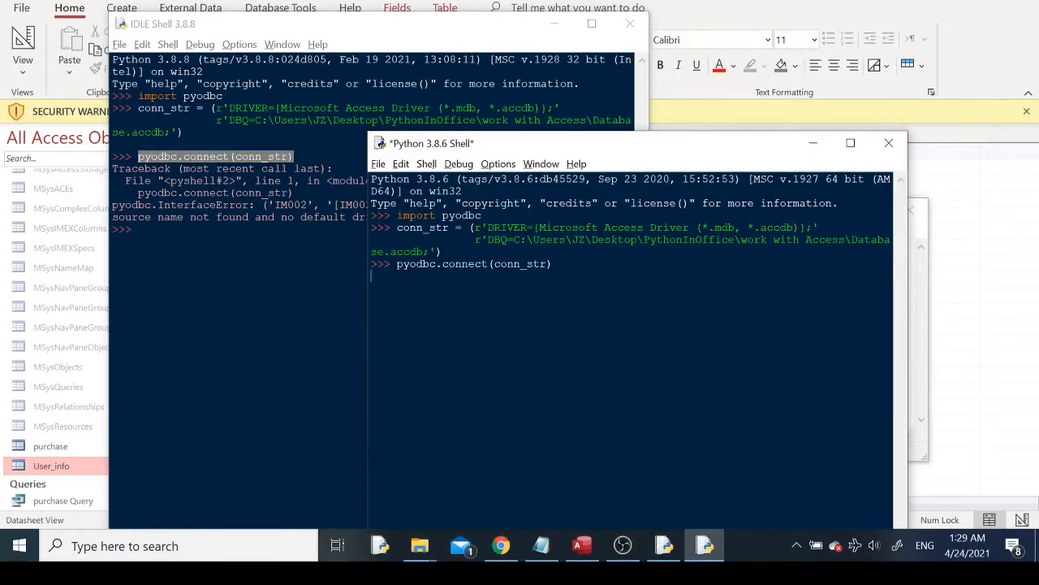
key("Return")
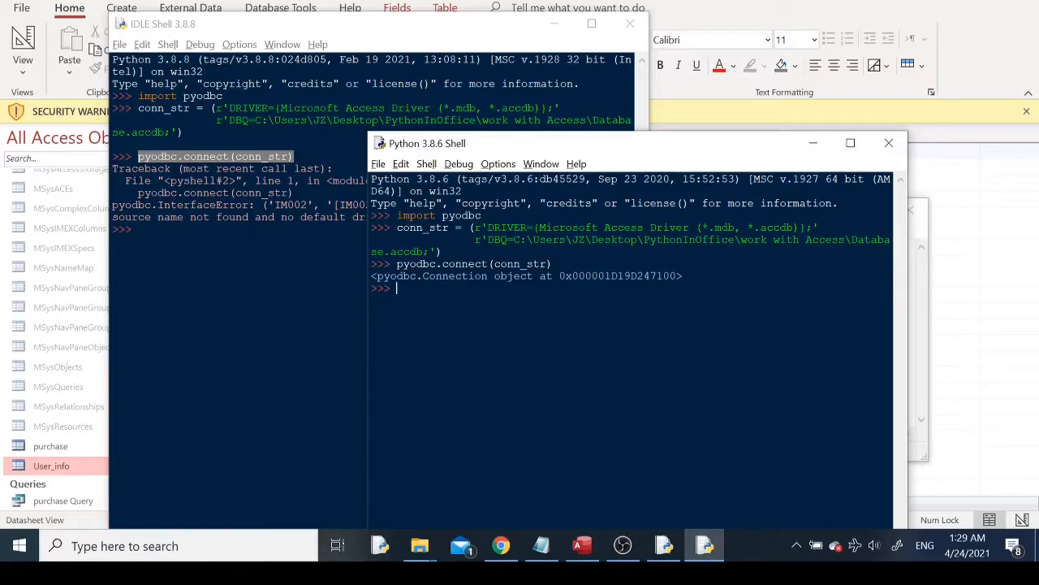
List the pyodbc drivers matching 'Microsoft Access D' to confirm the Access driver exists
type("[i for i in")
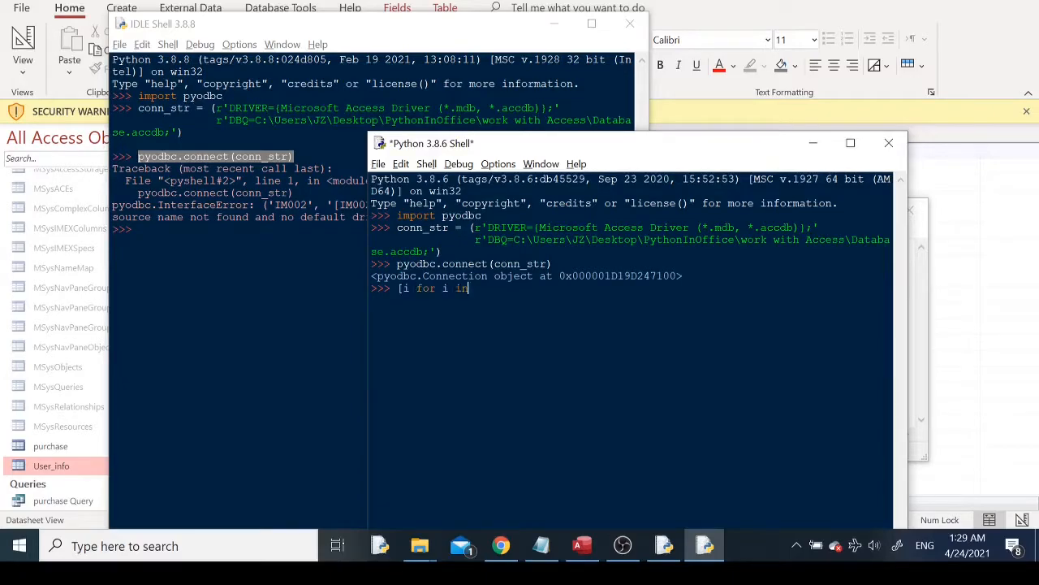
type("pyodbc.drivers() if i.startswit")
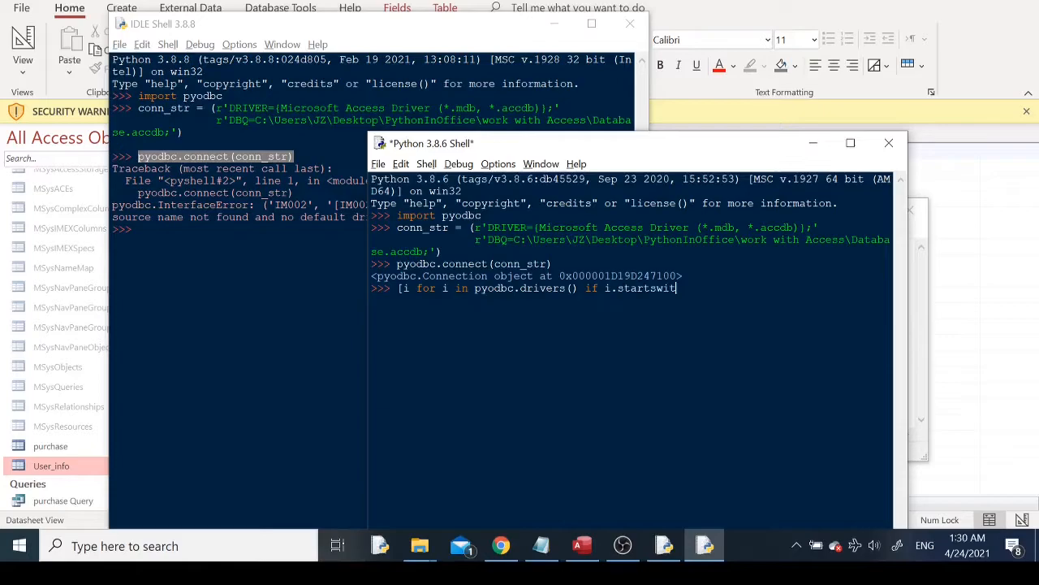
type("h('Microsoft Access D")
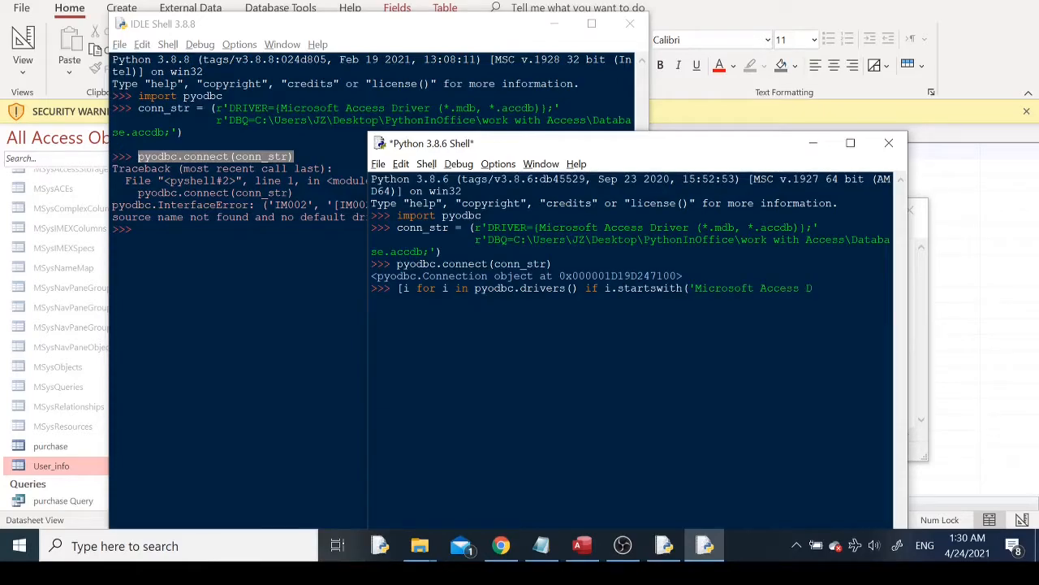
key("Return")
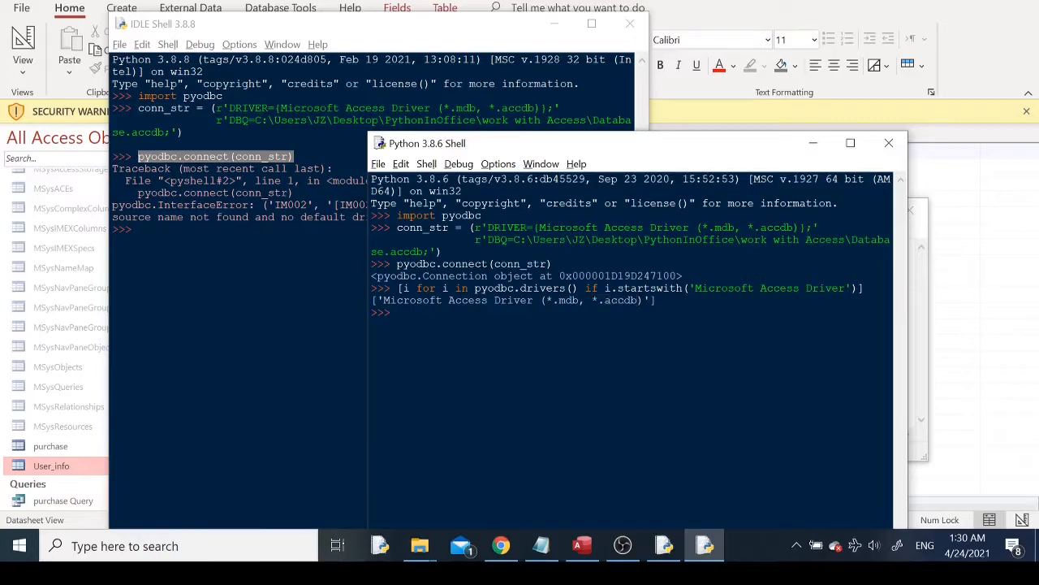
Assign the connection to conn and create cursor = conn.cursor()
type("conn = pyodbc.connect(conn_str")
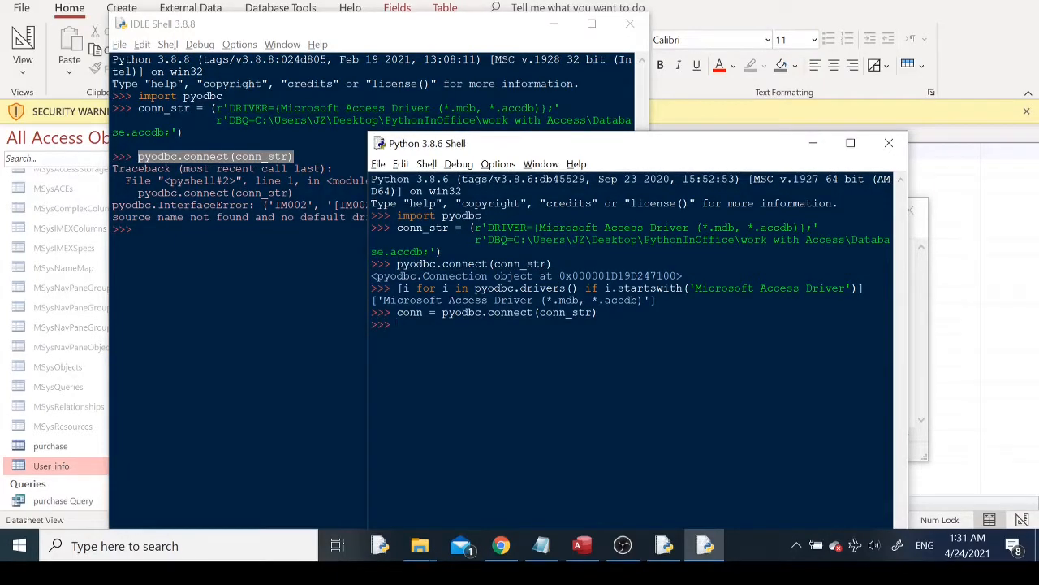
left_click(398, 323)
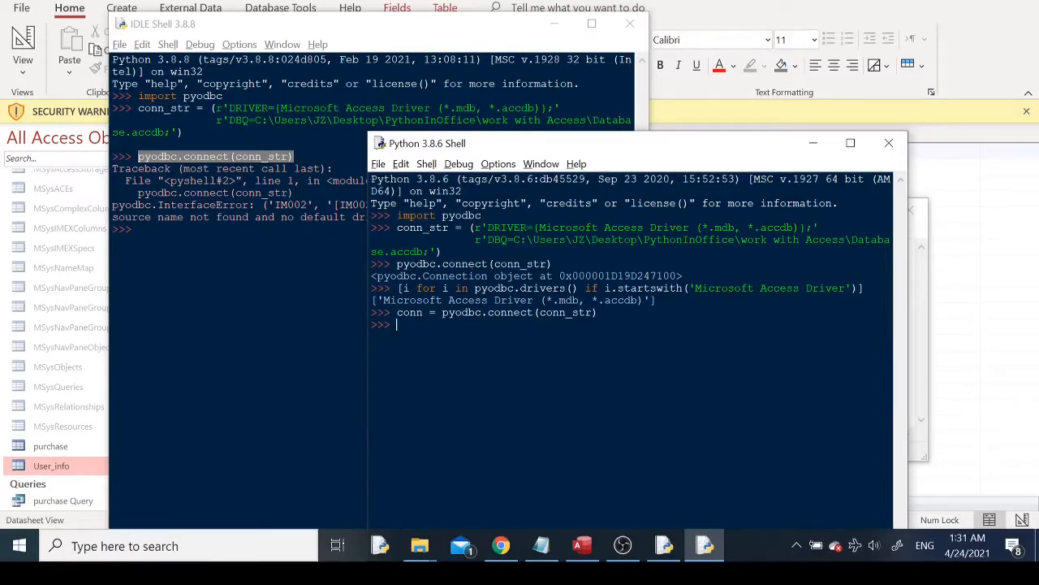
type("curs")
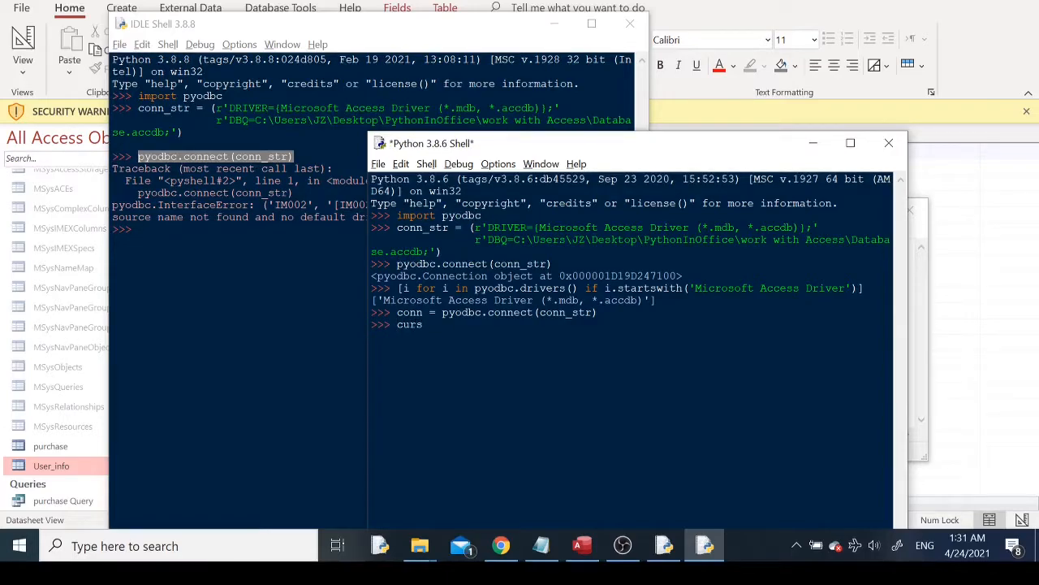
type("or")
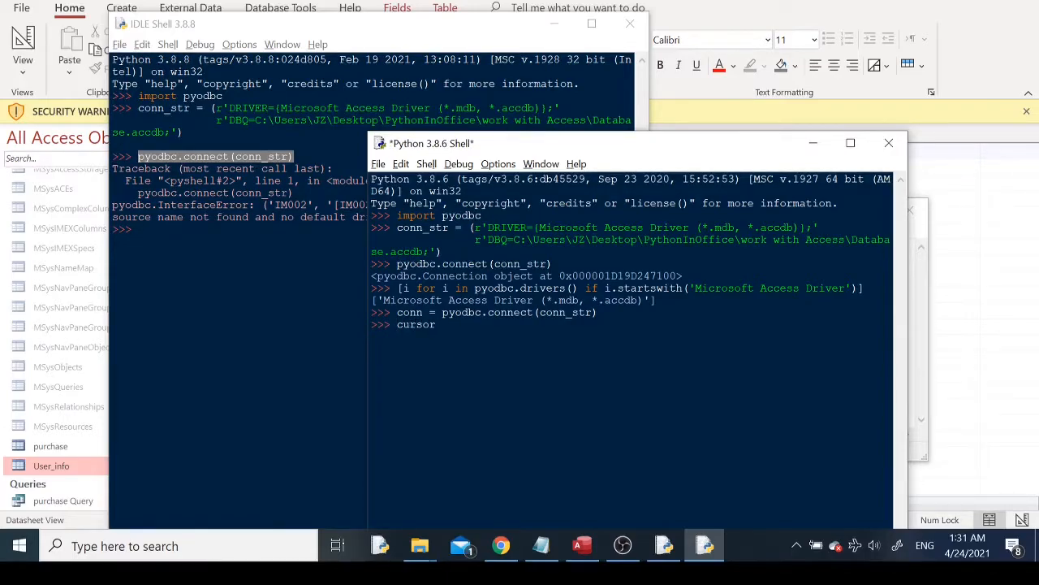
type("= conn.c")
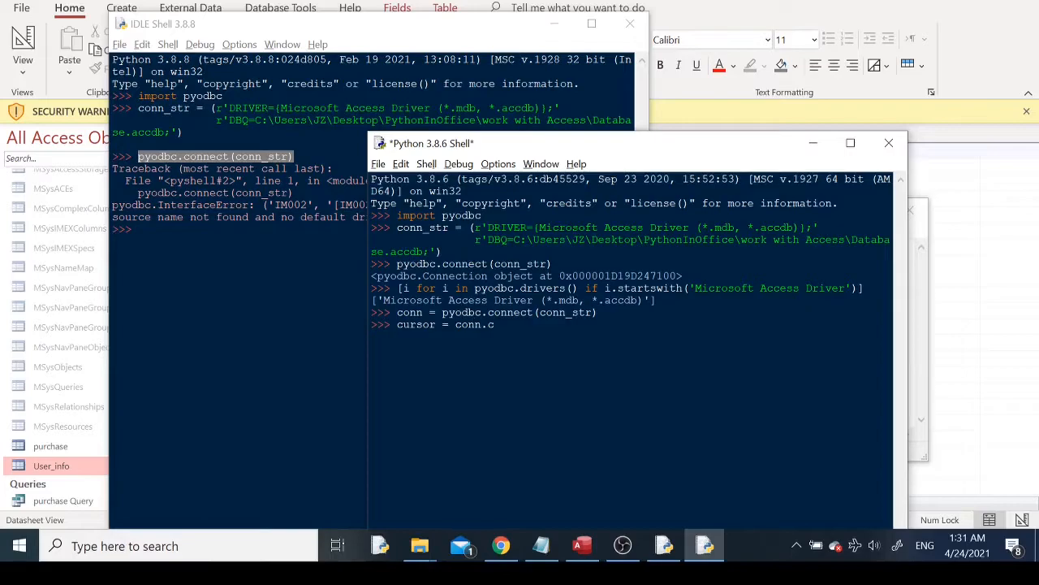
type("ursor(")
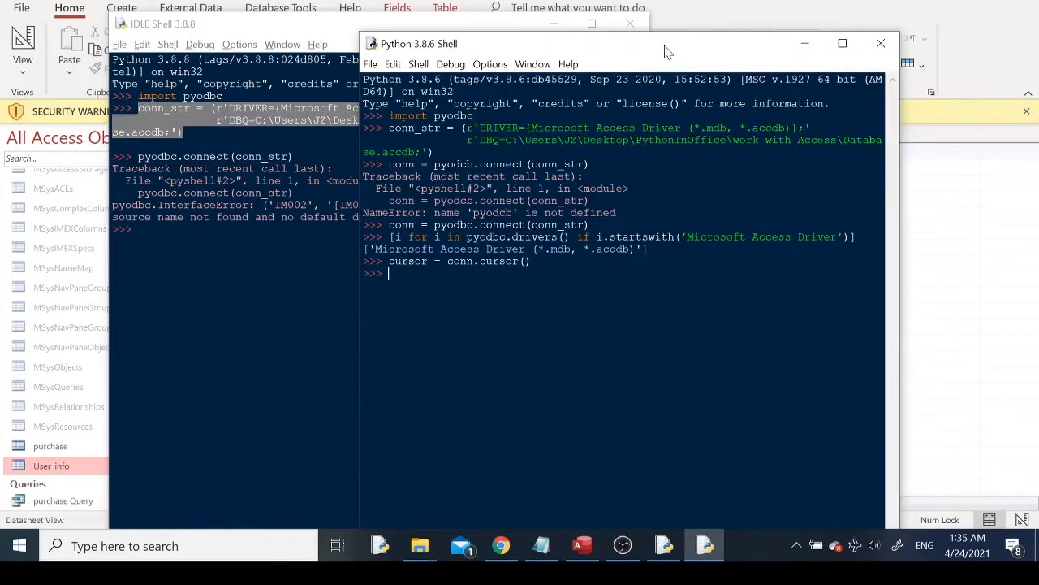
Run a loop printing every table name from cursor.tables(tableType='TABLE')
type("for i in cur")
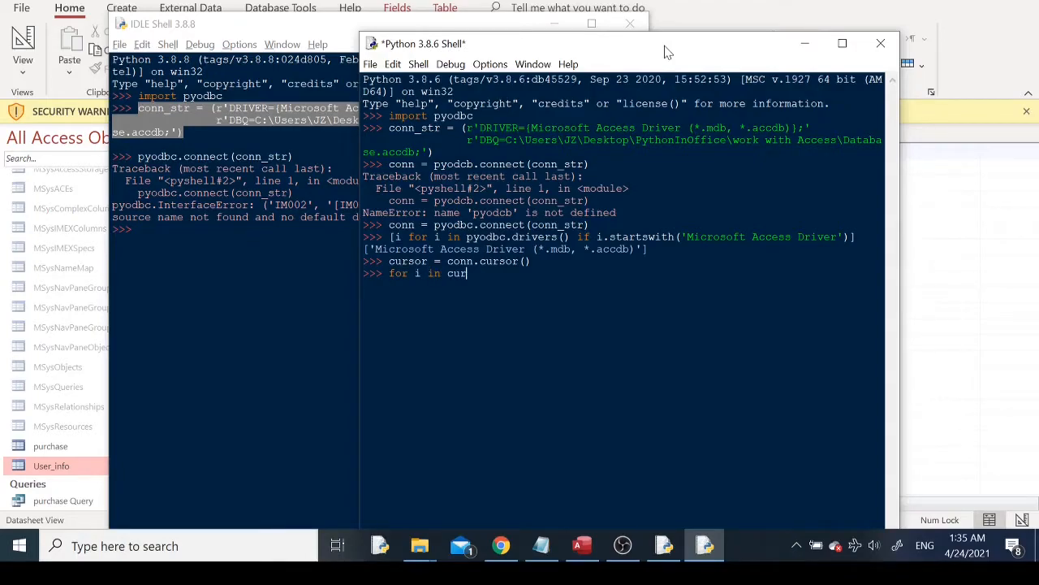
type("sor.tables")
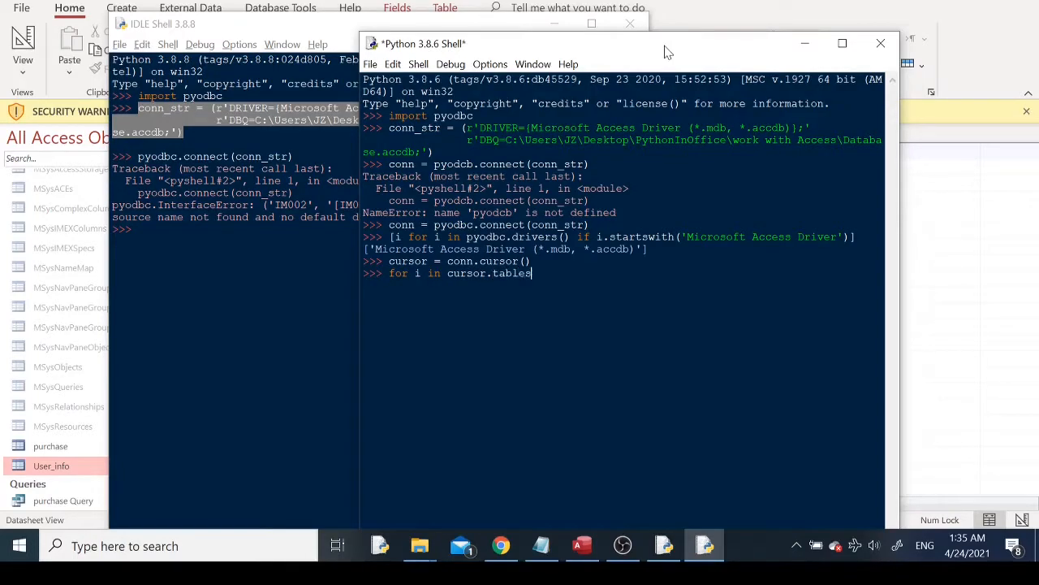
type("(tableType")
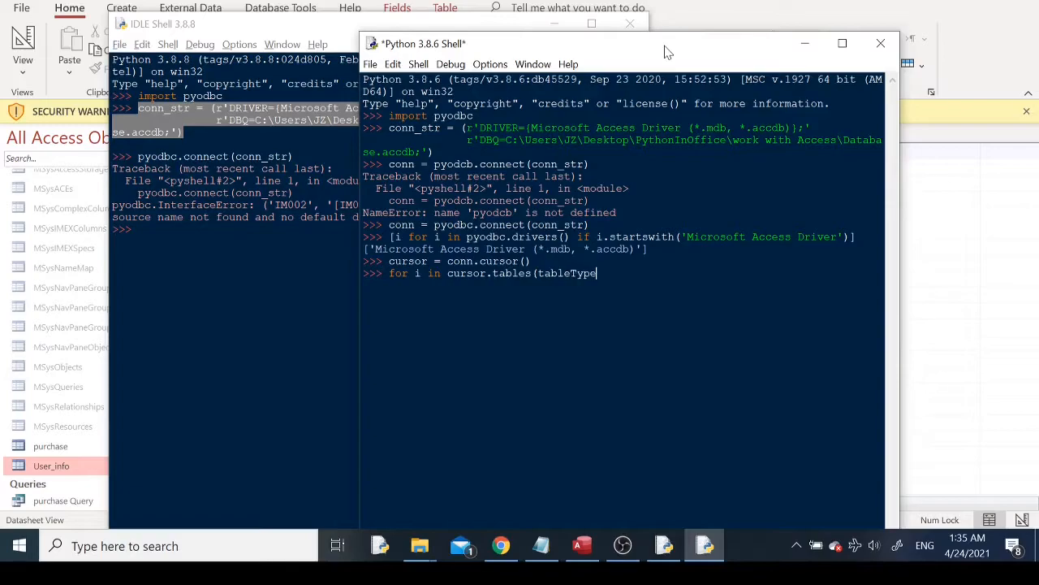
type("='TABL")
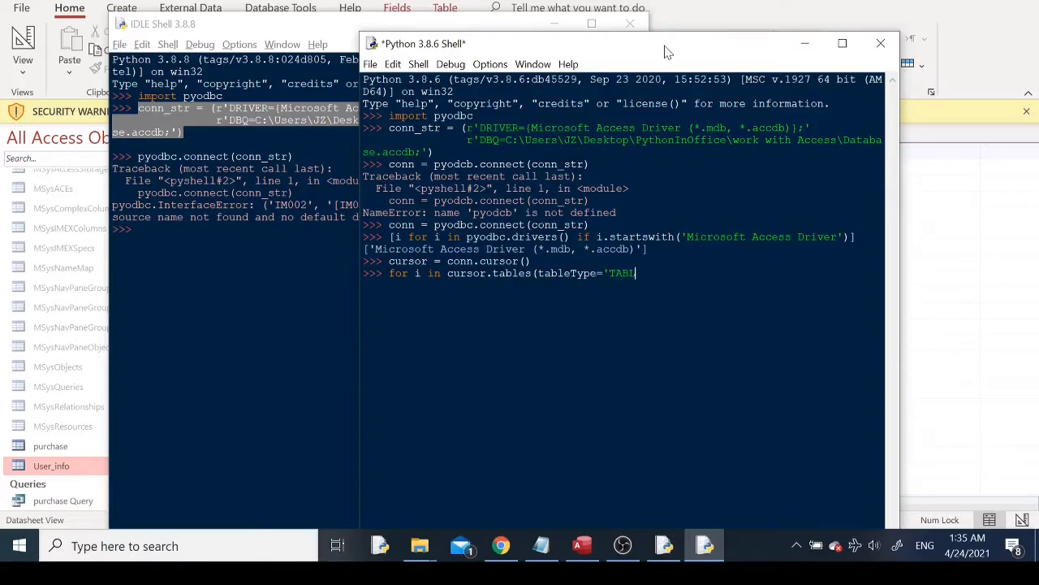
type("E'):")
type("print(i.table_name)")
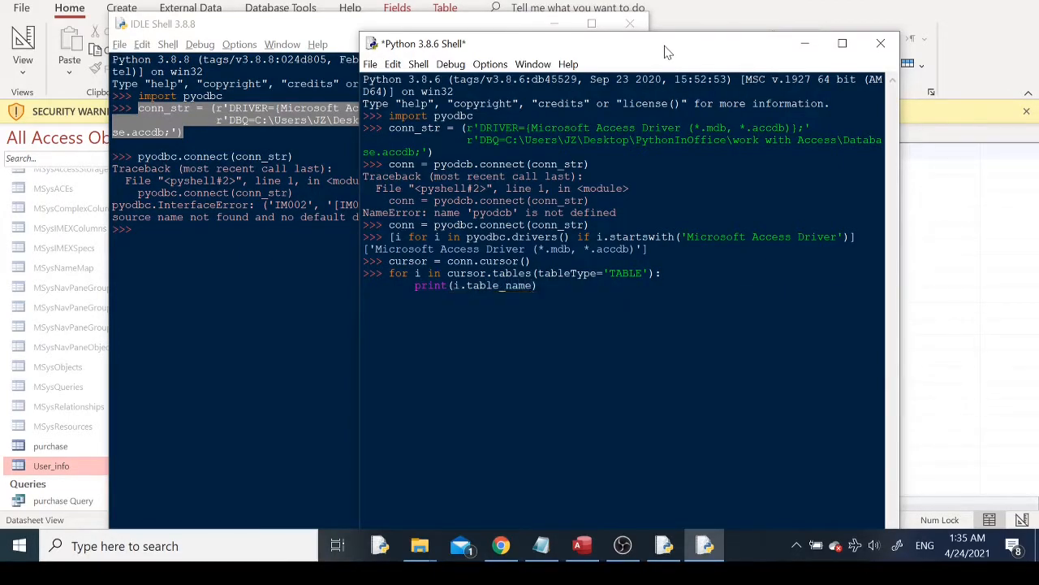
key("Return")
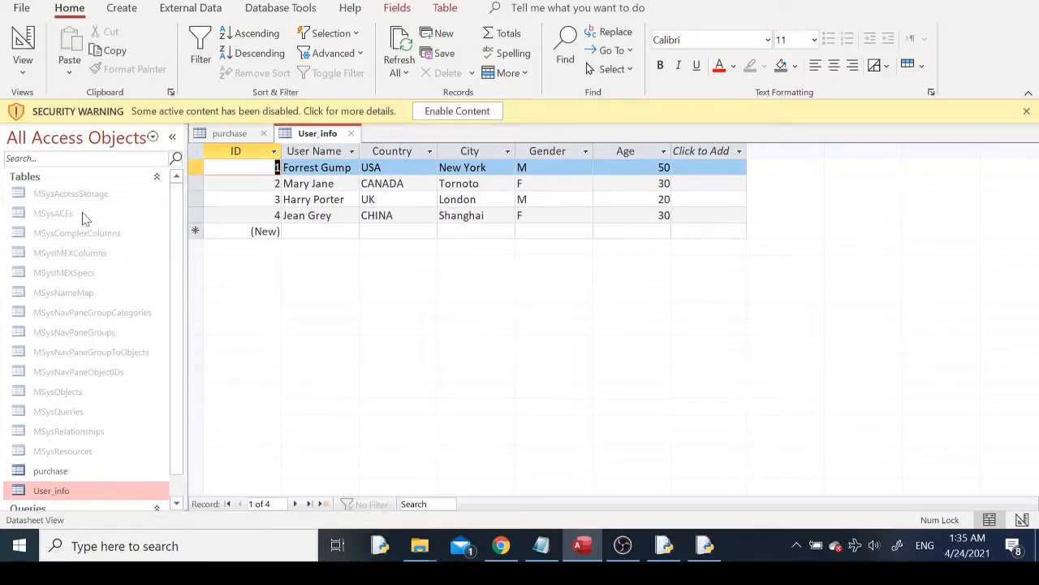
mouse_move(104, 332)
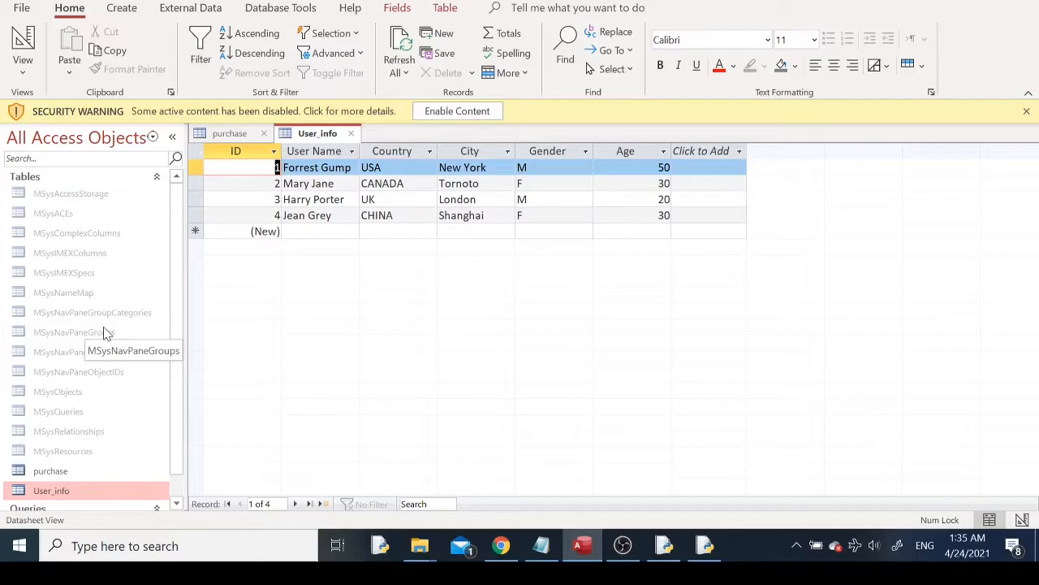
mouse_move(87, 302)
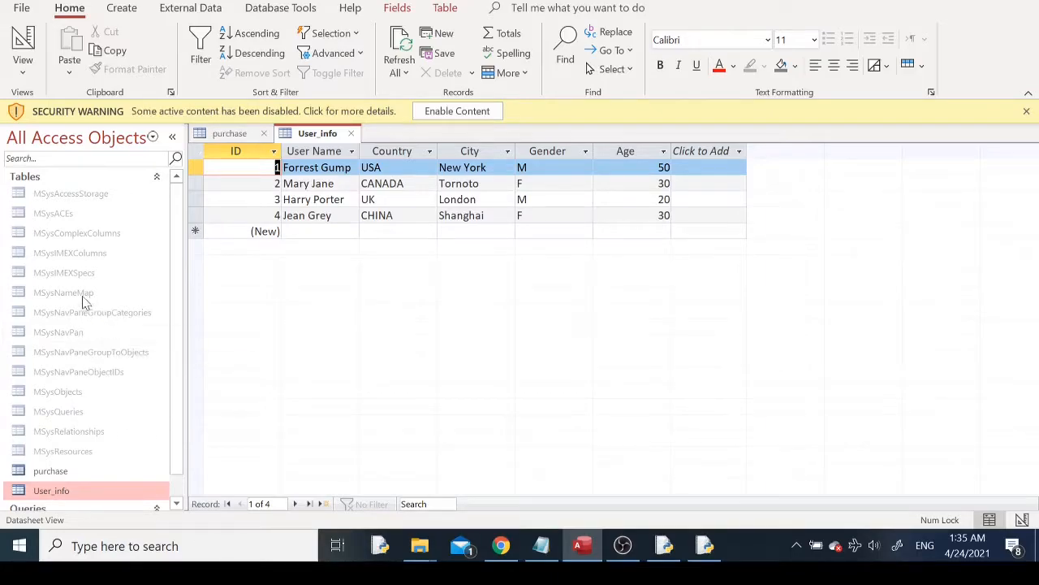
mouse_move(85, 297)
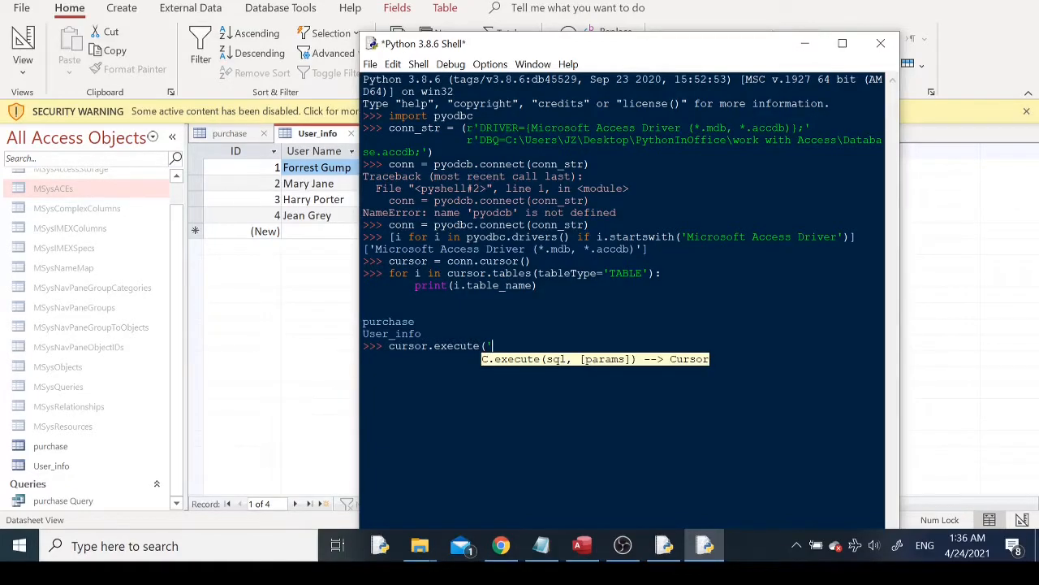
Execute the query 'select * from purchase' on the cursor
type("select *")
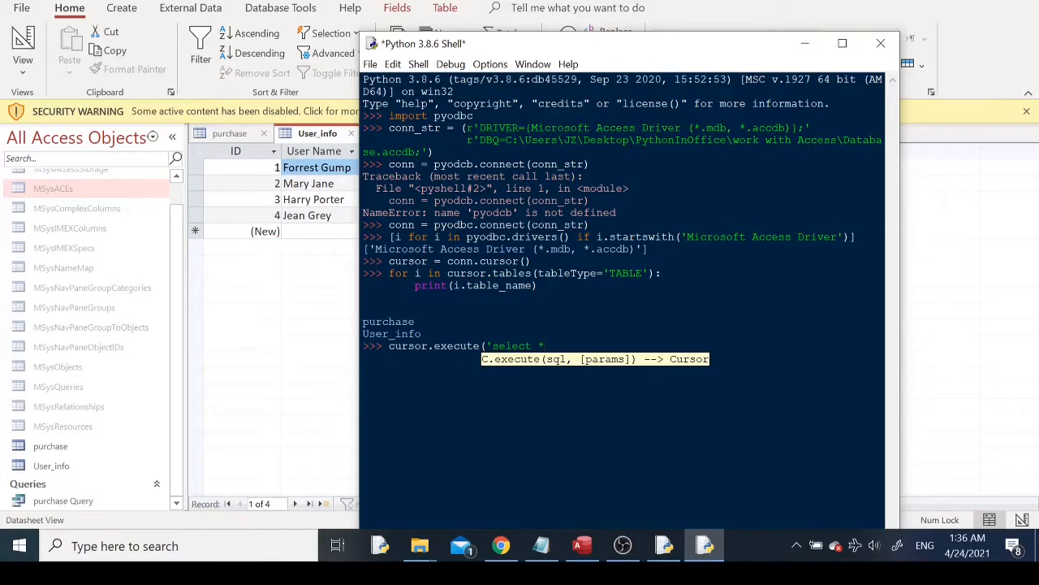
type("from")
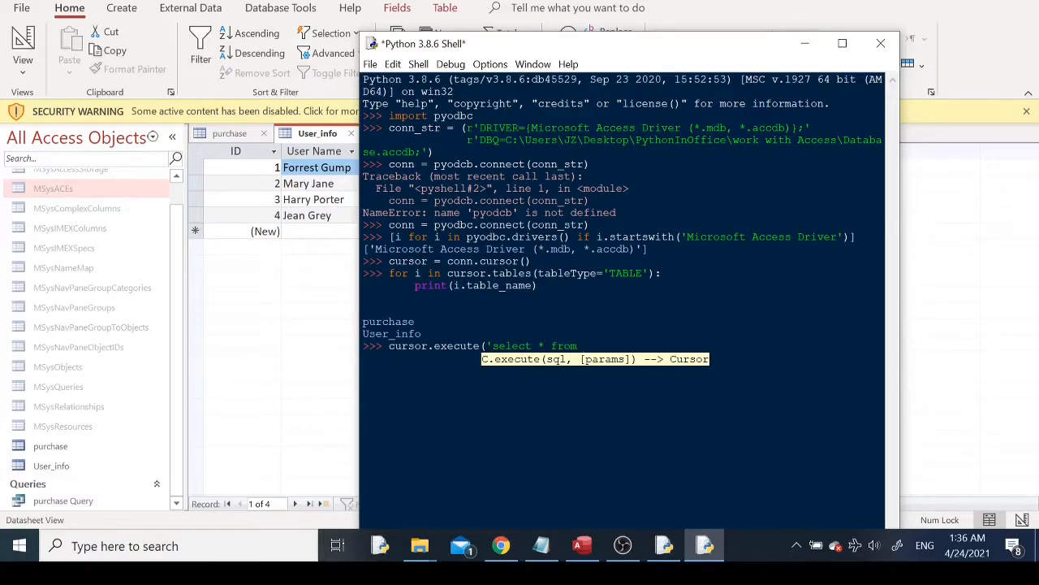
type("purchase")
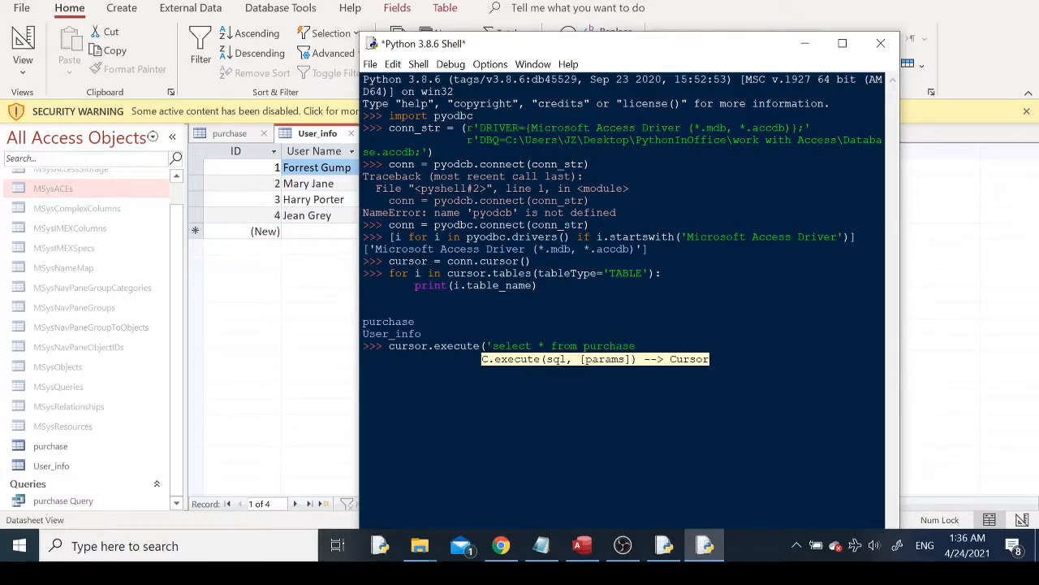
key("Return")
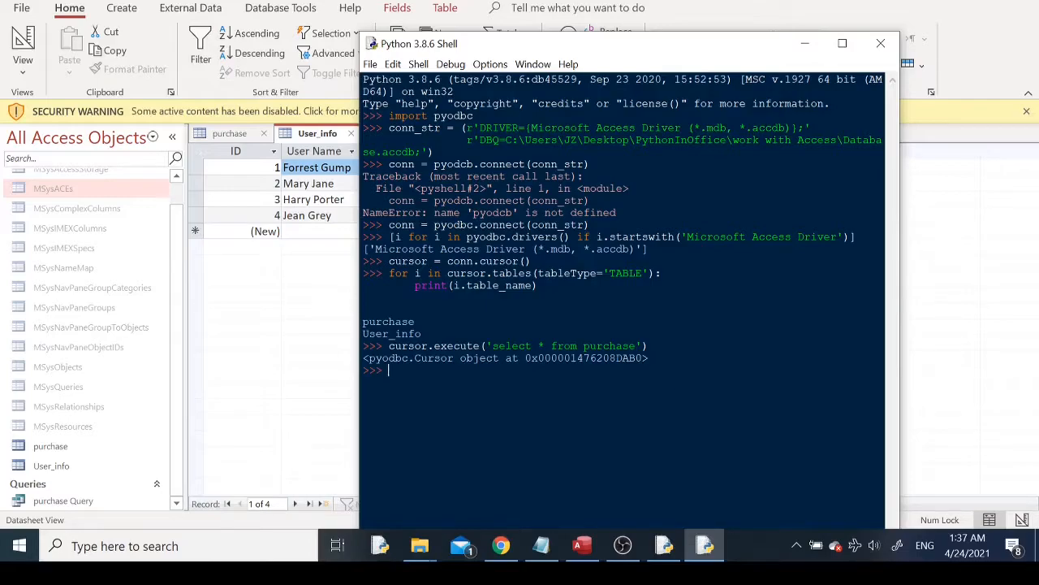
Fetch the first purchase row with fetchone, then the remaining six with fetchall
type("cursor.")
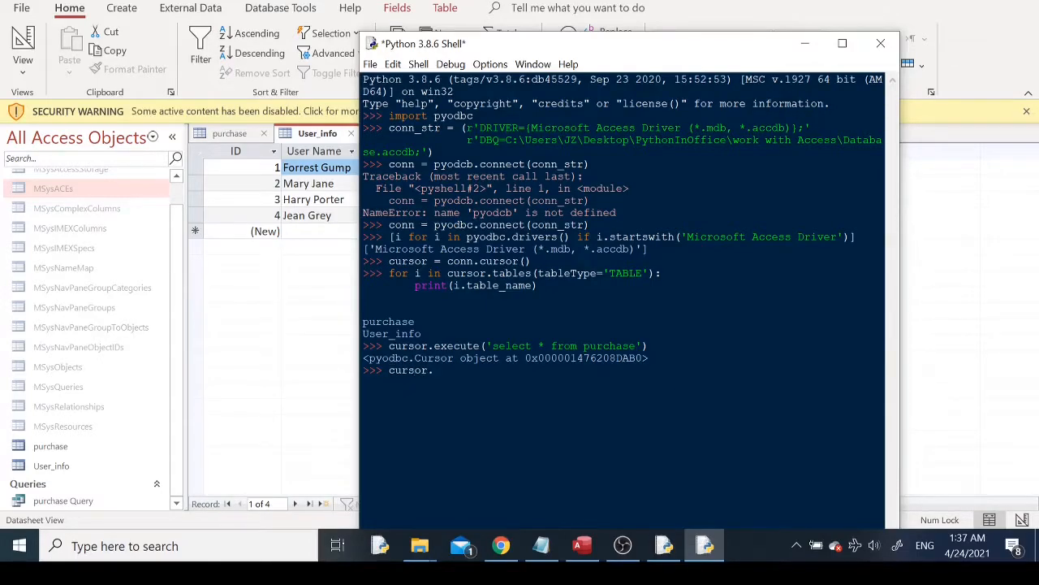
type("fetch")
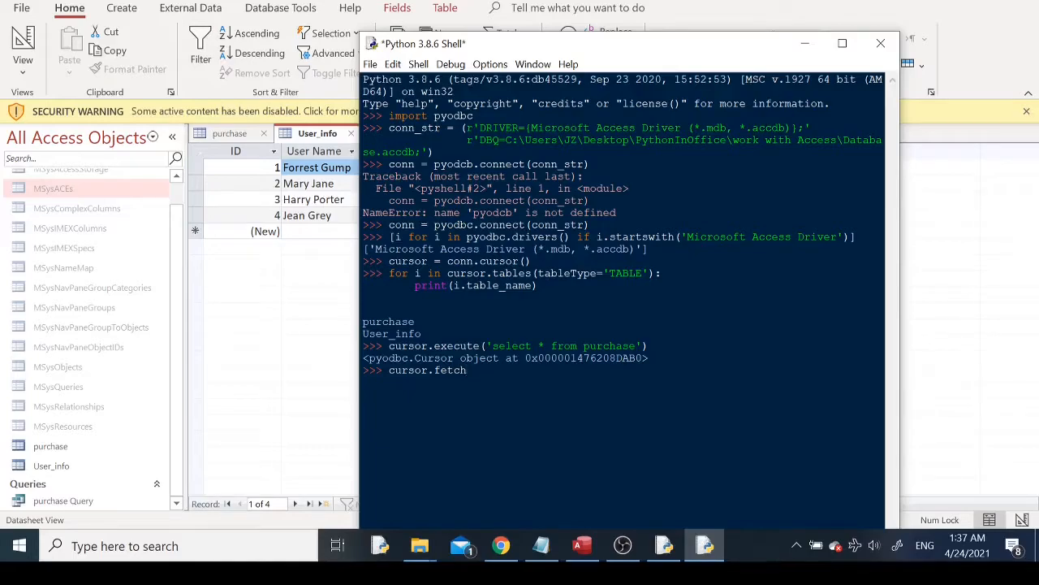
type("one(")
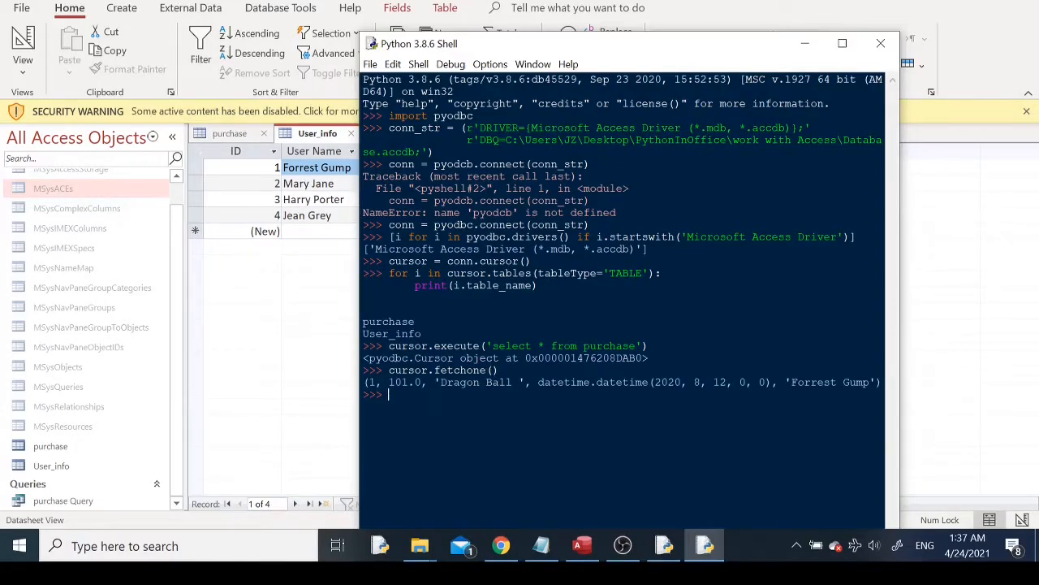
mouse_move(51, 465)
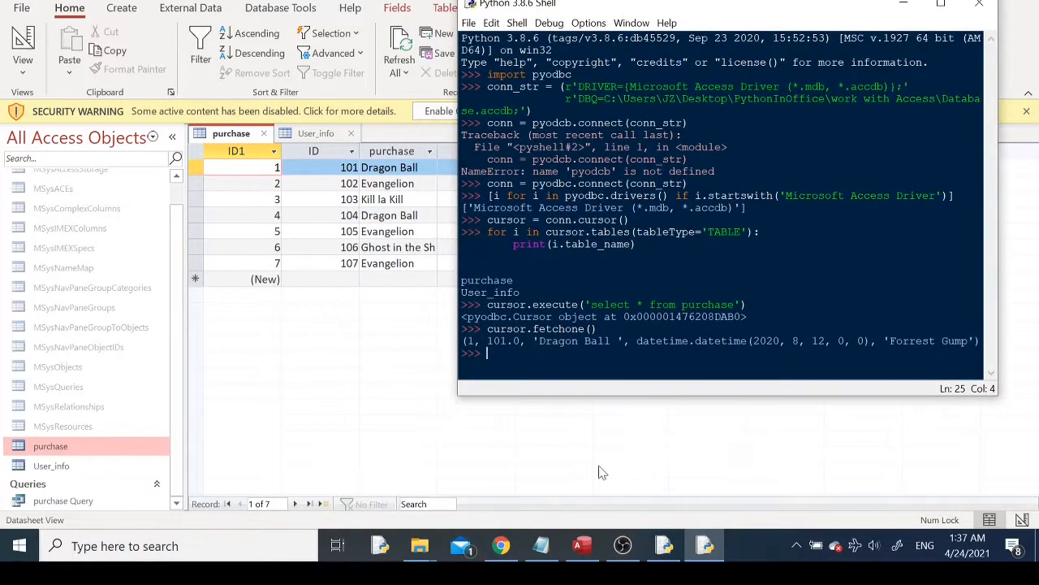
mouse_move(556, 392)
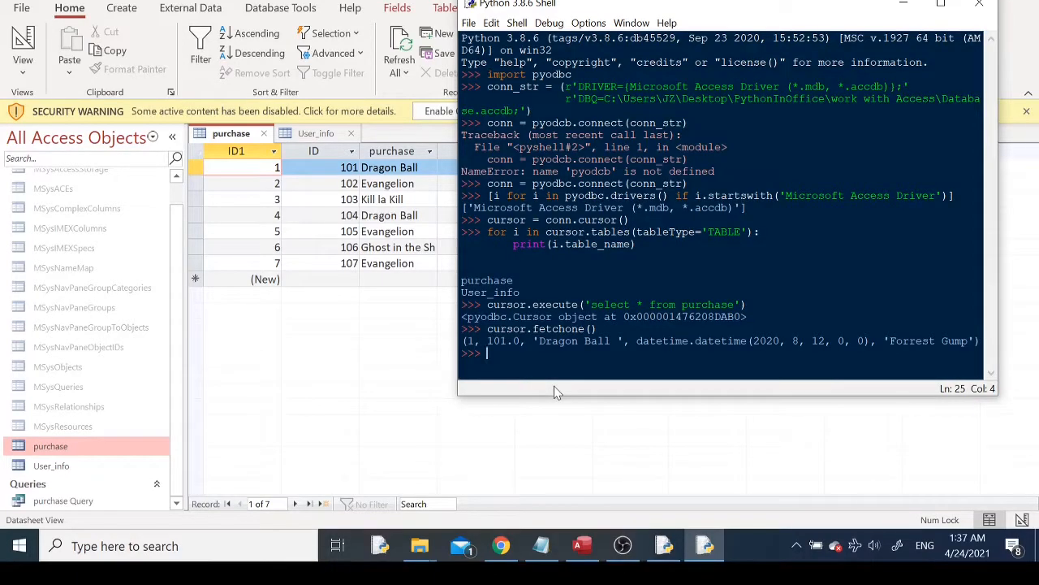
type("cursor")
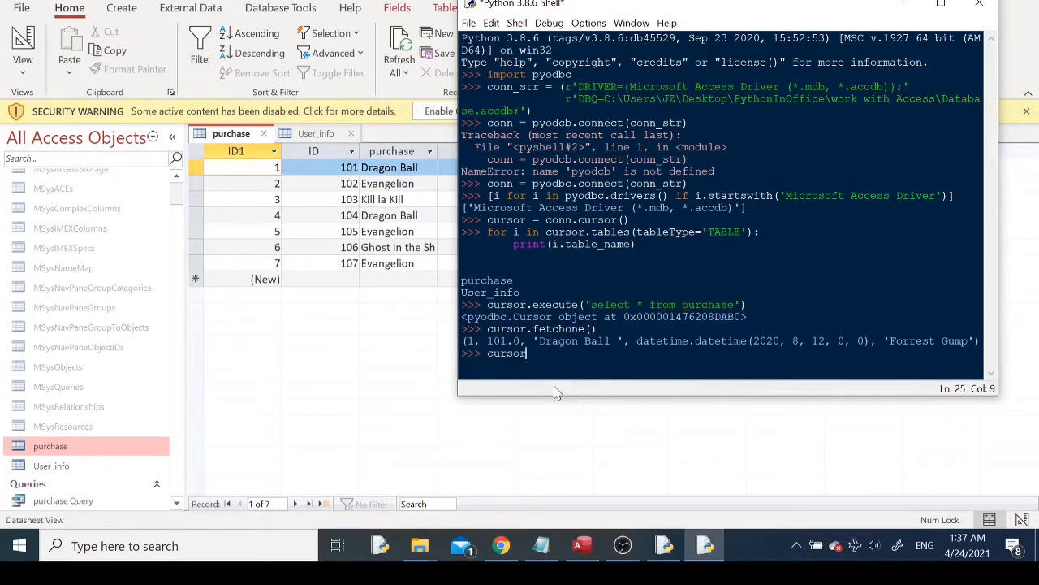
type(".fetchall()")
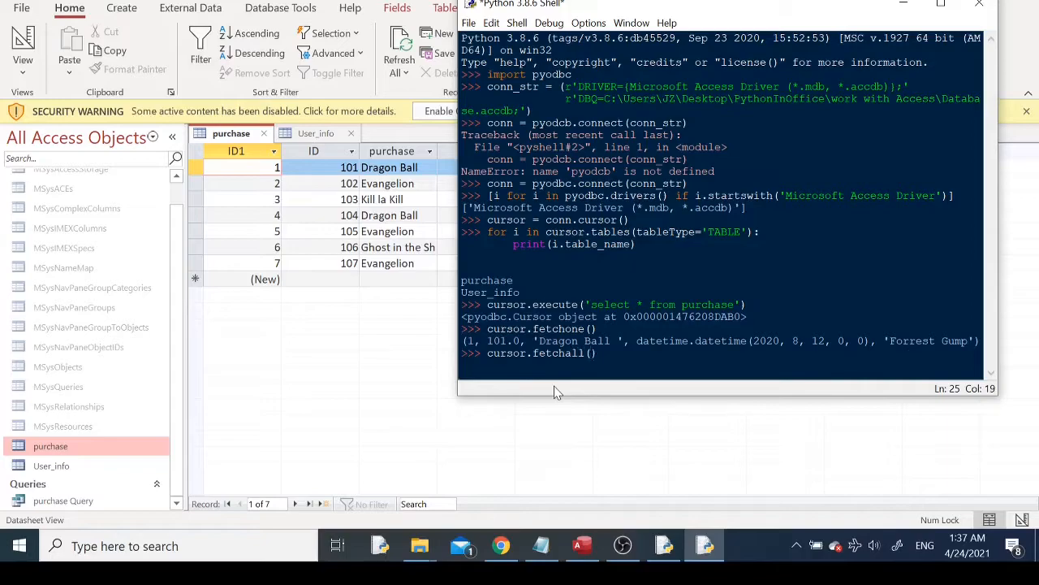
key("Return")
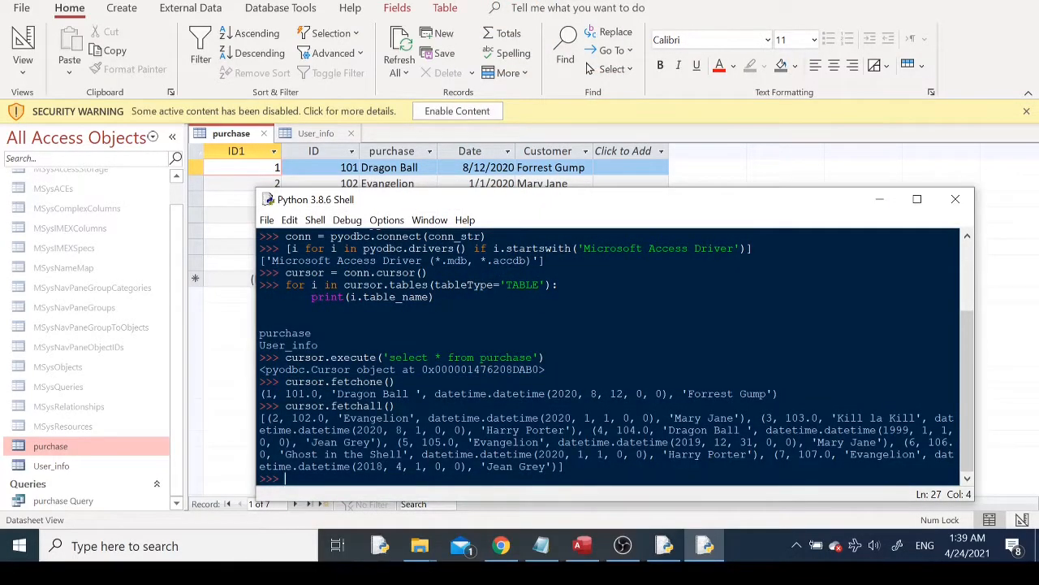
Import pandas as pd
type("import pandas pd")
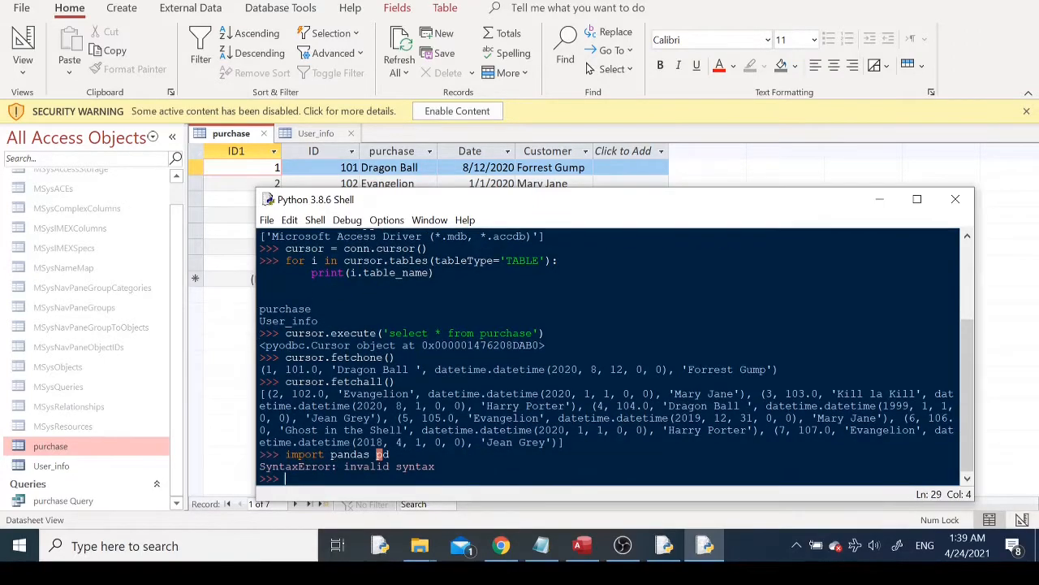
type("impro")
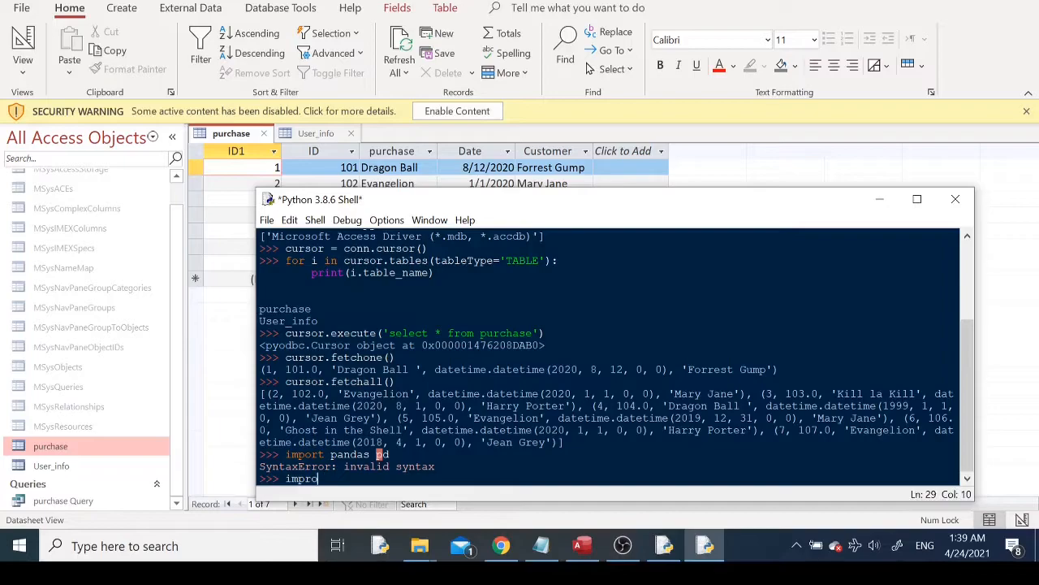
type("import pandas as pd")
type("df")
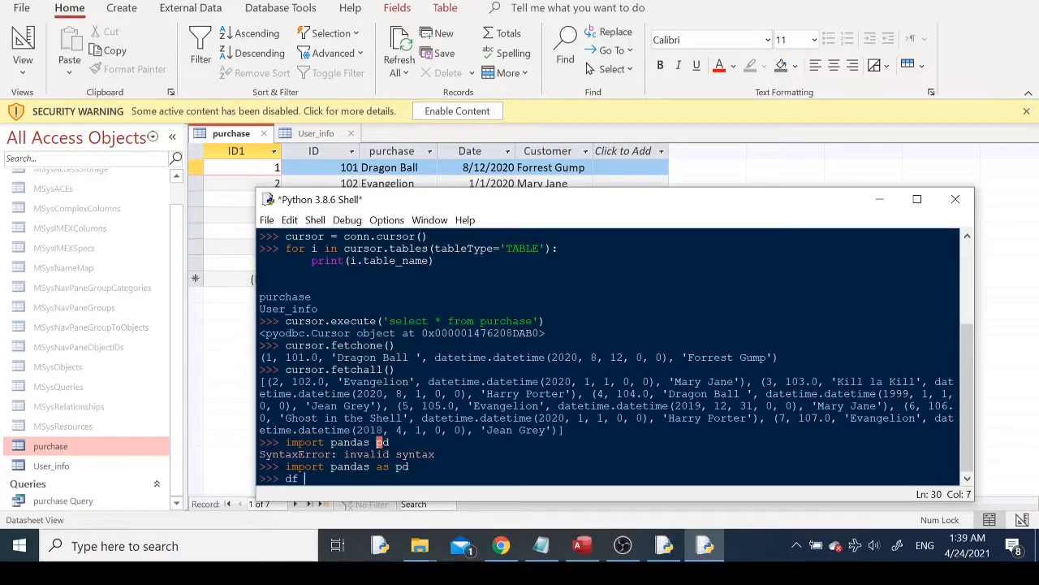
Load 'select * from purchase' into DataFrame df with pd.read_sql and display df
type("= pd.")
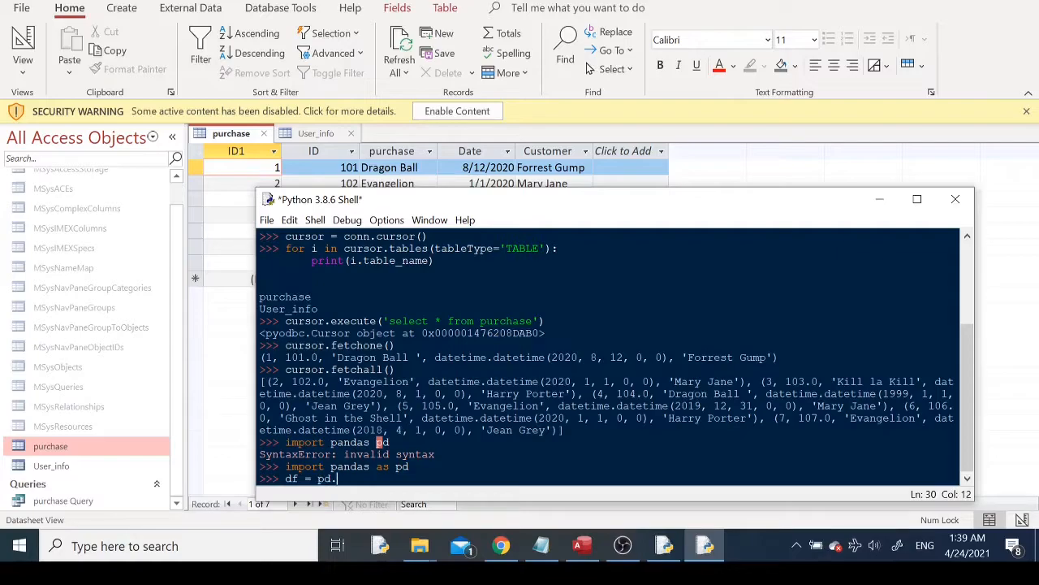
type("read_sql('")
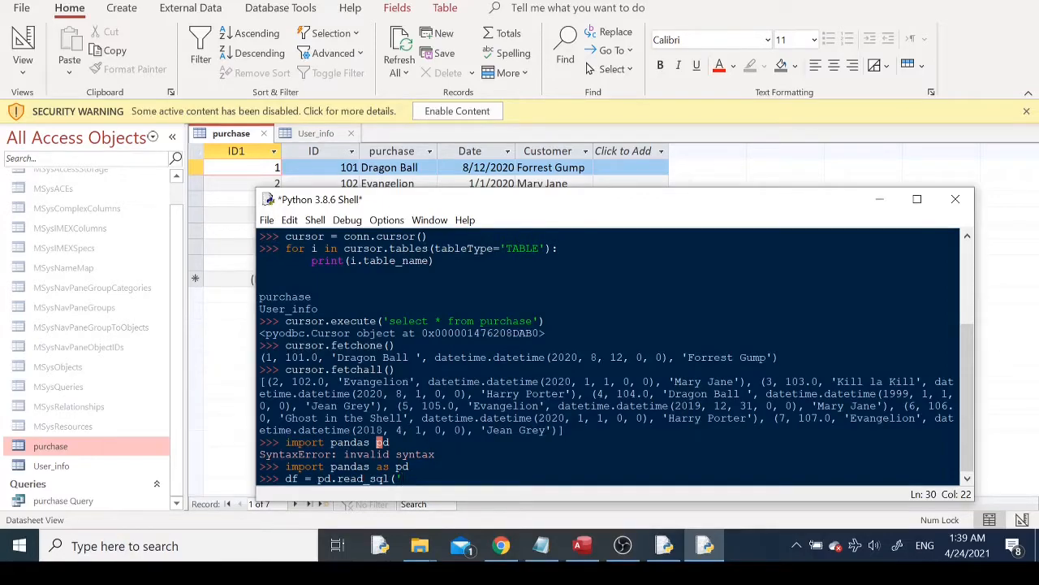
type("select")
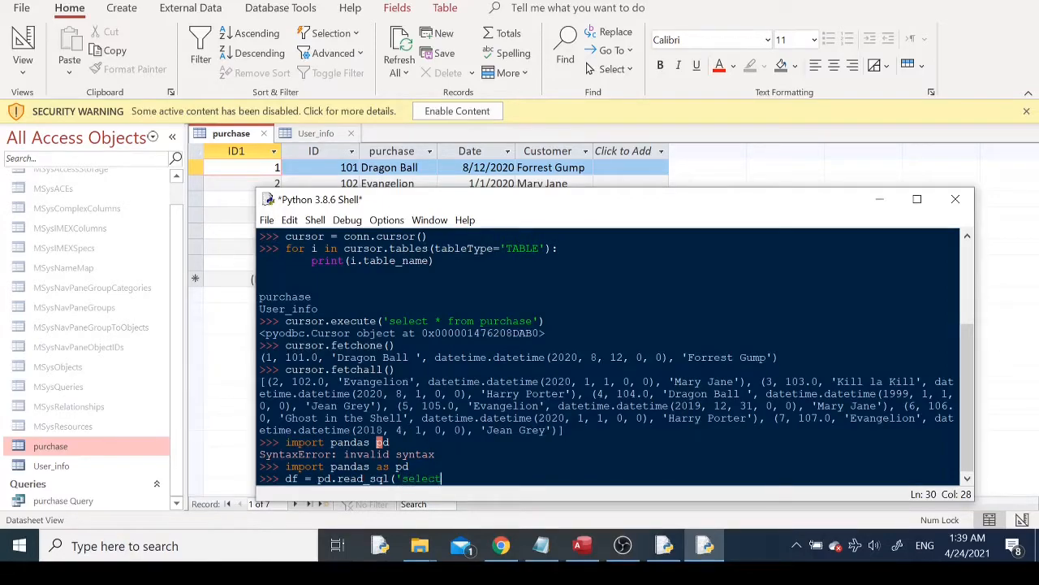
type("* from pur")
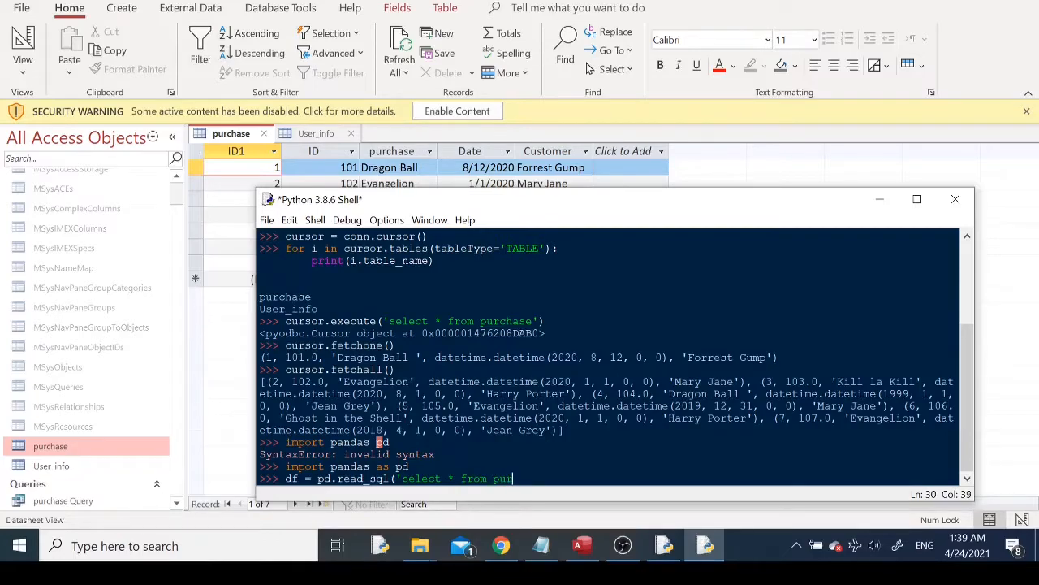
type("chase")
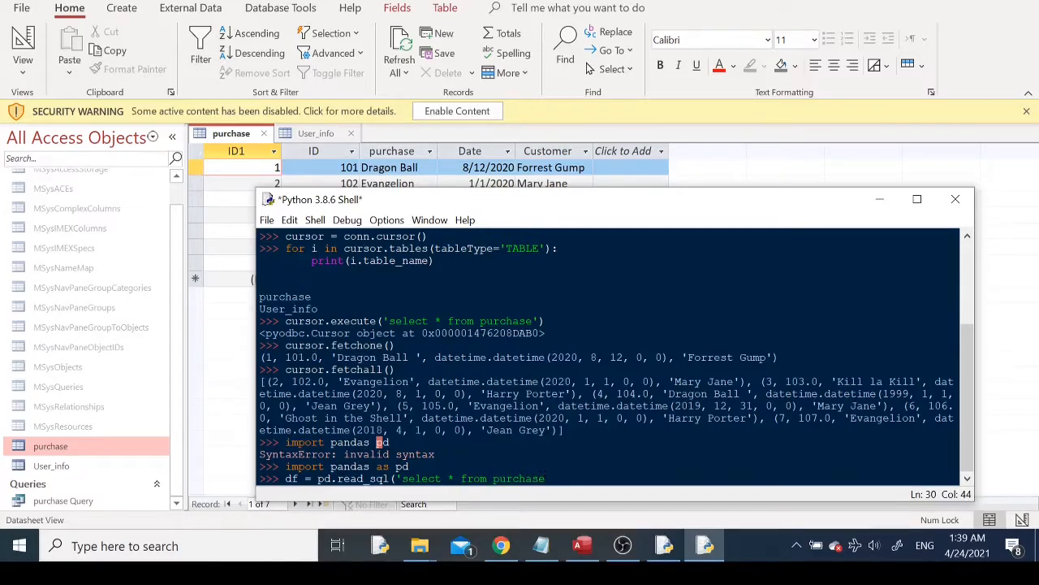
type(",")
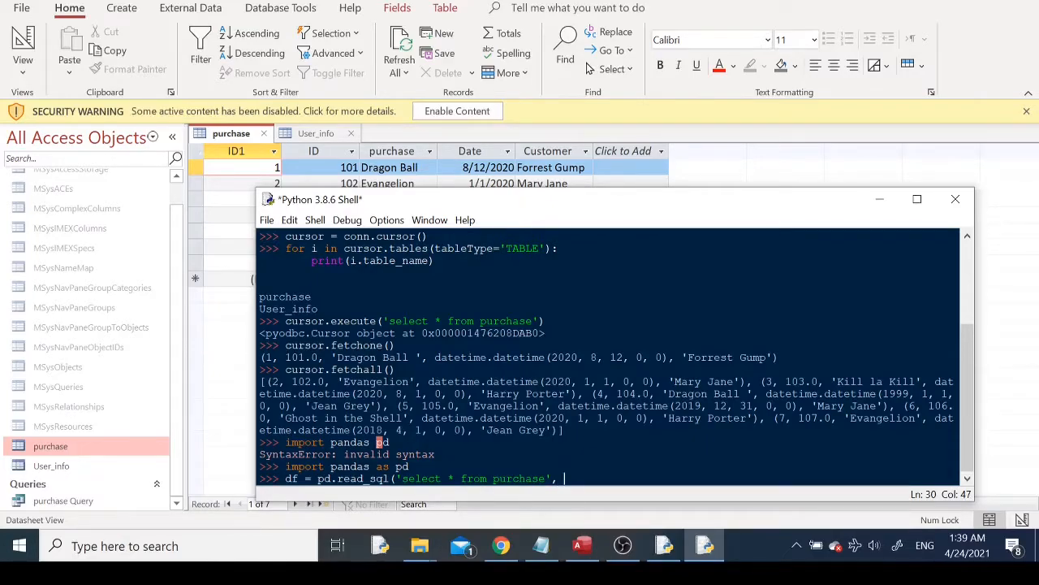
type("conn)")
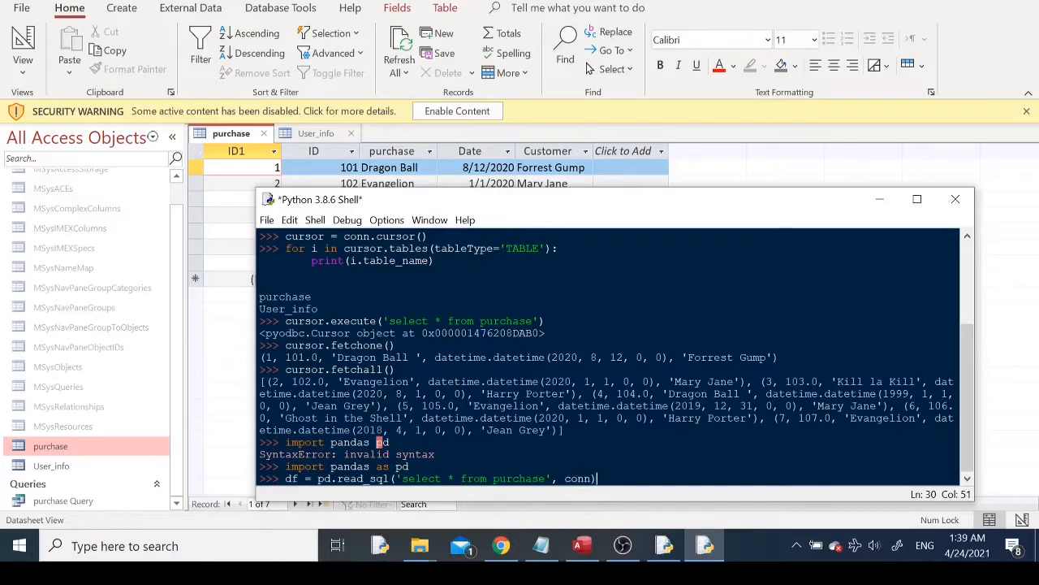
key("Return")
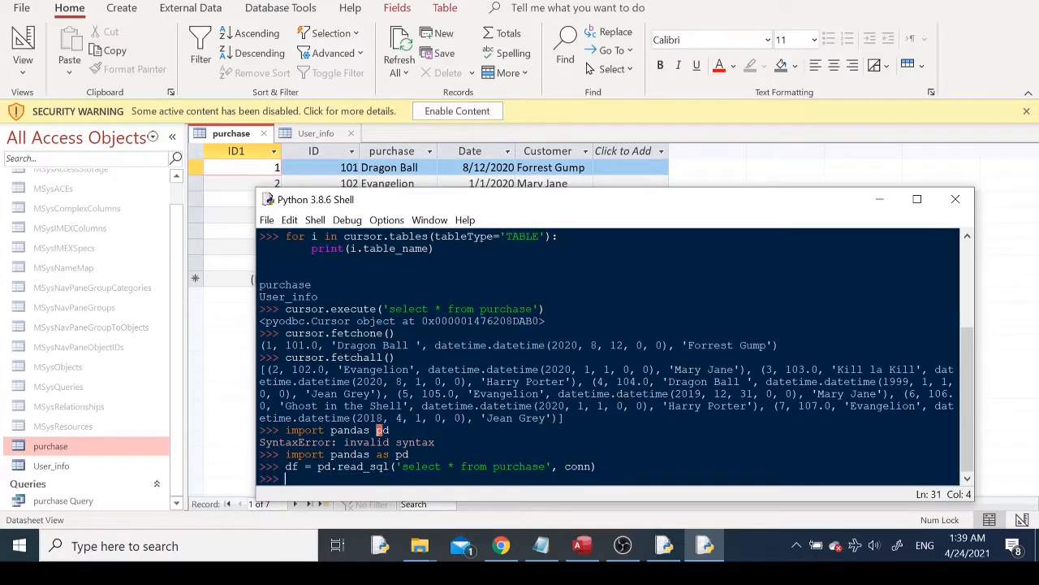
type("df")
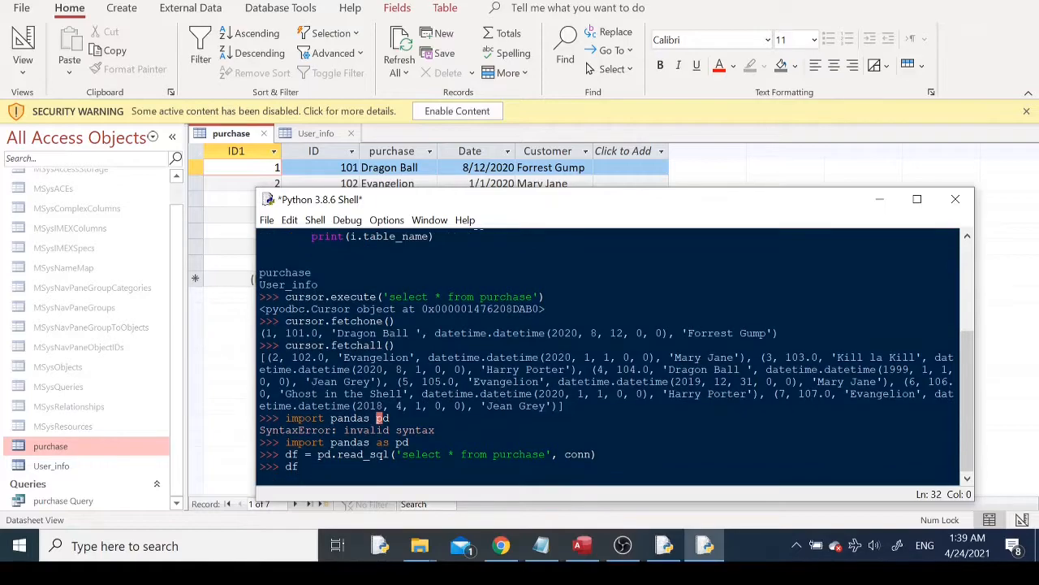
key("Return")
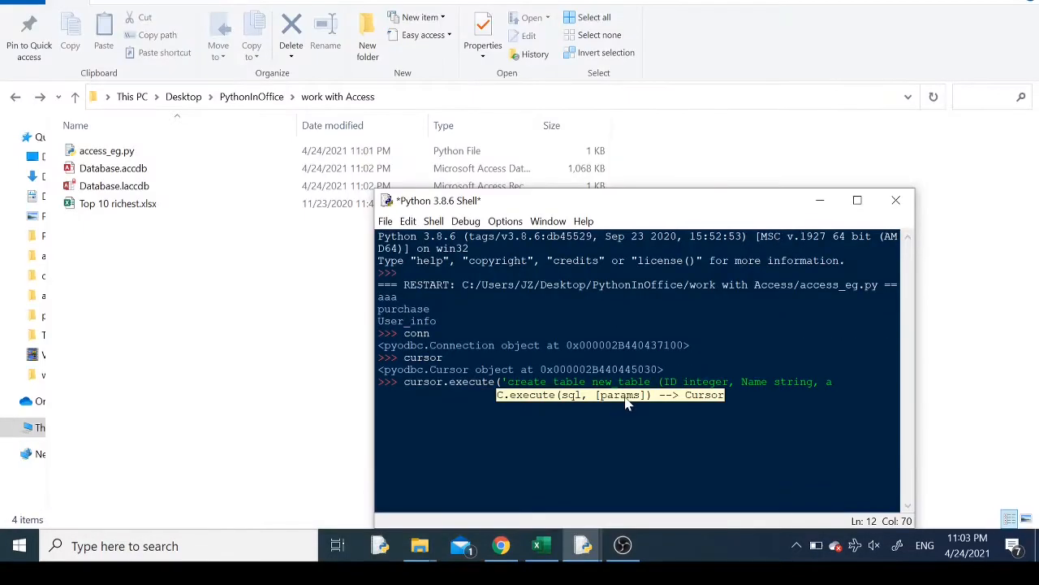
Create new_table with ID integer, Name string and Address string columns
type("Address s")
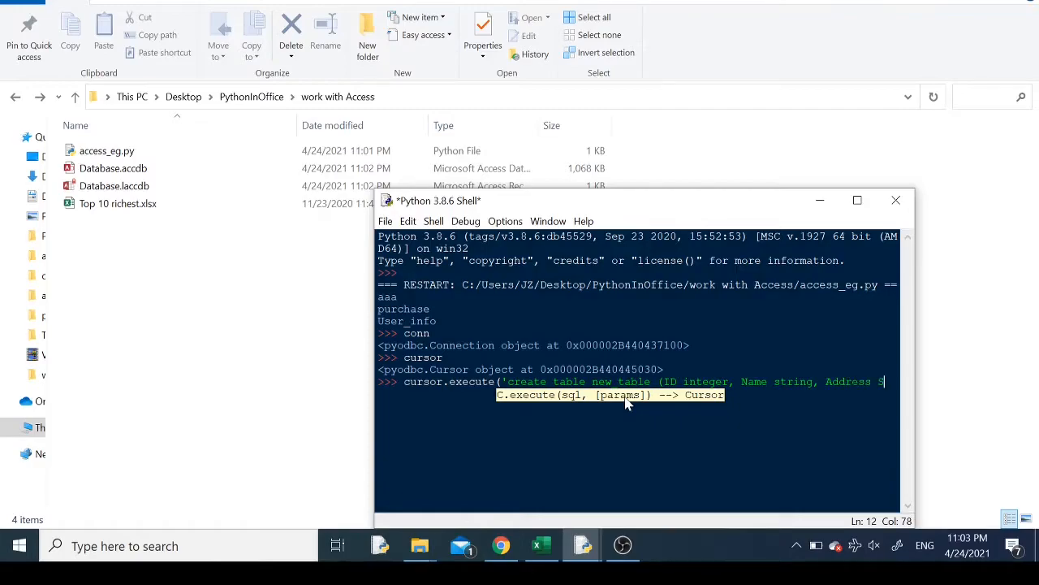
type("ring')")
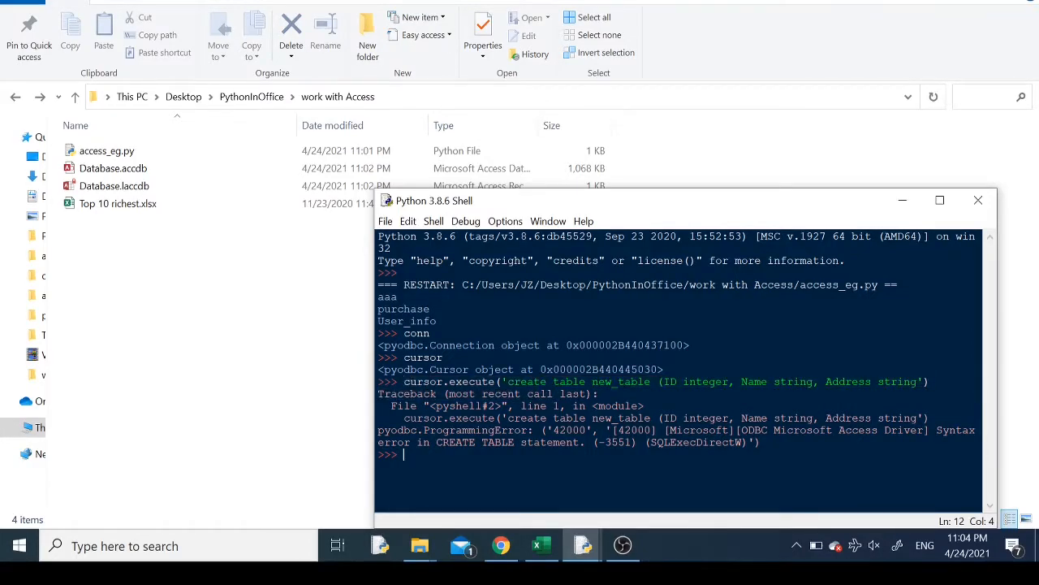
type("cursor.execute('create table new_table (ID integer, Name string, Address string')")
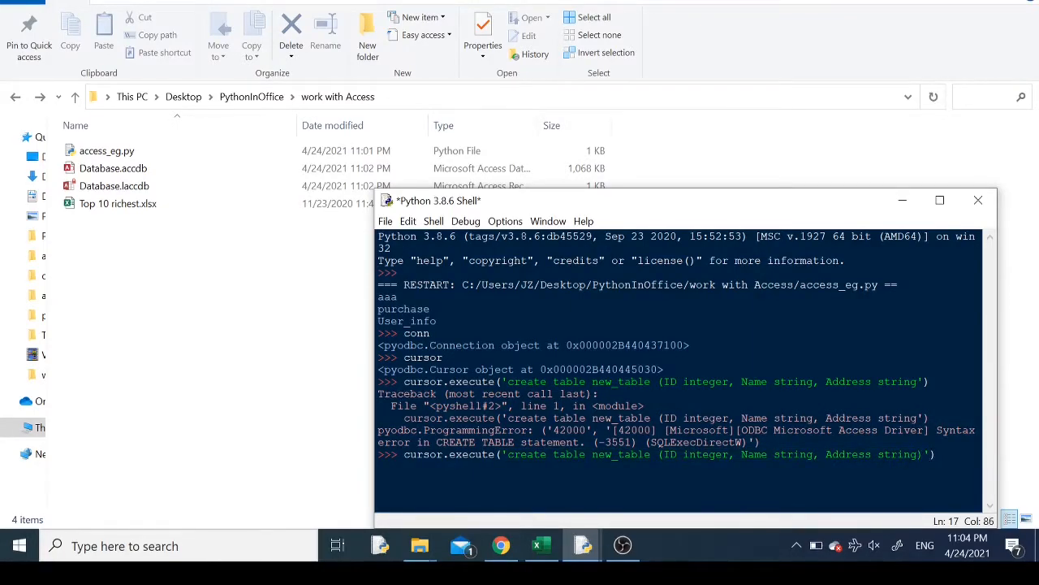
key("Return")
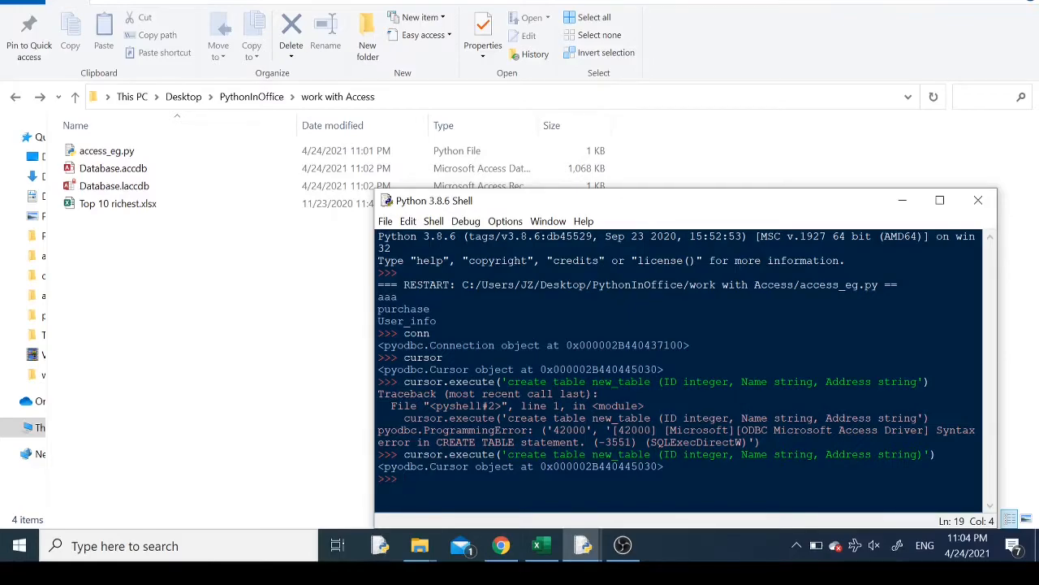
Commit the new table to the database with cursor.commit()
type("cursor.")
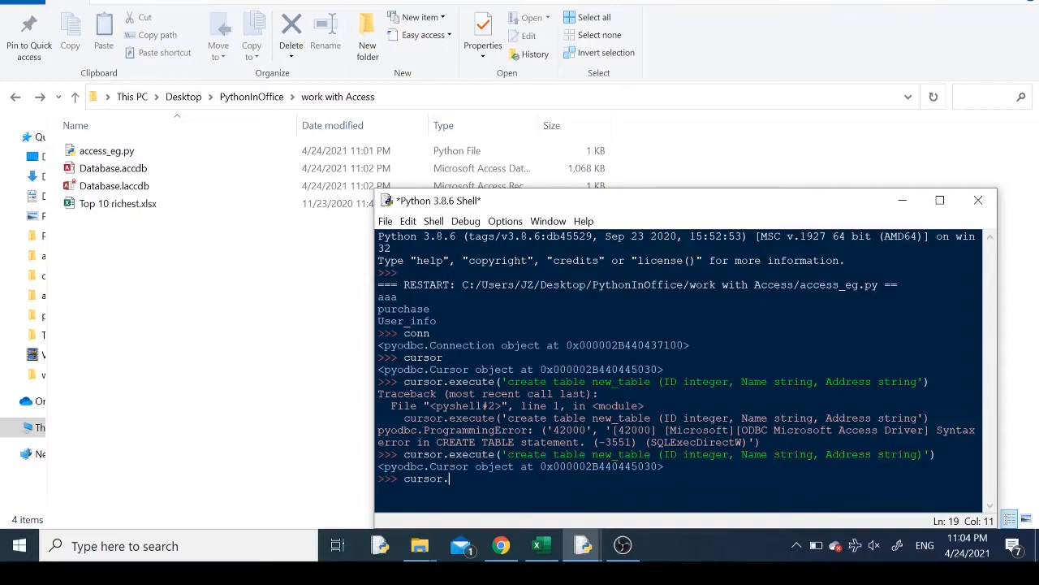
type("co")
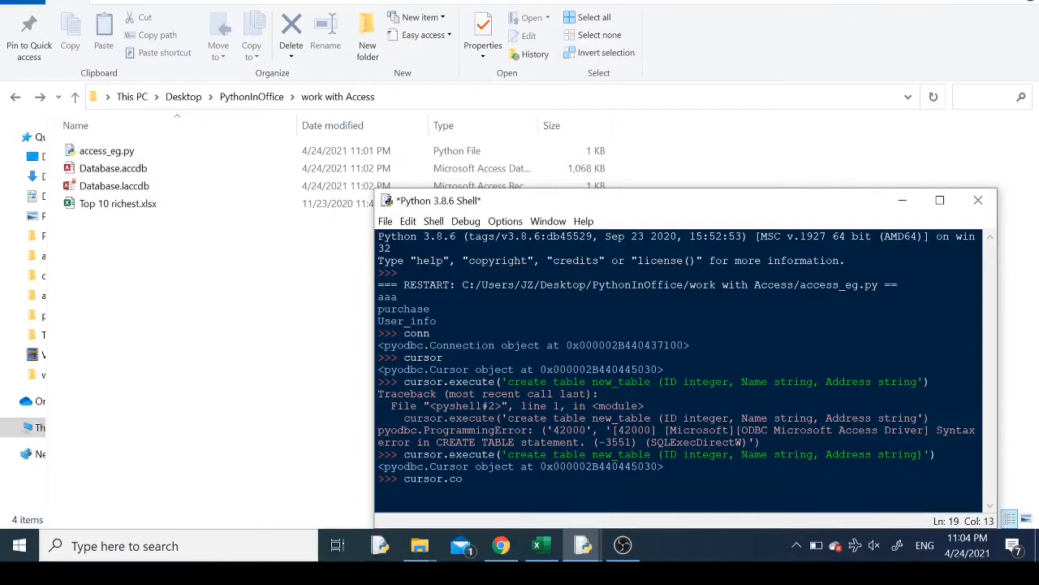
type("mmit(")
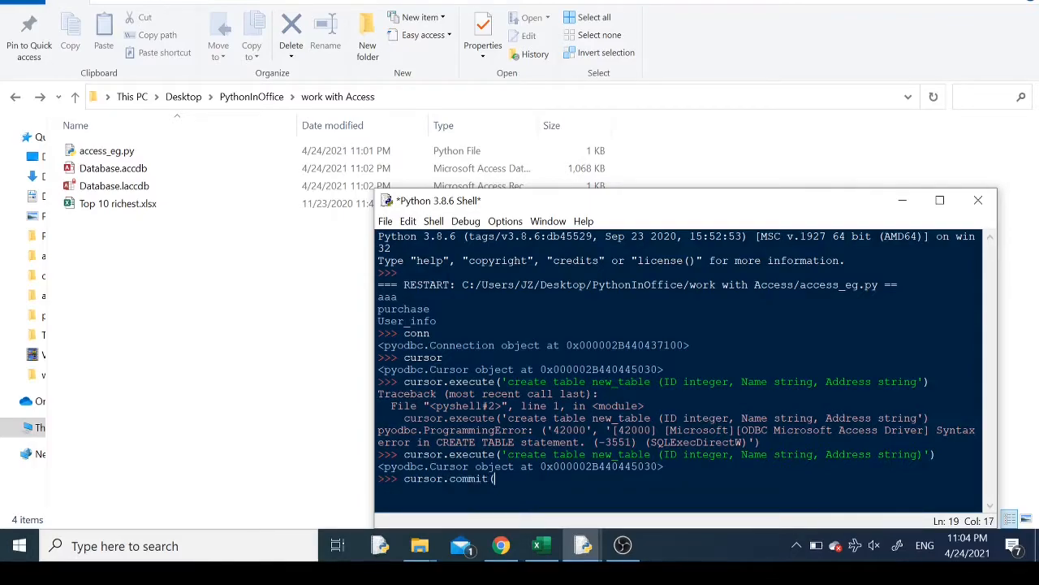
type(")")
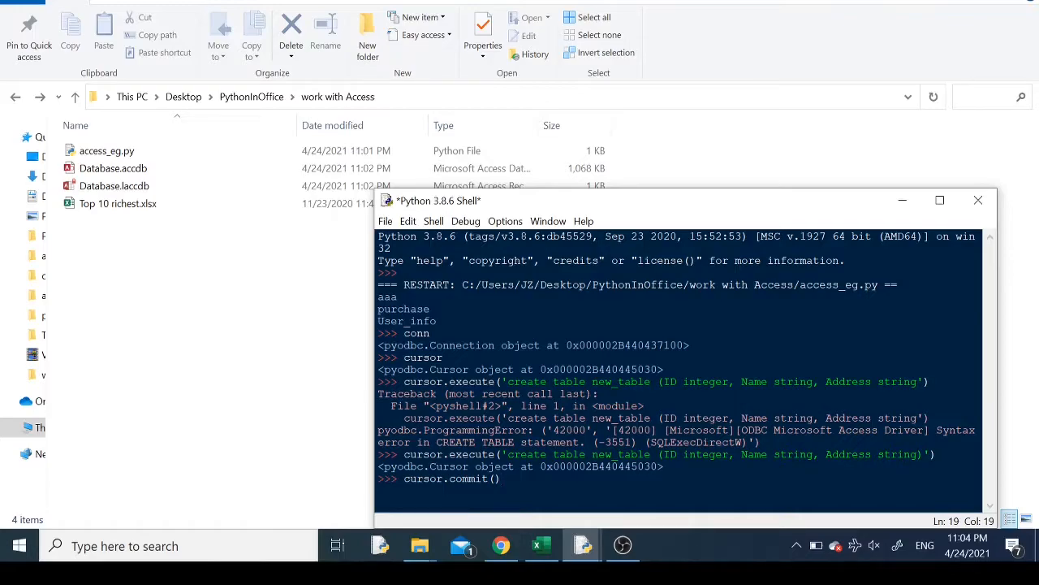
key("Return")
type("cursor.execute('insert")
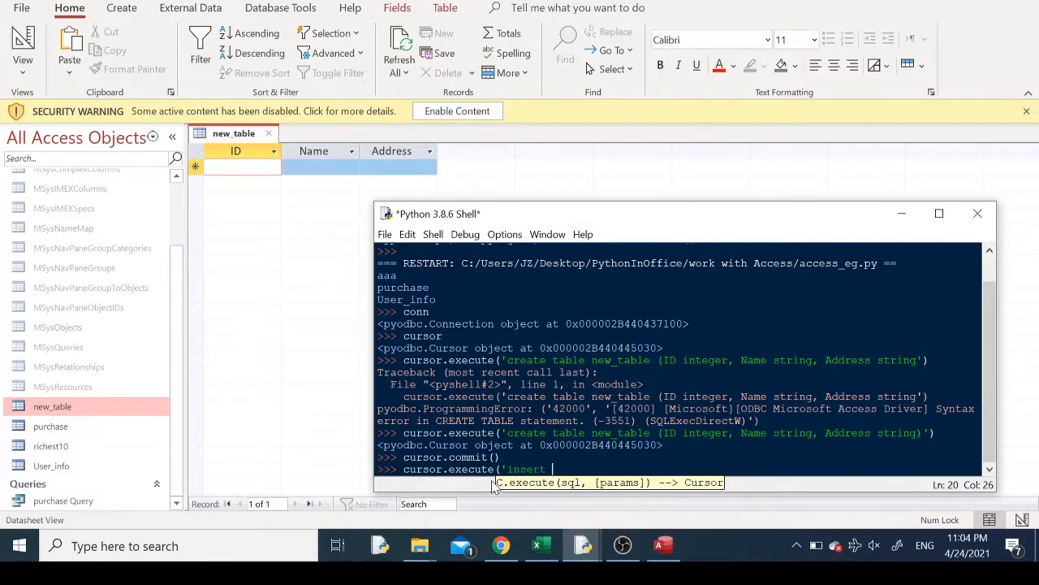
Insert the row 66, 'python', '123 abc road' into new_table's ID, Name, Address columns
type("int")
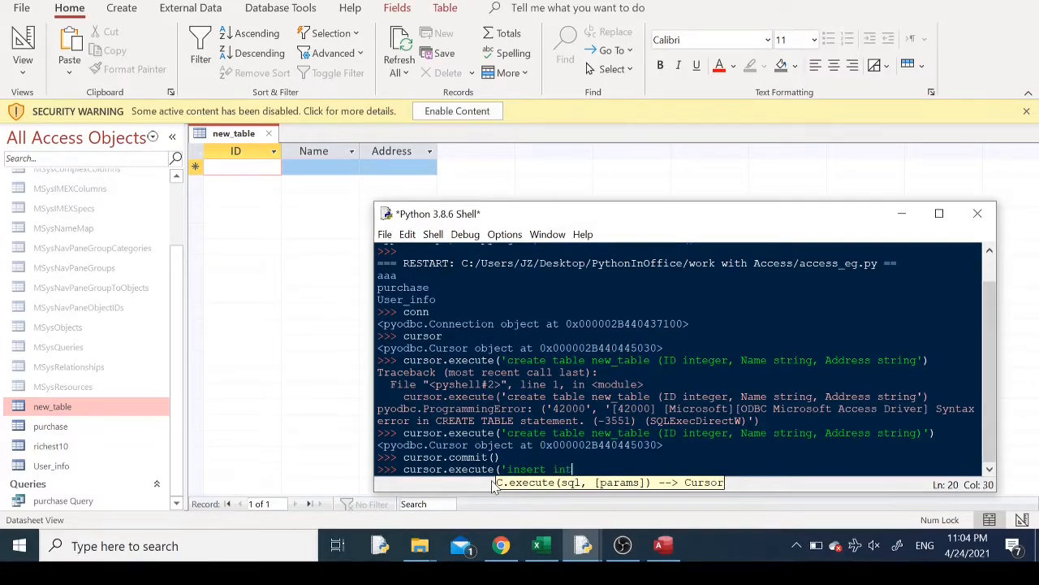
type("o new_table (")
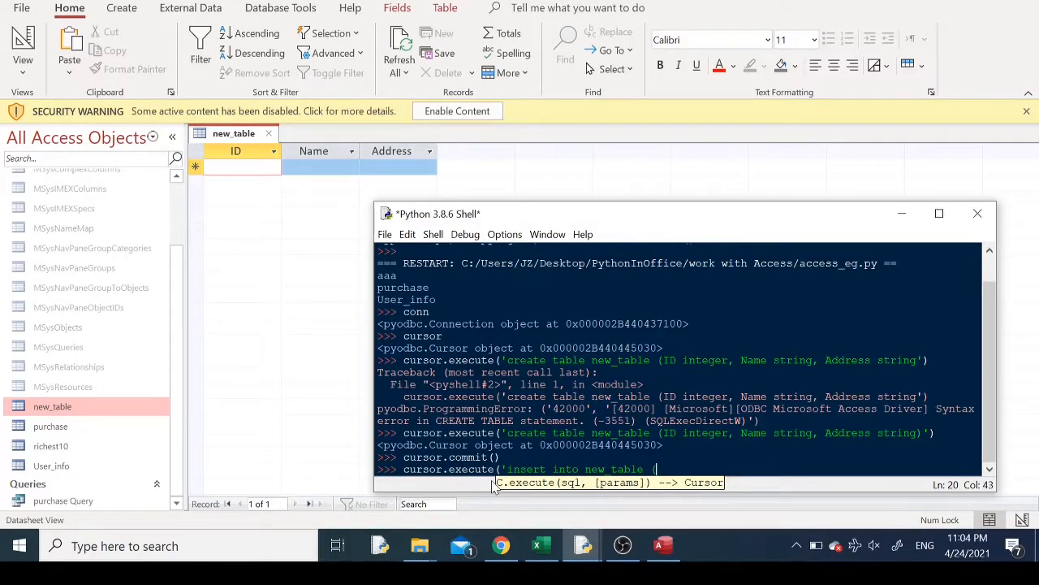
type("ID, Name, Address)")
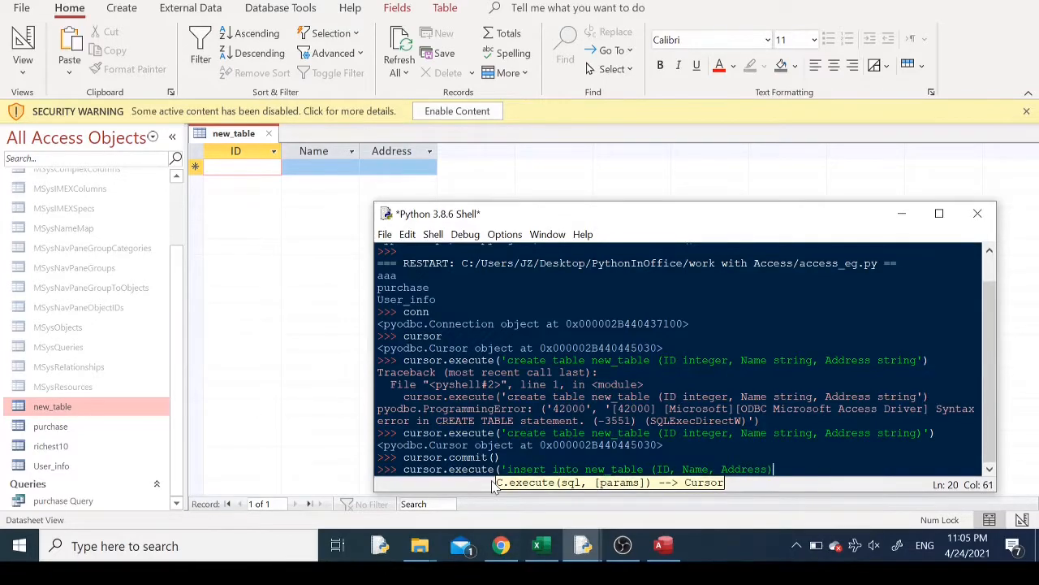
type("values (66, 'python','123 abc road')\"\"\")")
type("cursor.commit()")
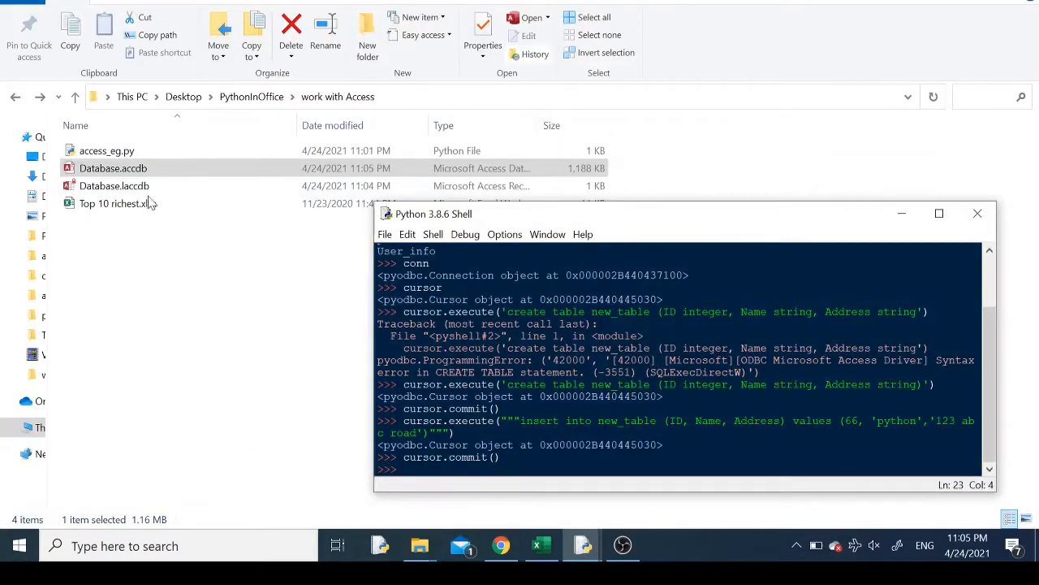
Open Database.accdb in Access and view new_table's row 66, python, 123 abc road
double_click(113, 168)
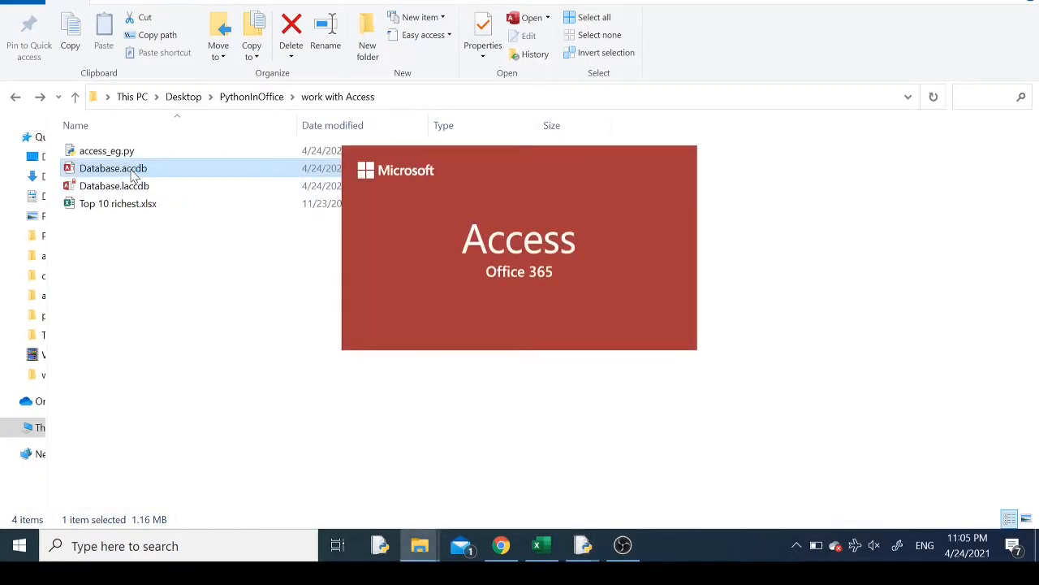
double_click(113, 168)
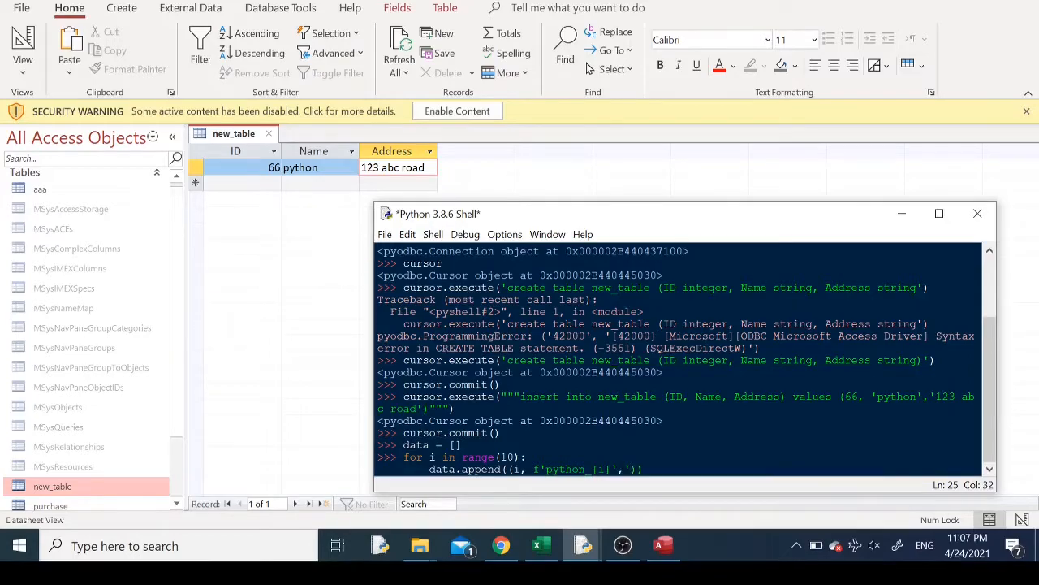
Insert ten rows python_0 to python_9 with '#i street' addresses into new_table, then reopen the database
type(", f'{i}'")
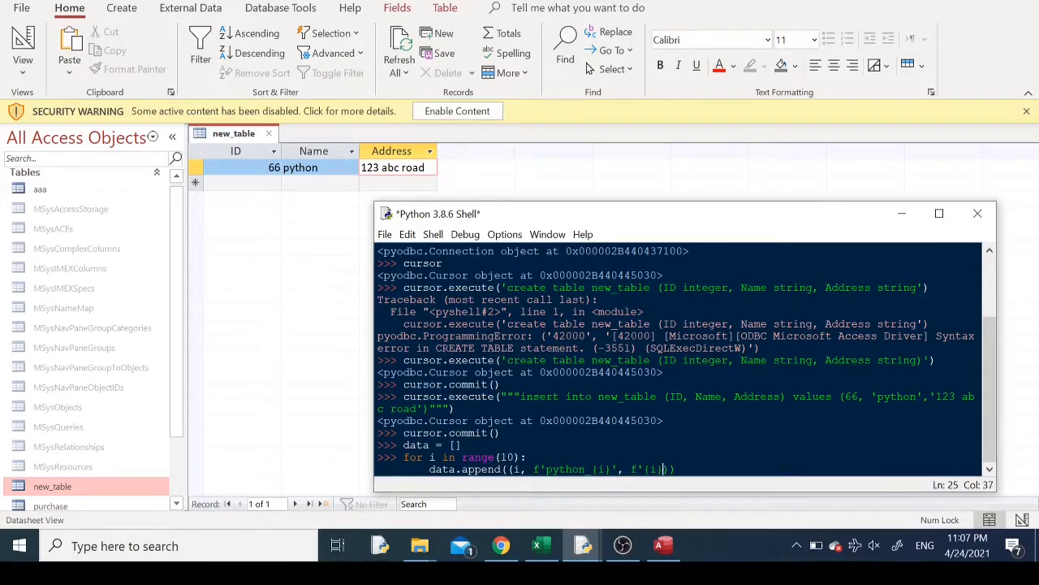
type("#")
type("cursor.execute('insert into new_table (ID, Name, Addr")
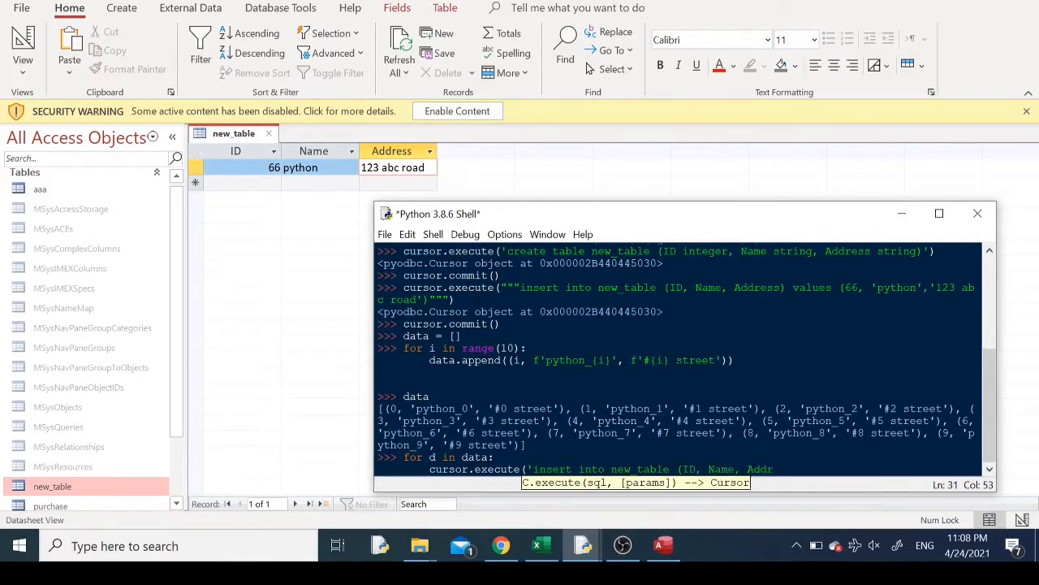
type("ess) values(?,?,?)',")
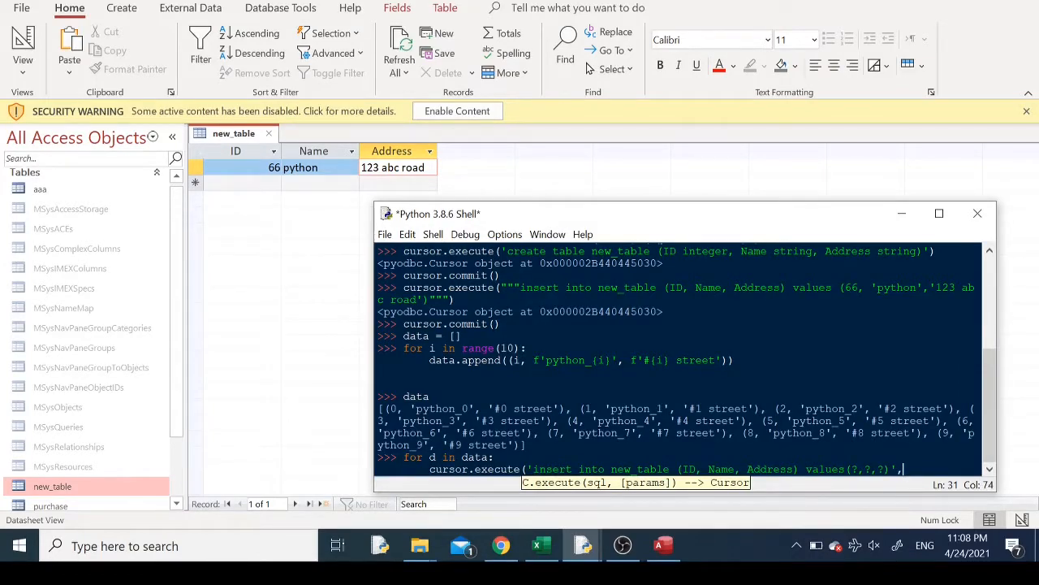
key("Return")
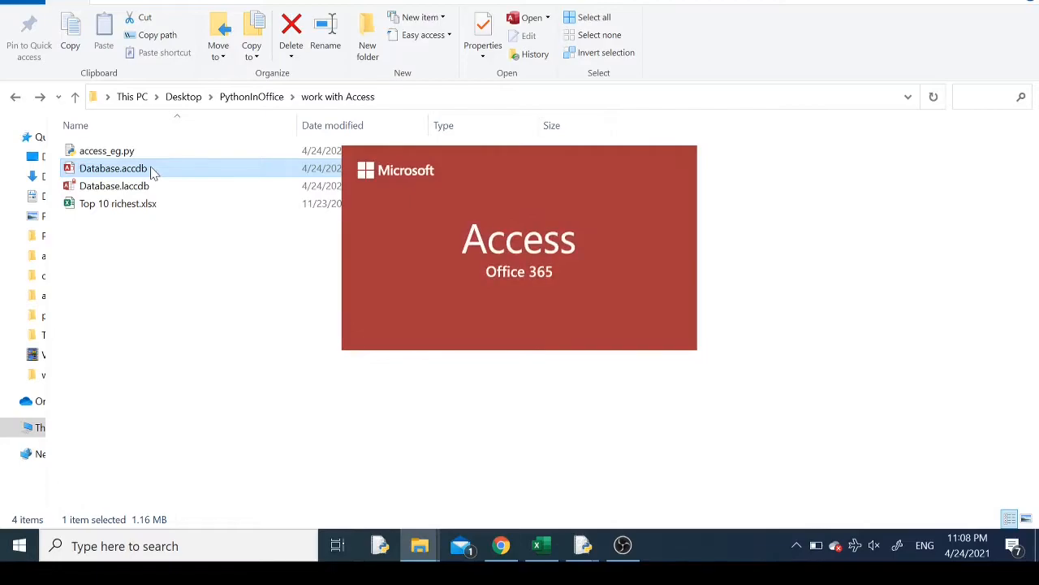
double_click(112, 168)
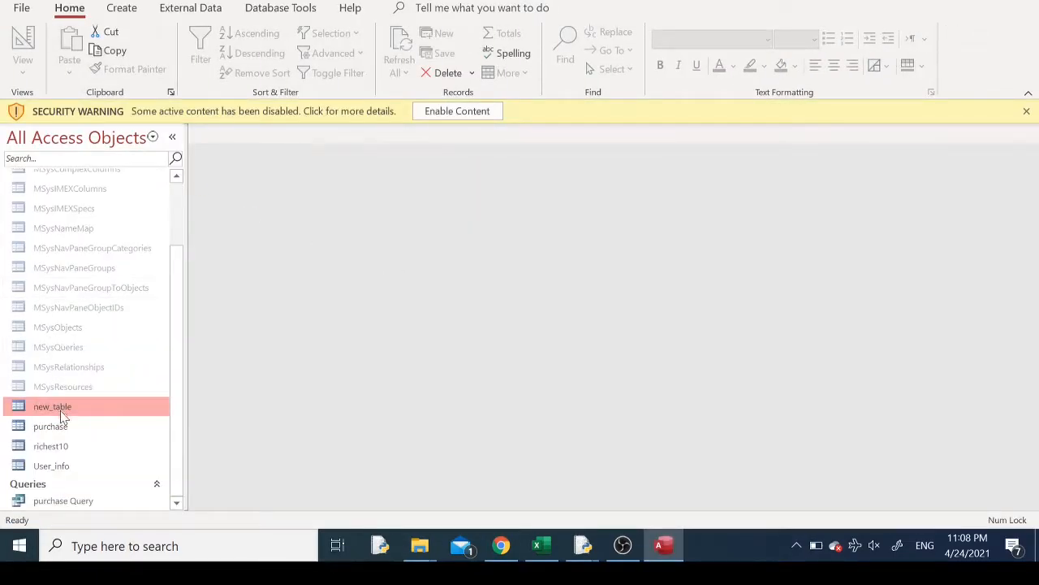
Open new_table in Access to see the ten python_0–python_9 rows after the python row
double_click(52, 406)
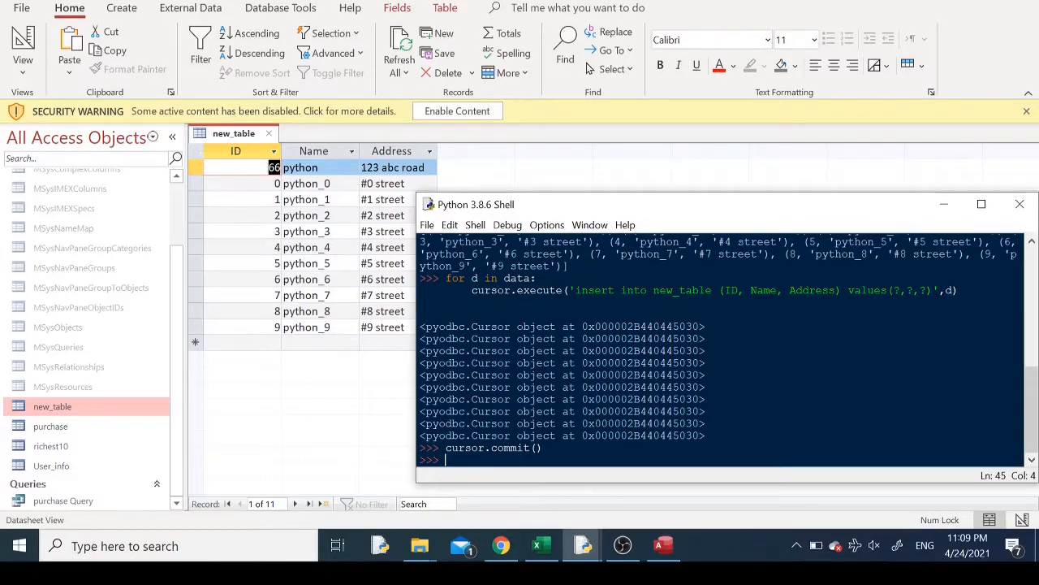
left_click(541, 545)
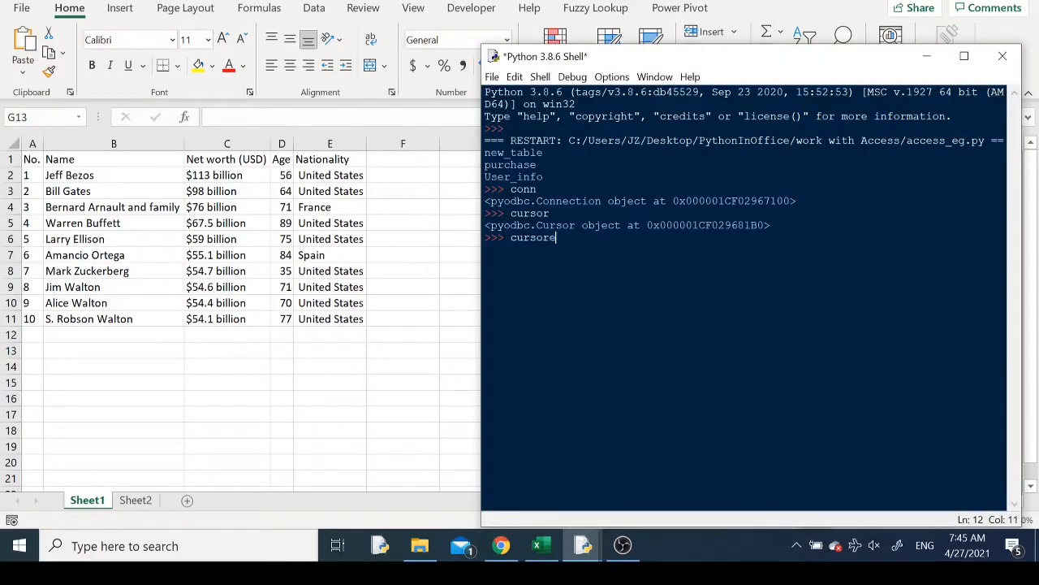
Select-into Top 10 richest.xlsx Sheet1 data as a richest10 table, then open it in Access
type(".execute('")
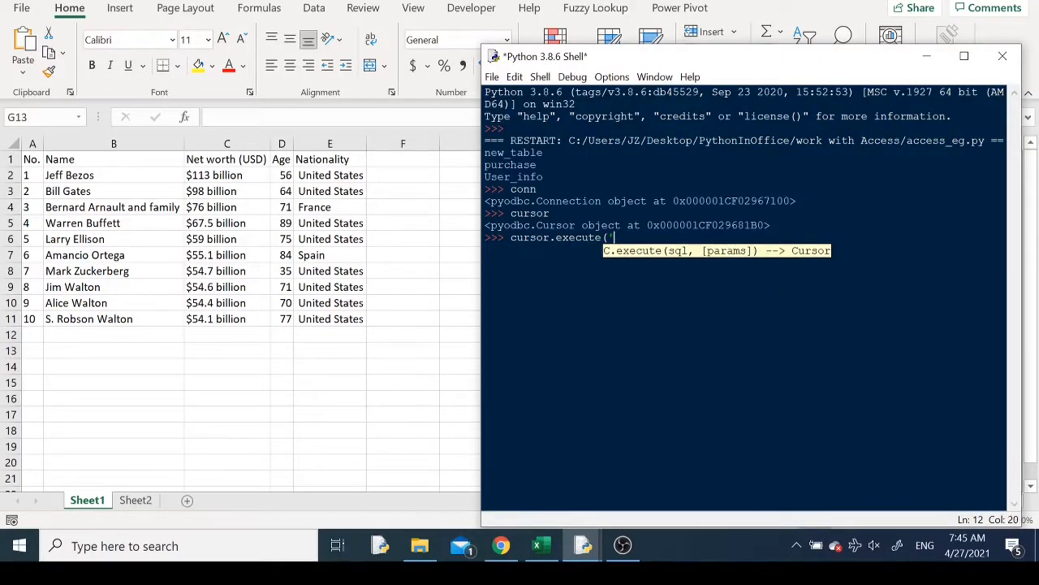
type("select * into richest10")
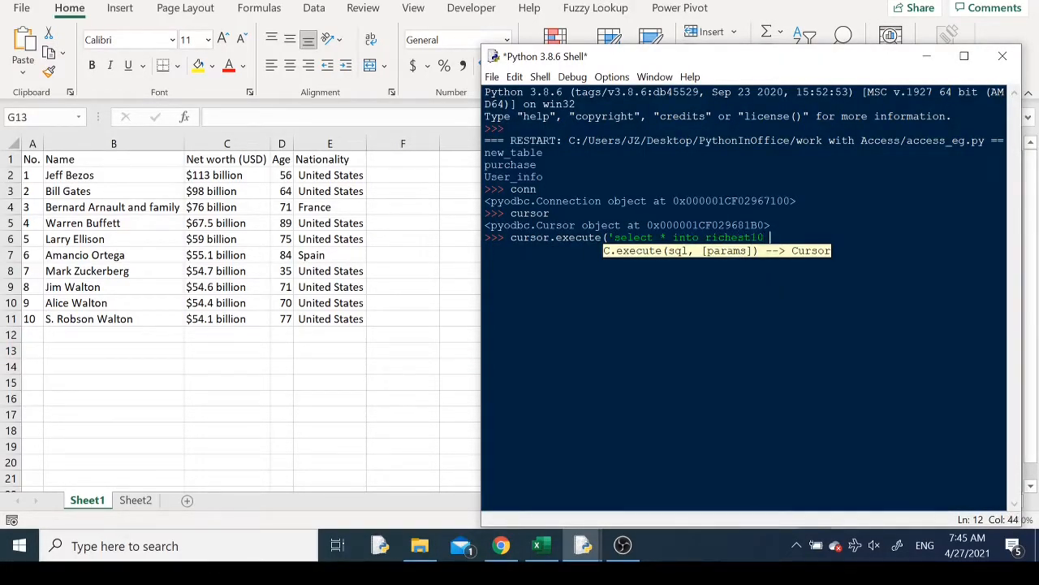
type("from [Excel 12.0")
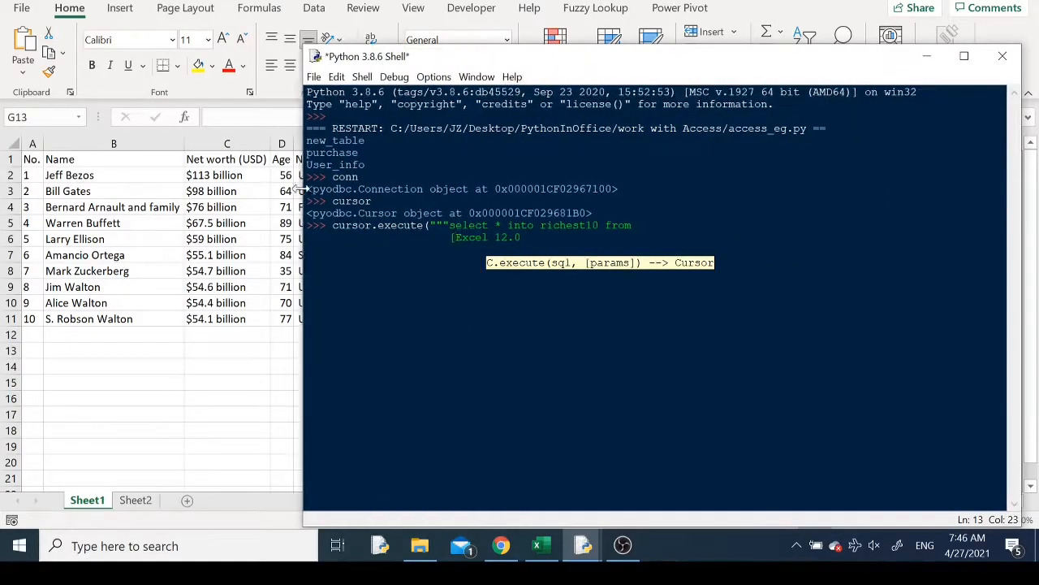
type("Xml;HDR=")
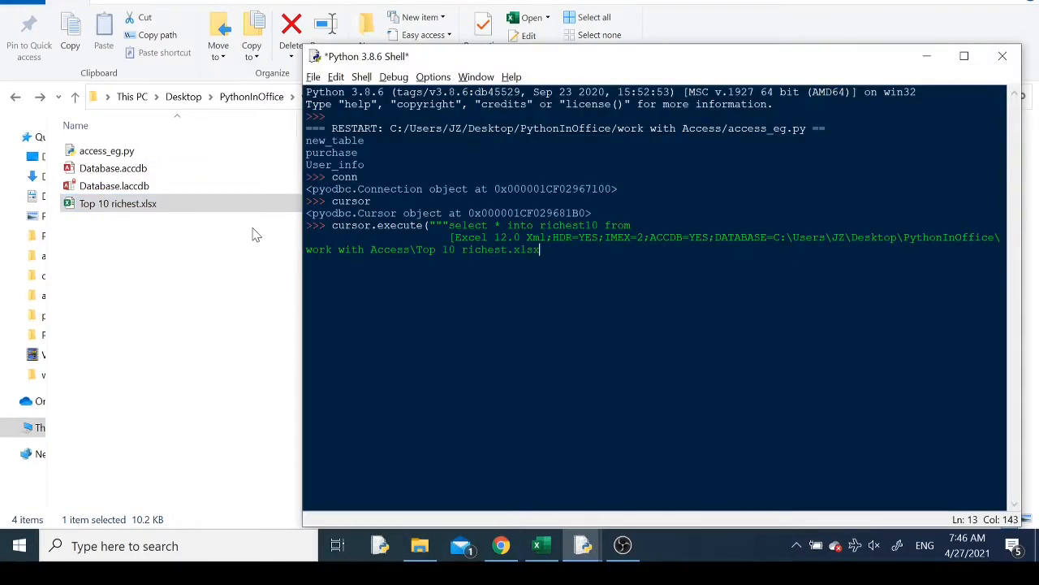
type("].")
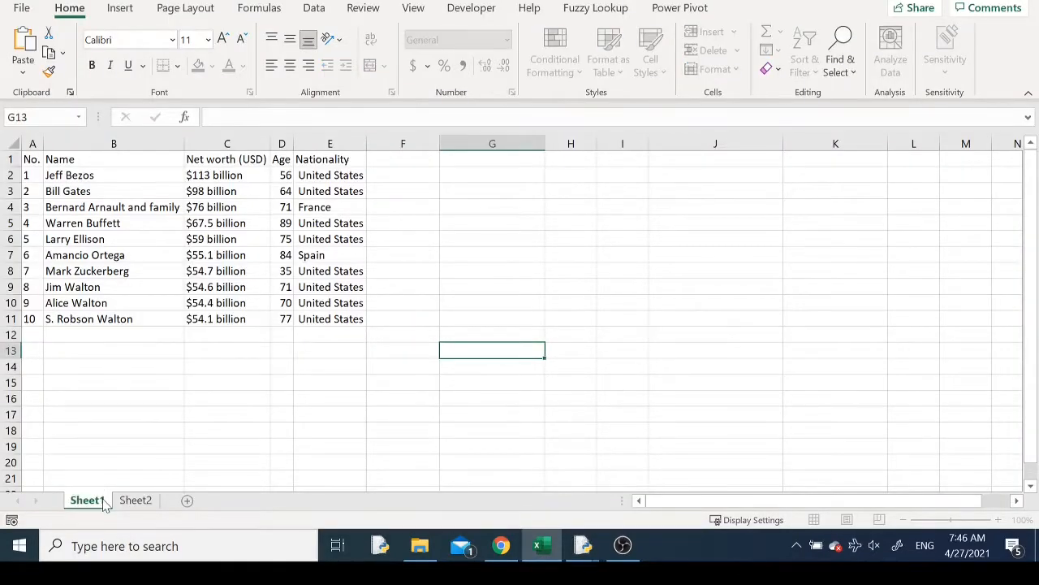
left_click(583, 545)
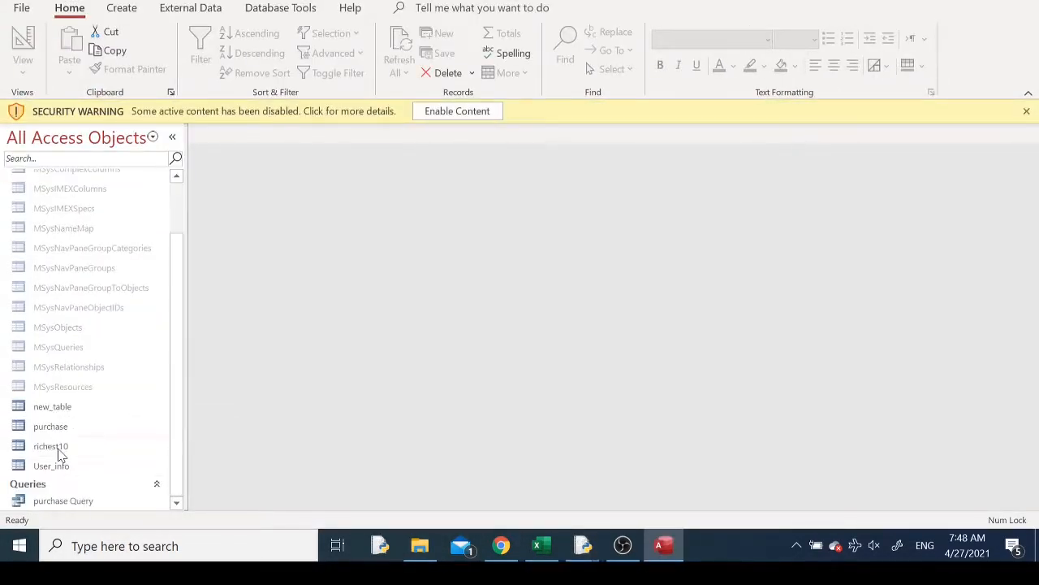
double_click(51, 446)
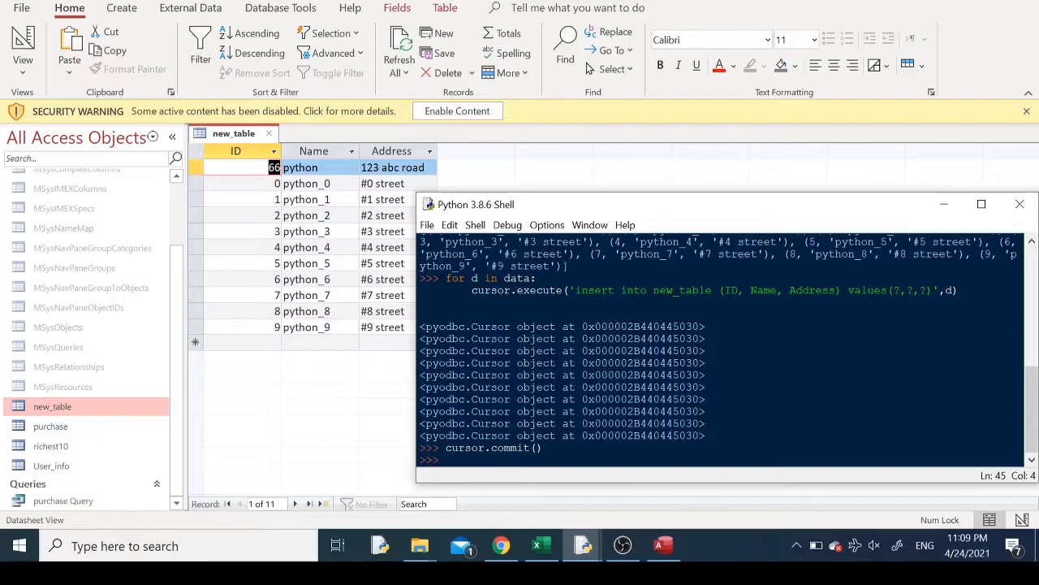
Run an UPDATE setting new_table's Name to 'new name here' where ID = 6
type("cursor.execute(")
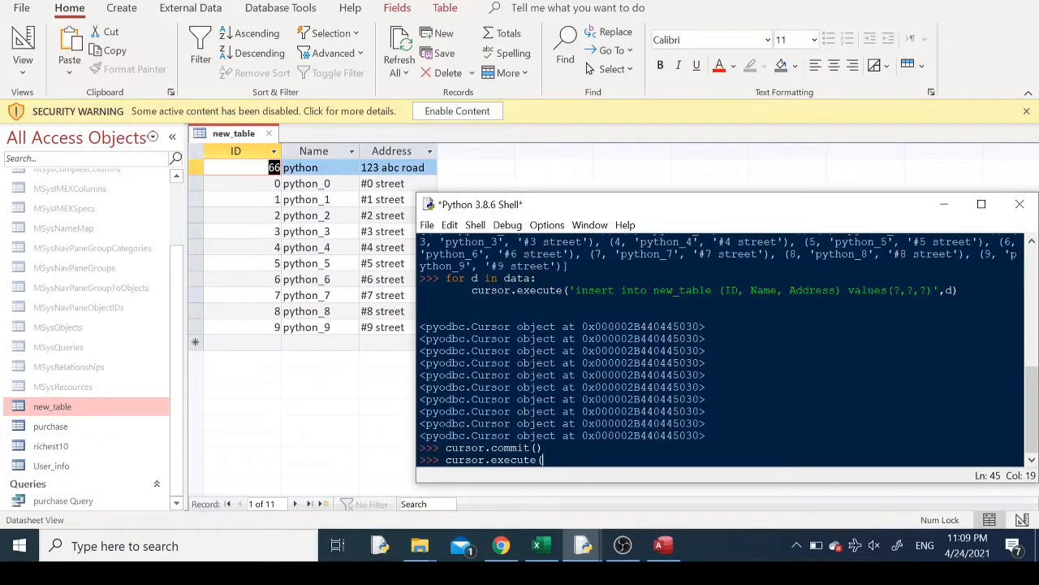
type("\"\"\"UPDATE")
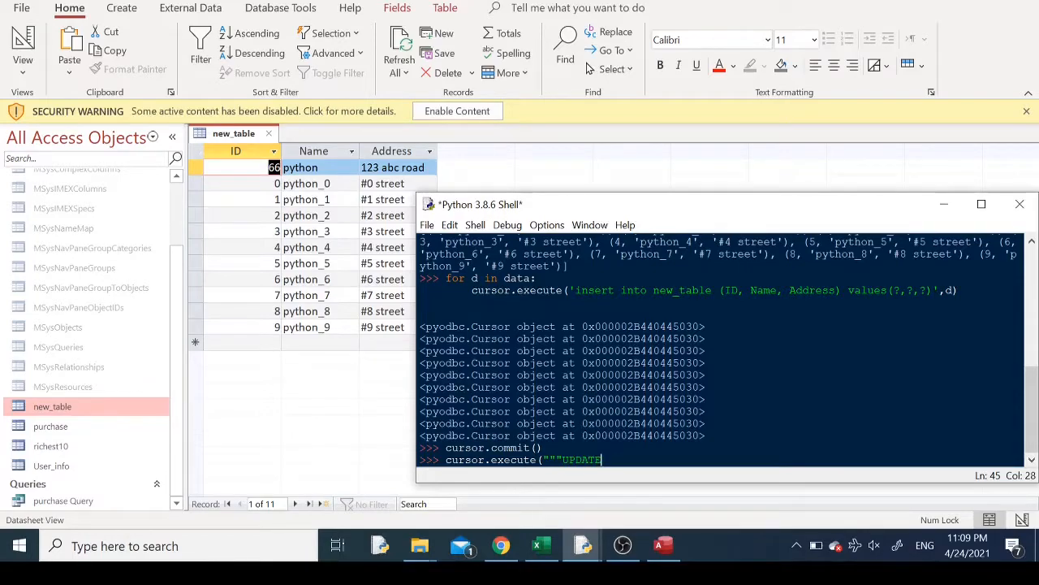
type("new_table")
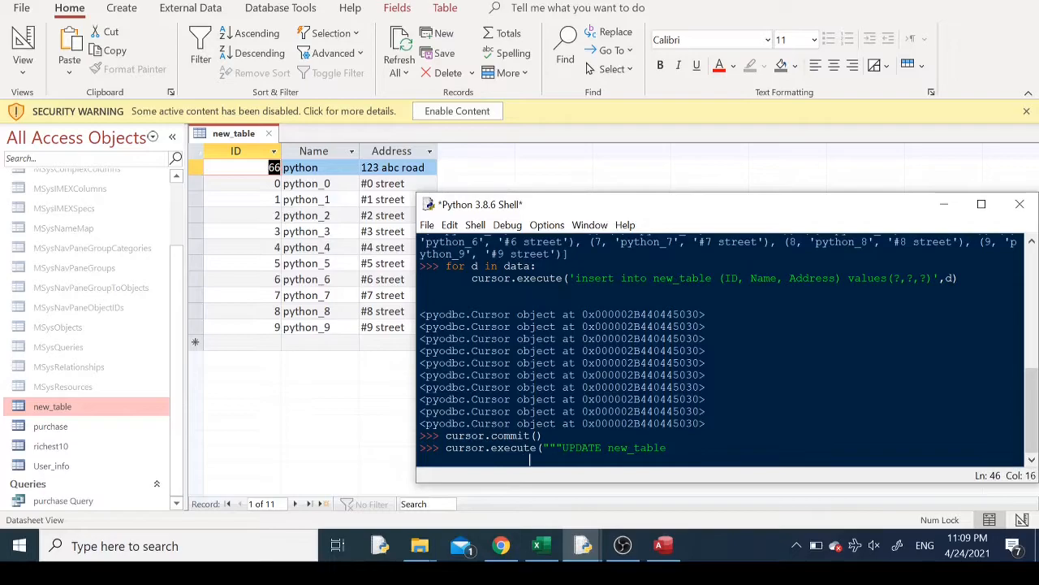
type("SET")
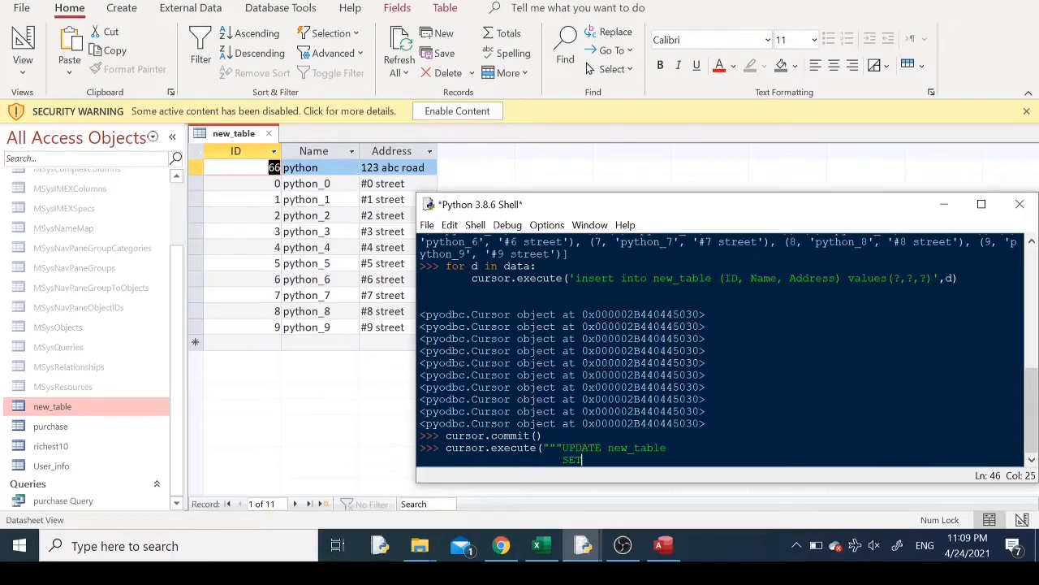
type("NAM")
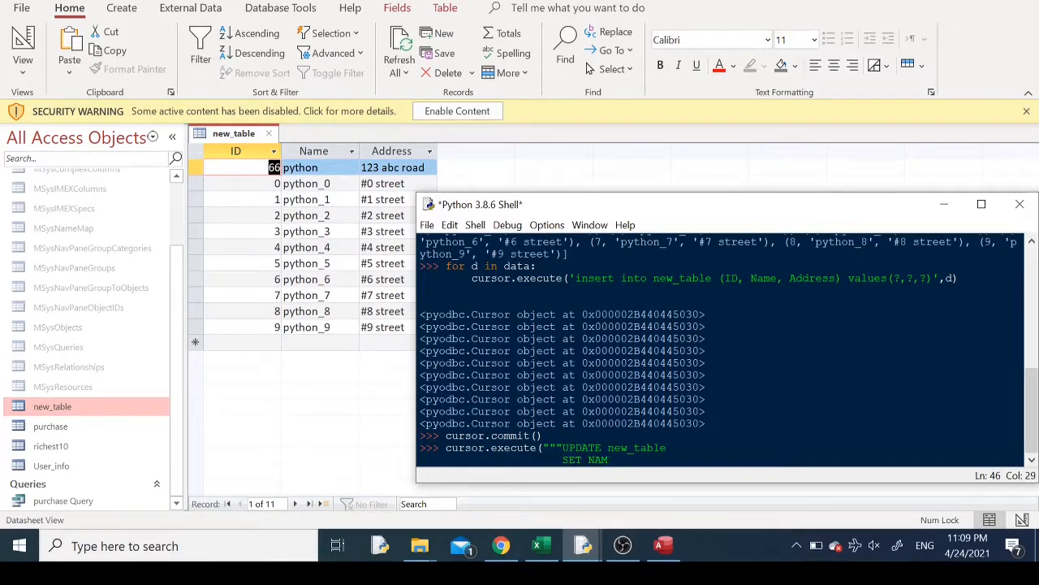
type("e =")
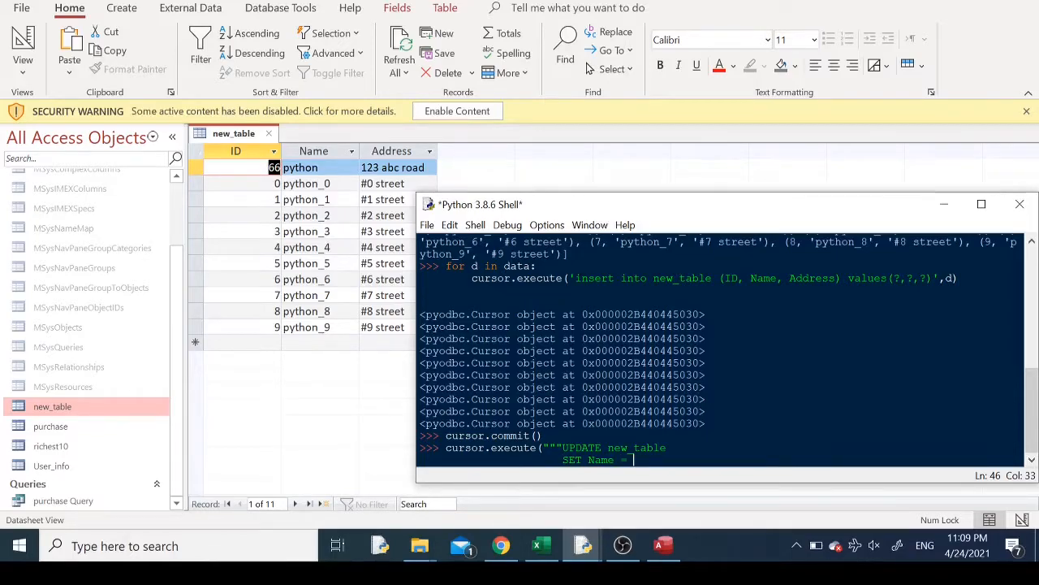
type("'new")
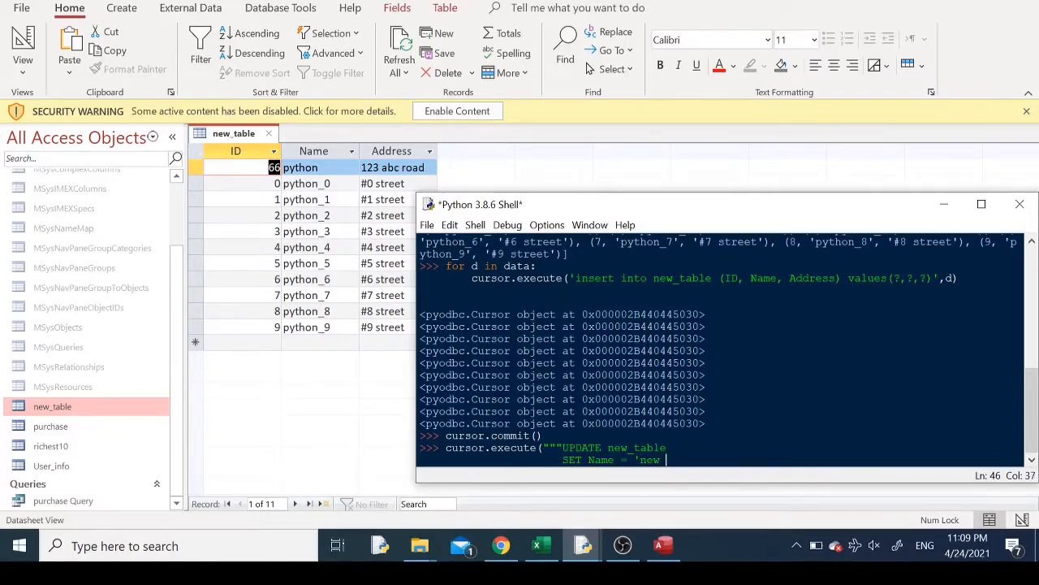
type("name here")
type("WHERE ID")
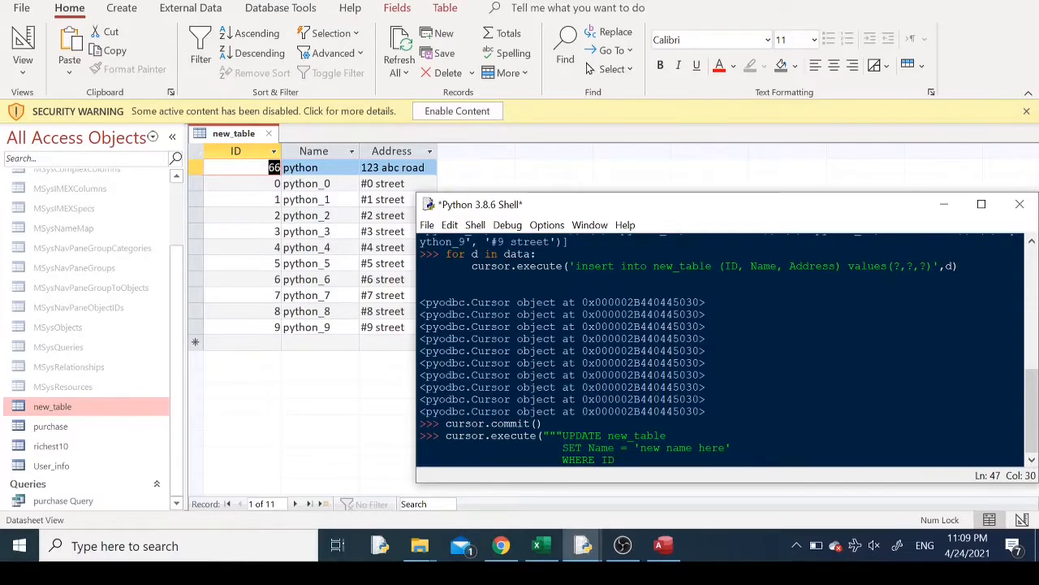
type("= 6\"\"\")")
type("curco")
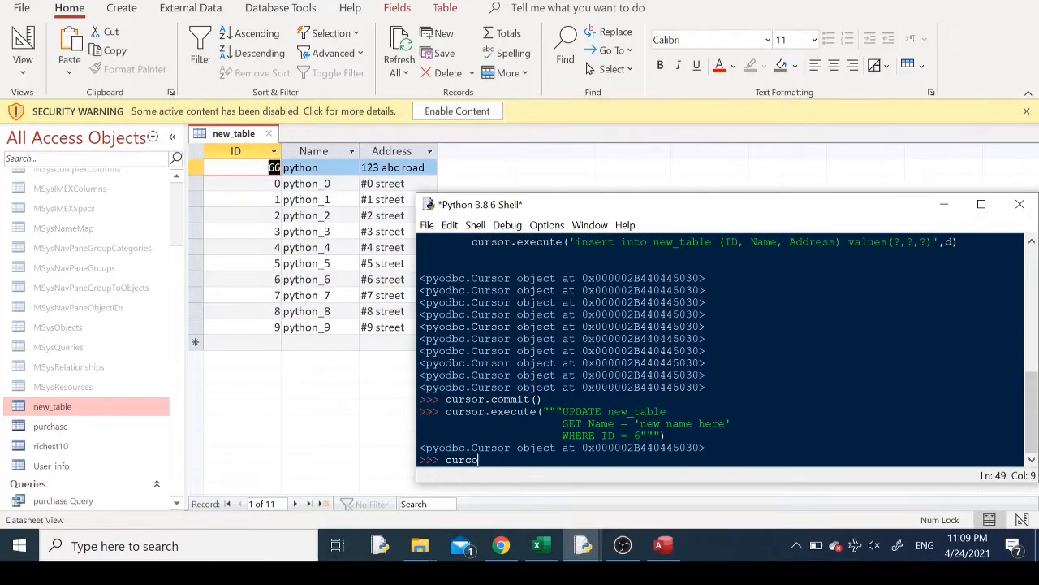
key("Return")
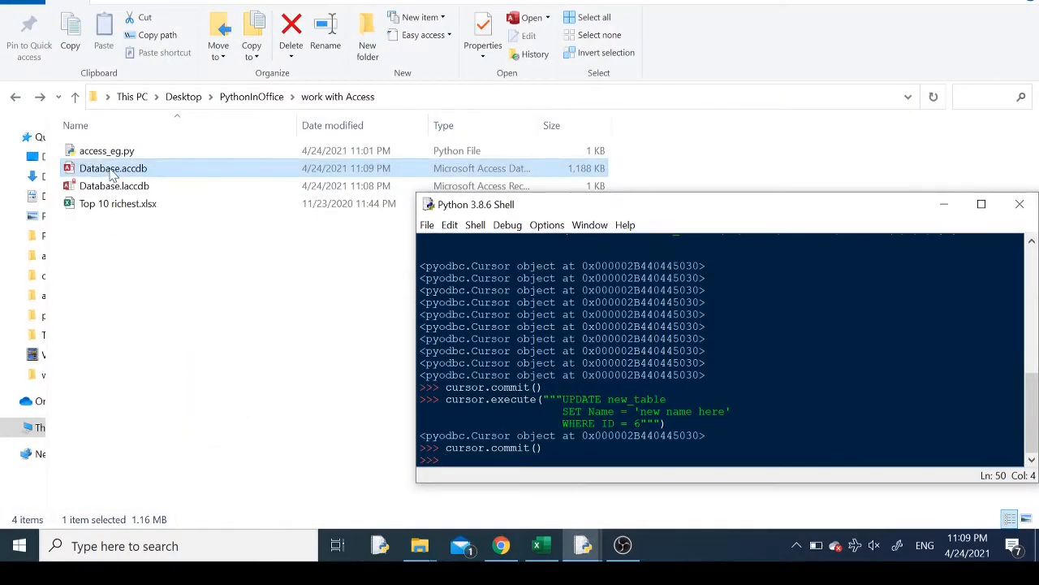
Reopen Database.accdb in Access to confirm the renamed record
double_click(114, 168)
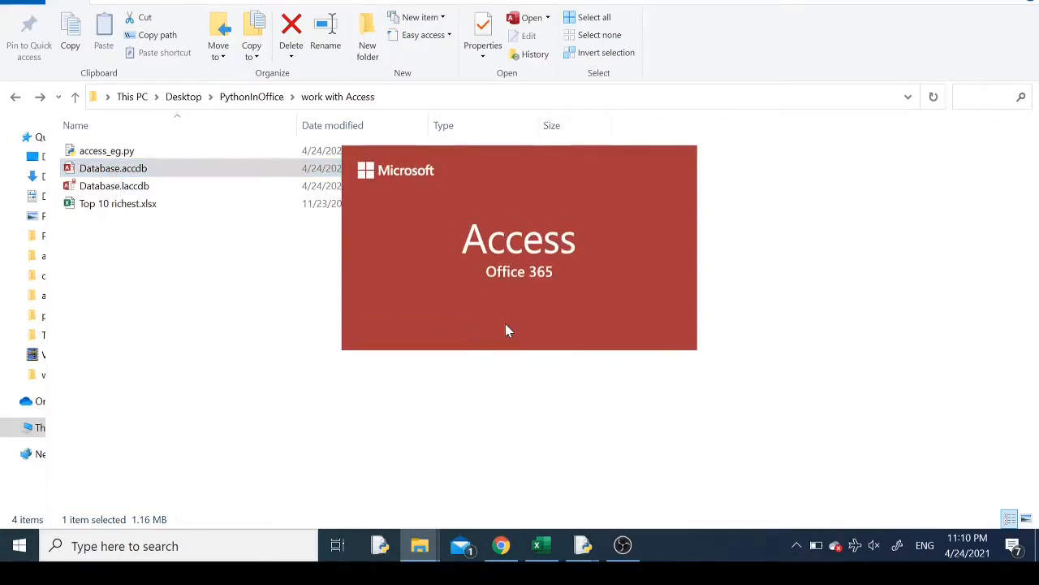
double_click(113, 167)
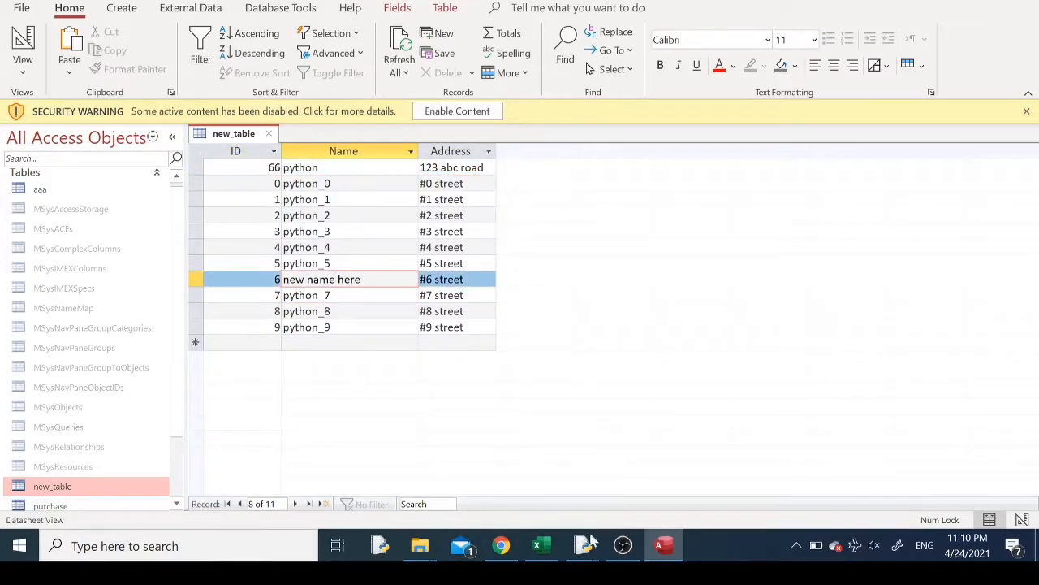
left_click(582, 545)
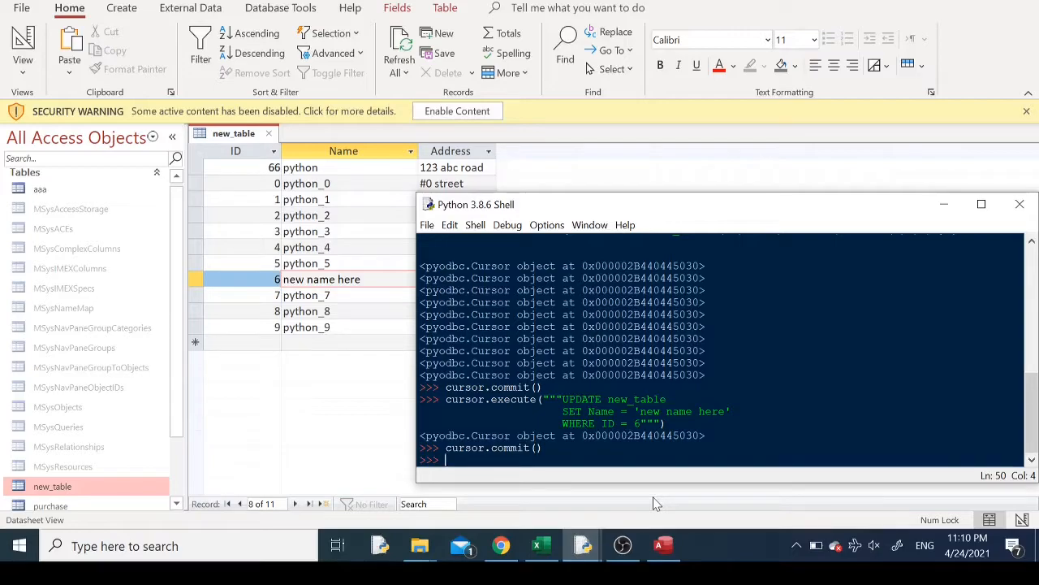
Delete the record with ID 7 from new_table and commit the change
type("cursor.execute('")
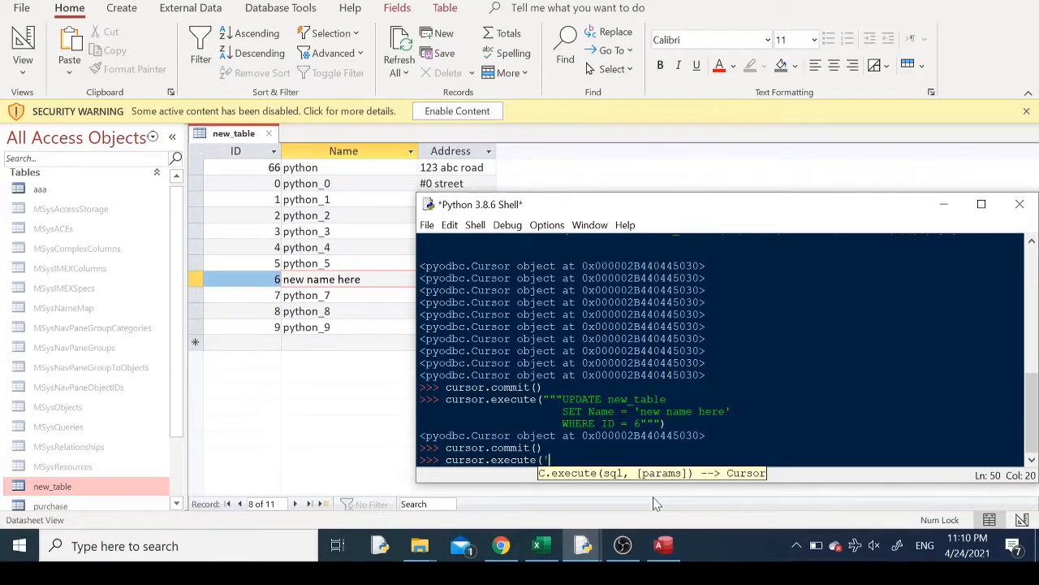
type("\"\"\"DELETE FROM new_table")
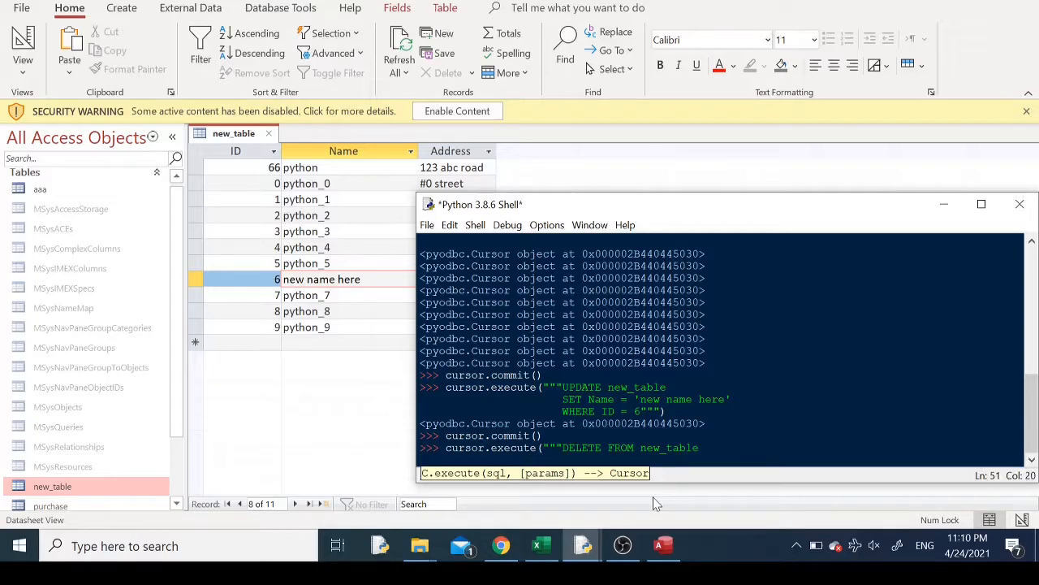
type("WHERE")
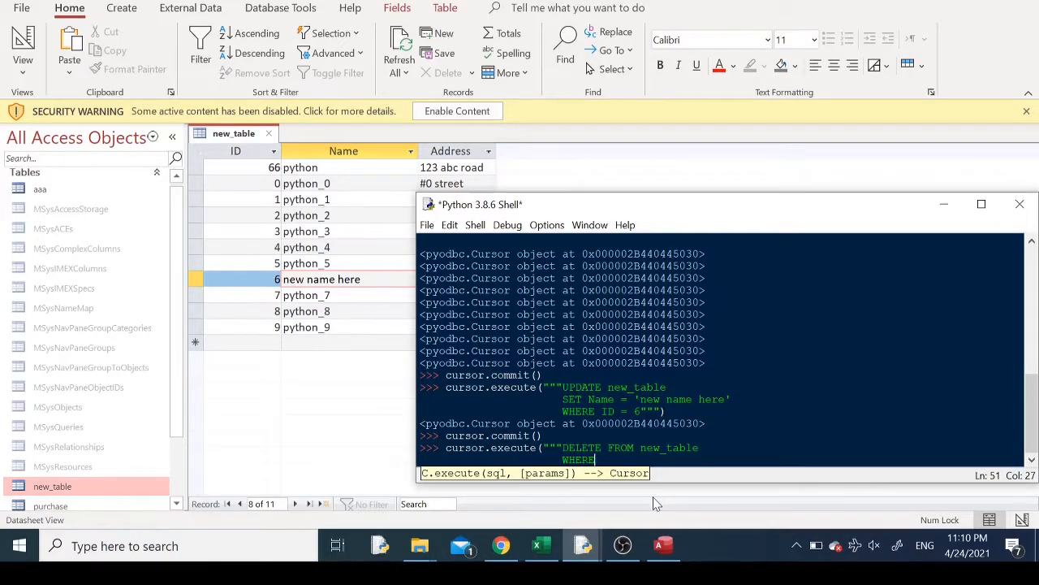
type("ID = 7\"\"\")")
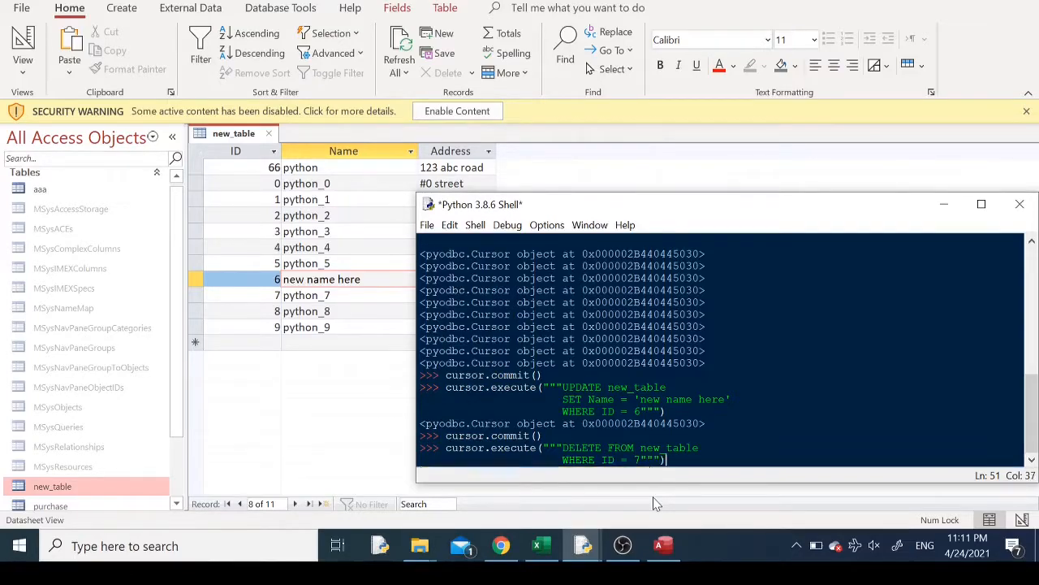
type("cursor.commit(")
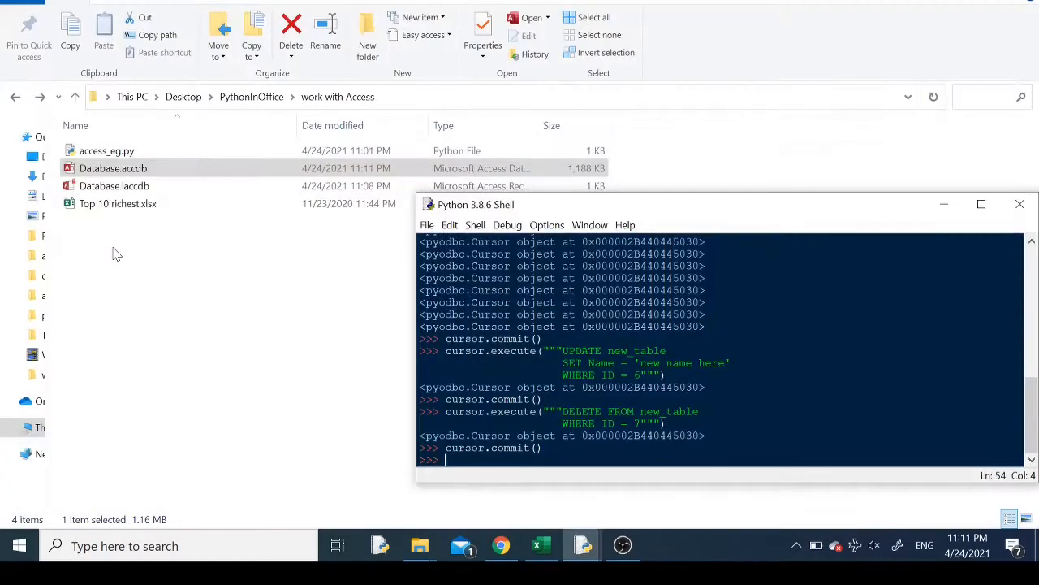
Reopen Database.accdb in Access to check the deletion
double_click(112, 168)
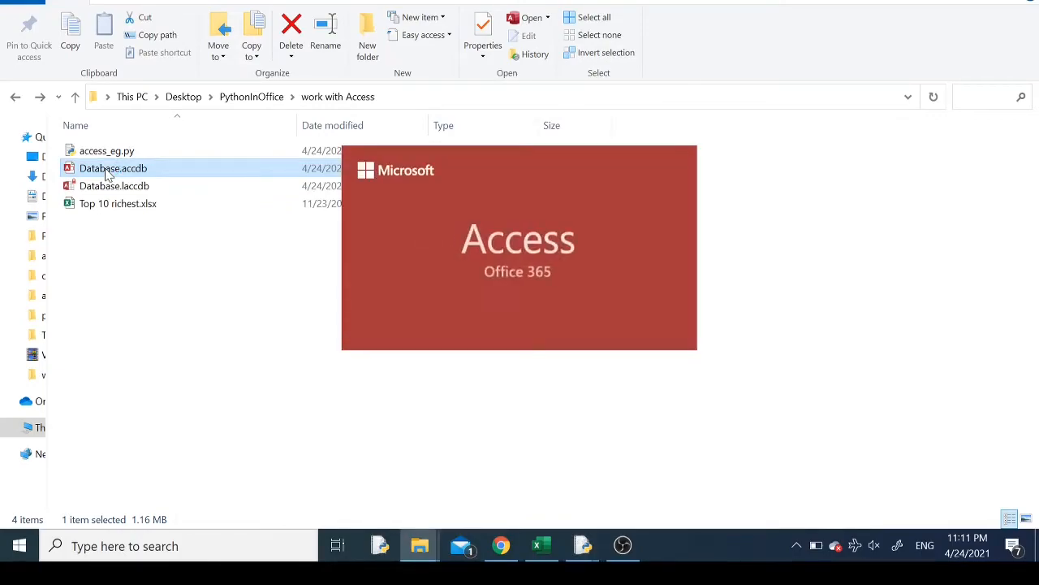
double_click(113, 168)
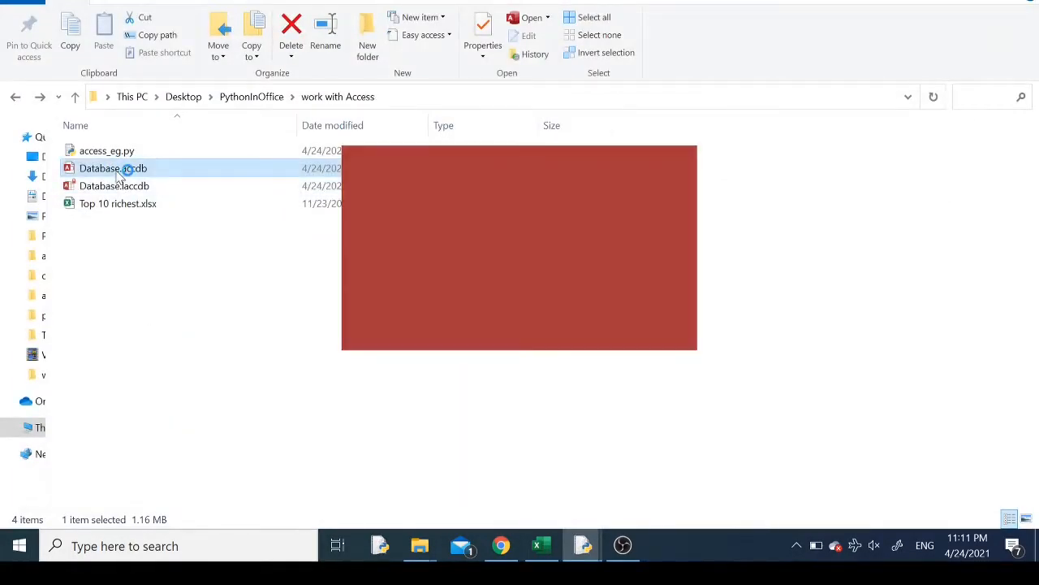
double_click(113, 168)
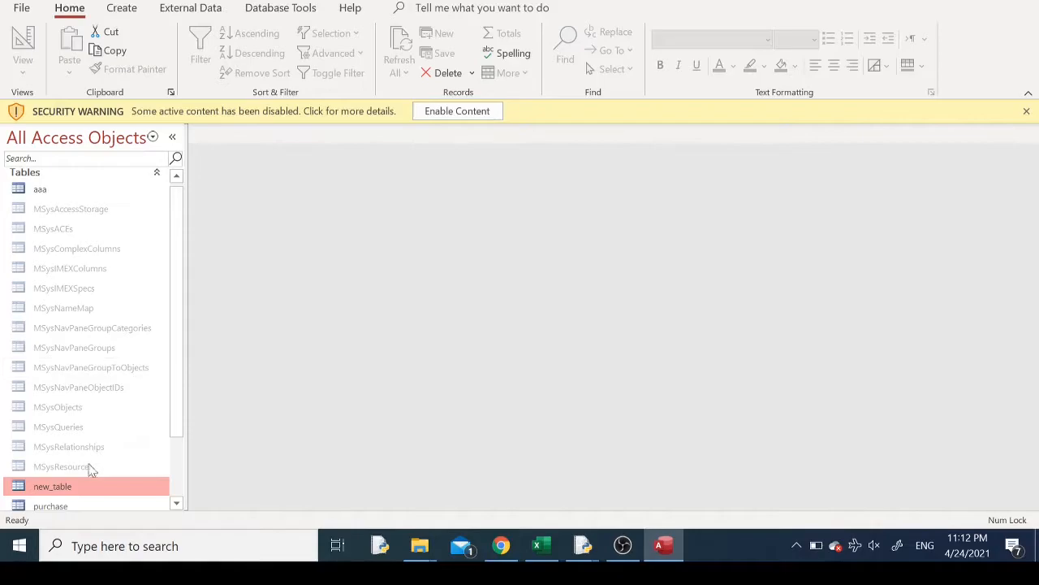
Run DROP TABLE richest10 again after the table-locked error
double_click(52, 485)
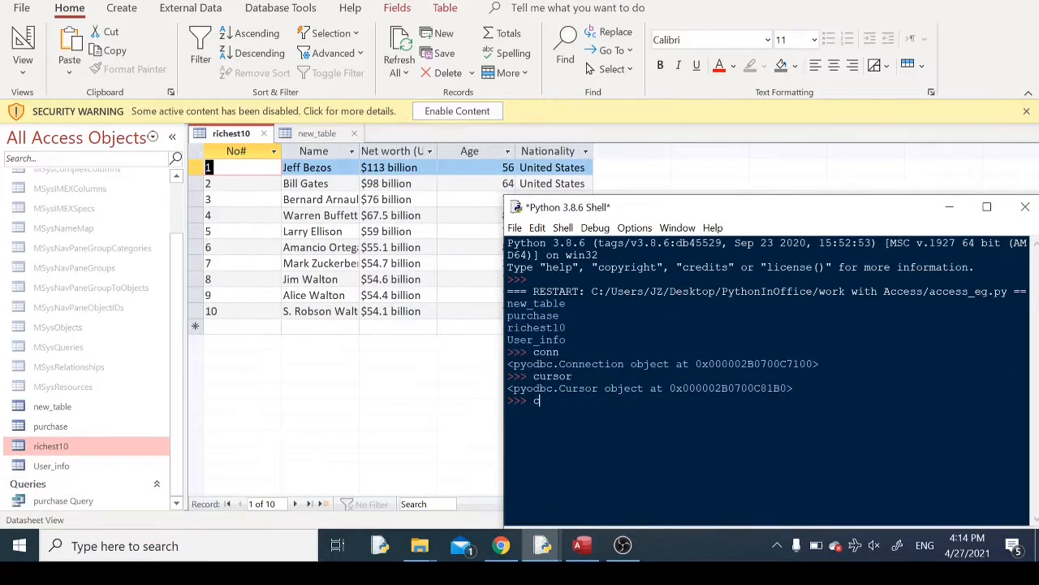
type("ursor.execute('drop table")
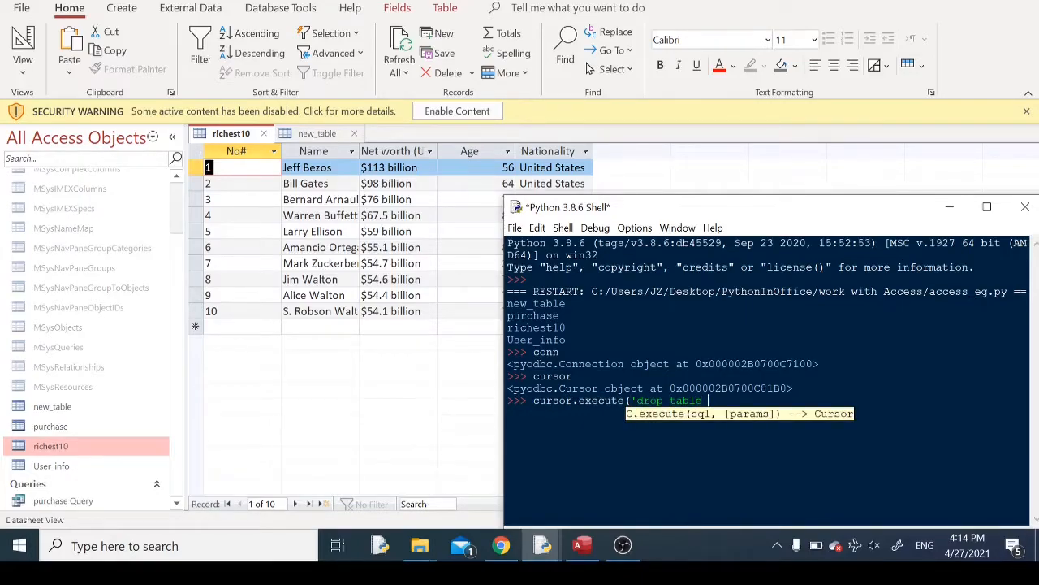
type("richest10')")
type("cu")
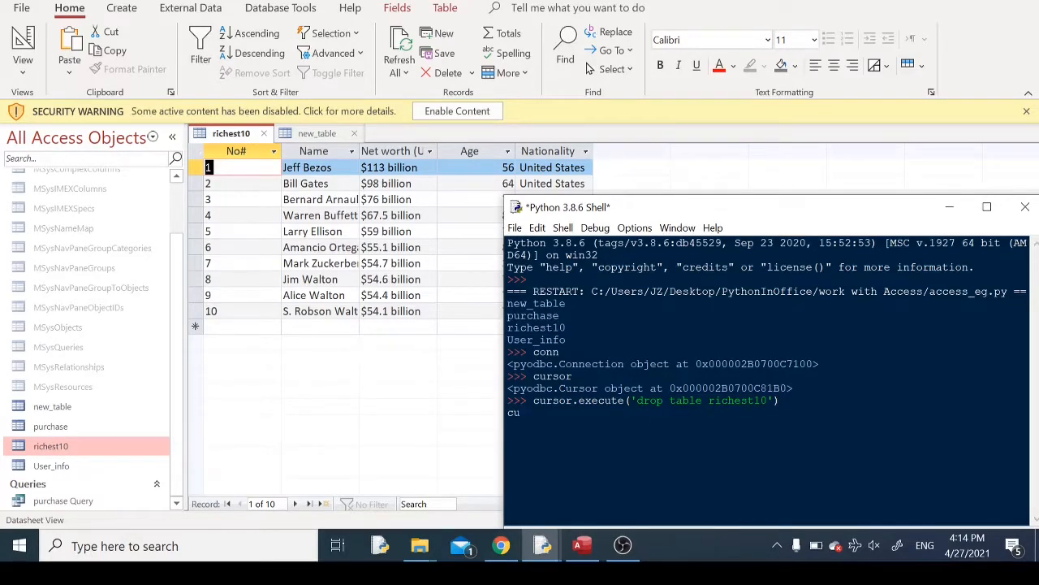
key("Return")
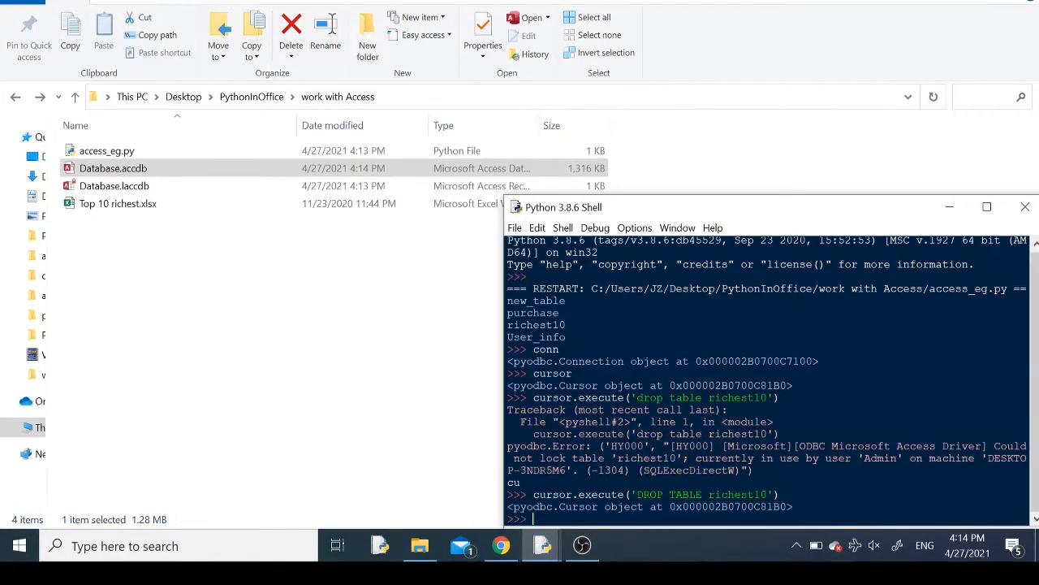
Commit the drop and reopen Access, where only new_table, purchase and User_info remain
type("cursor.commit(")
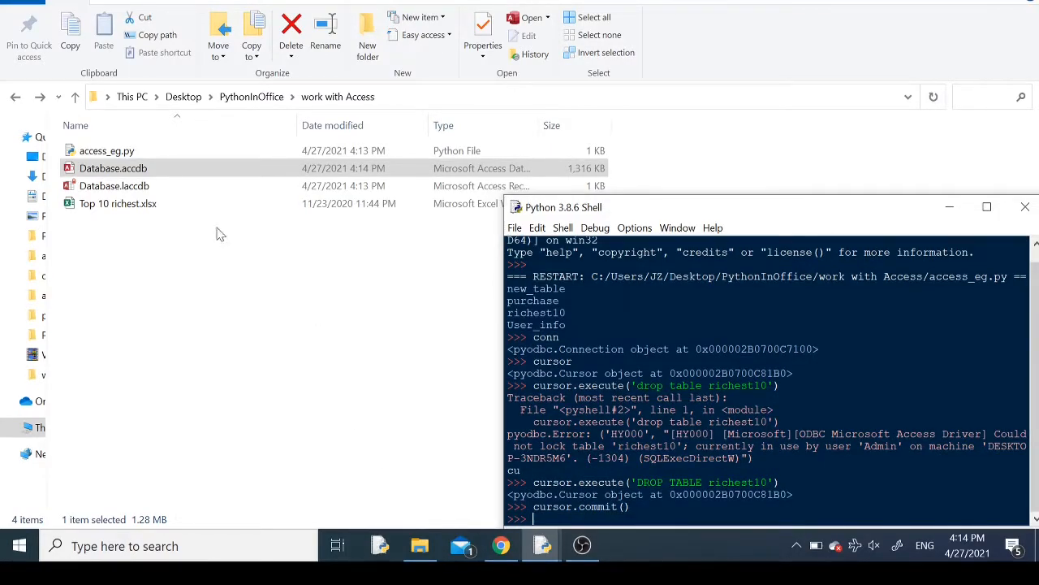
double_click(113, 167)
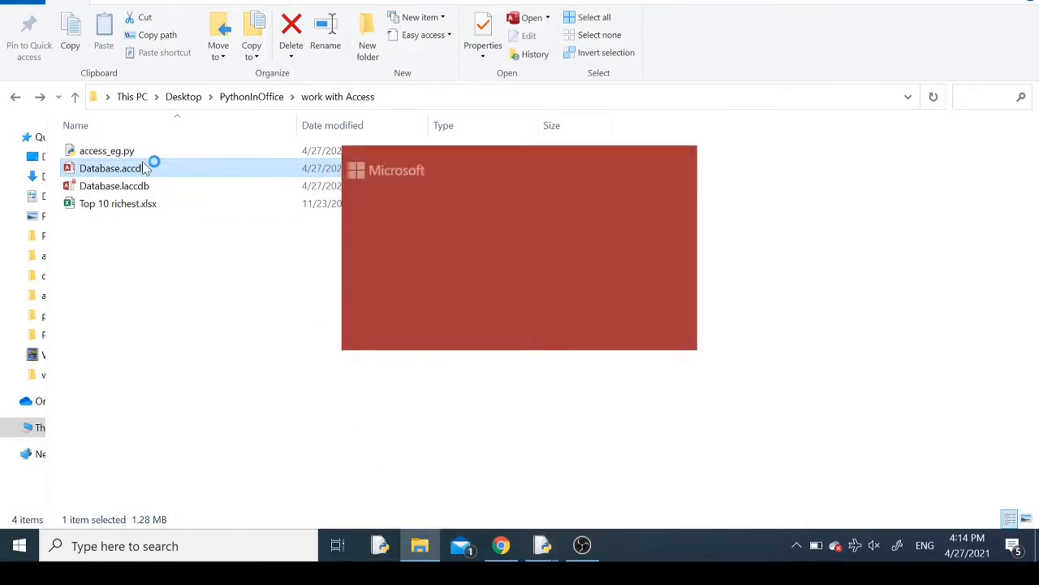
double_click(111, 169)
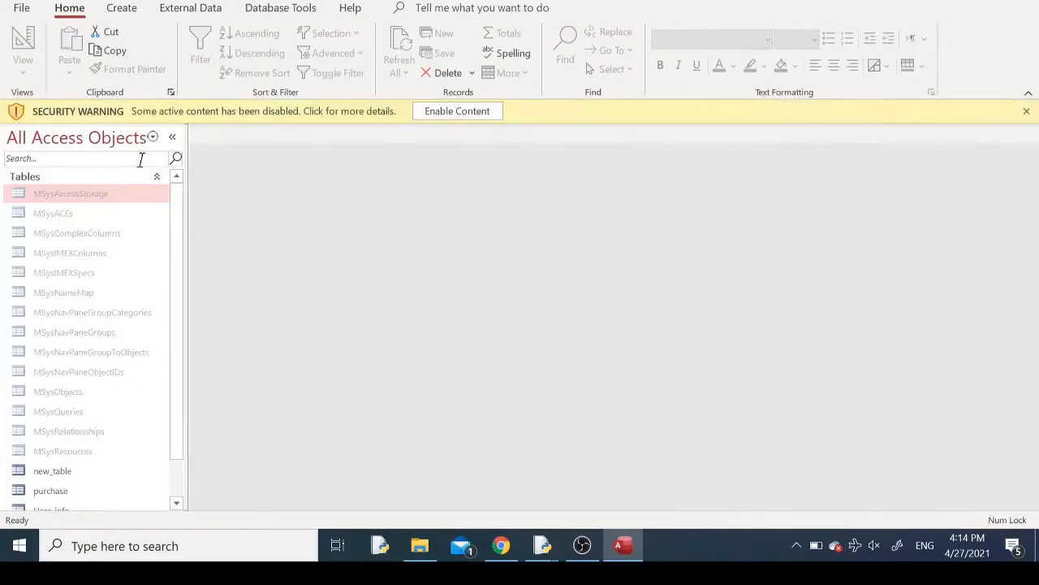
scroll("down", 3)
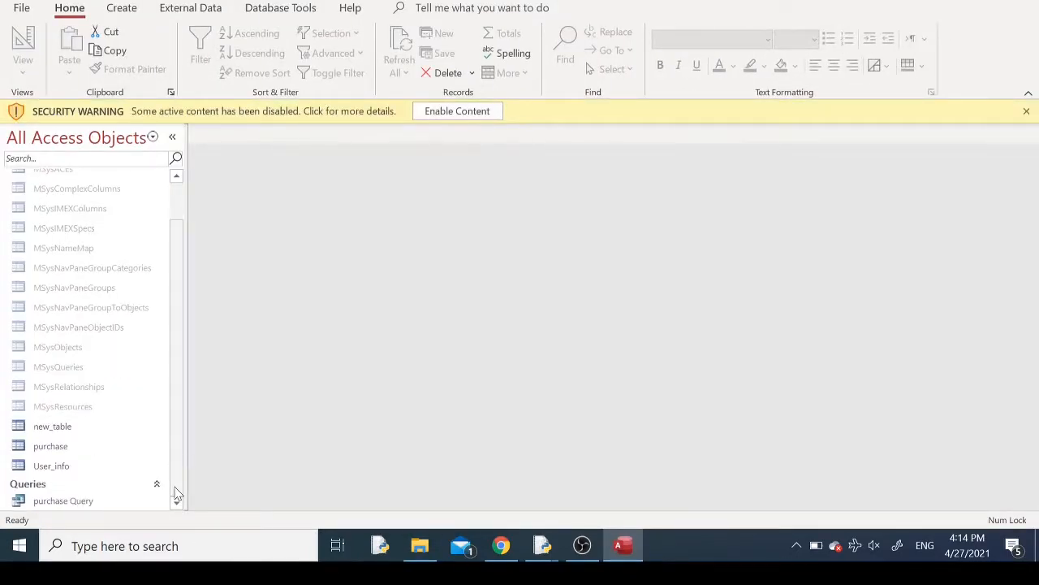